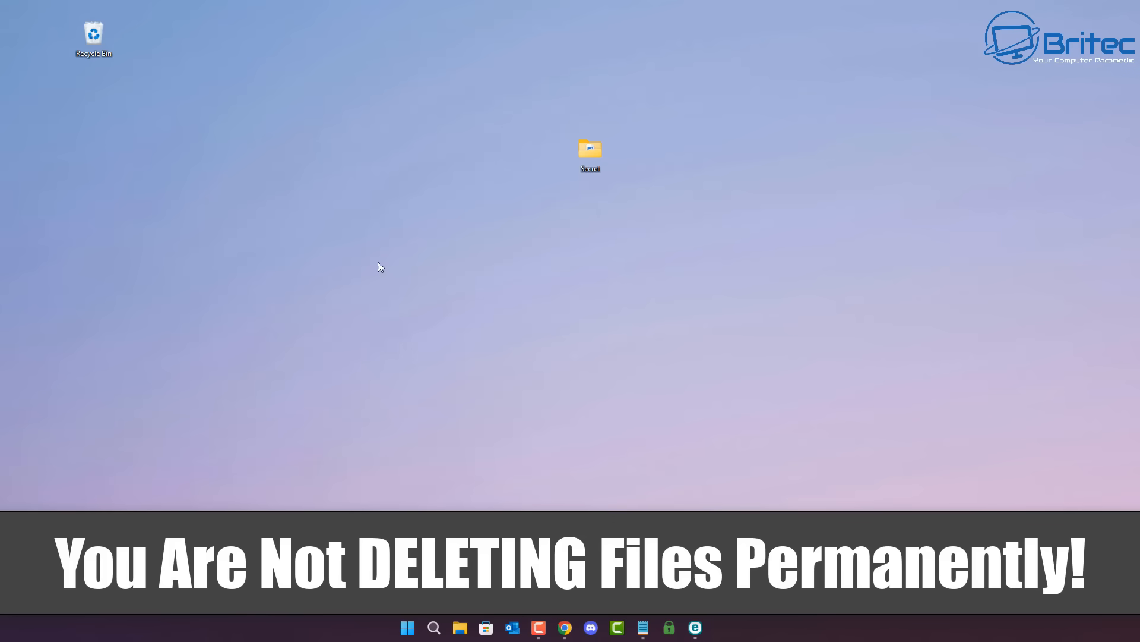
{"action": "mouse_move", "coordinate": [94, 33]}
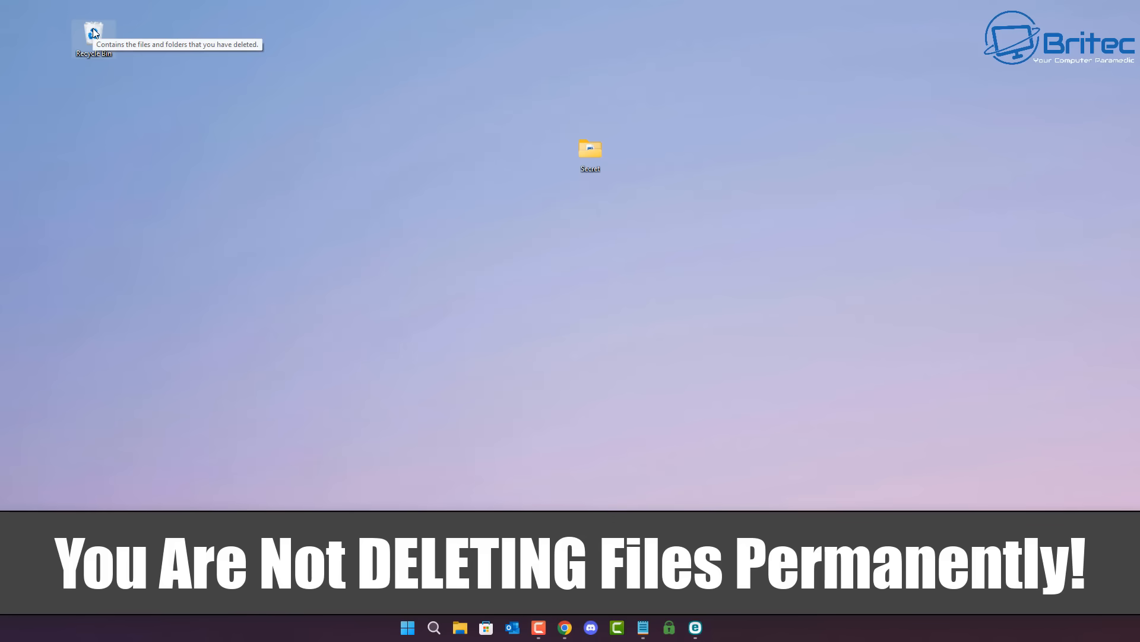
Empty the Recycle Bin permanently, granting administrator permission for all remaining items
{"action": "right_click", "coordinate": [93, 35]}
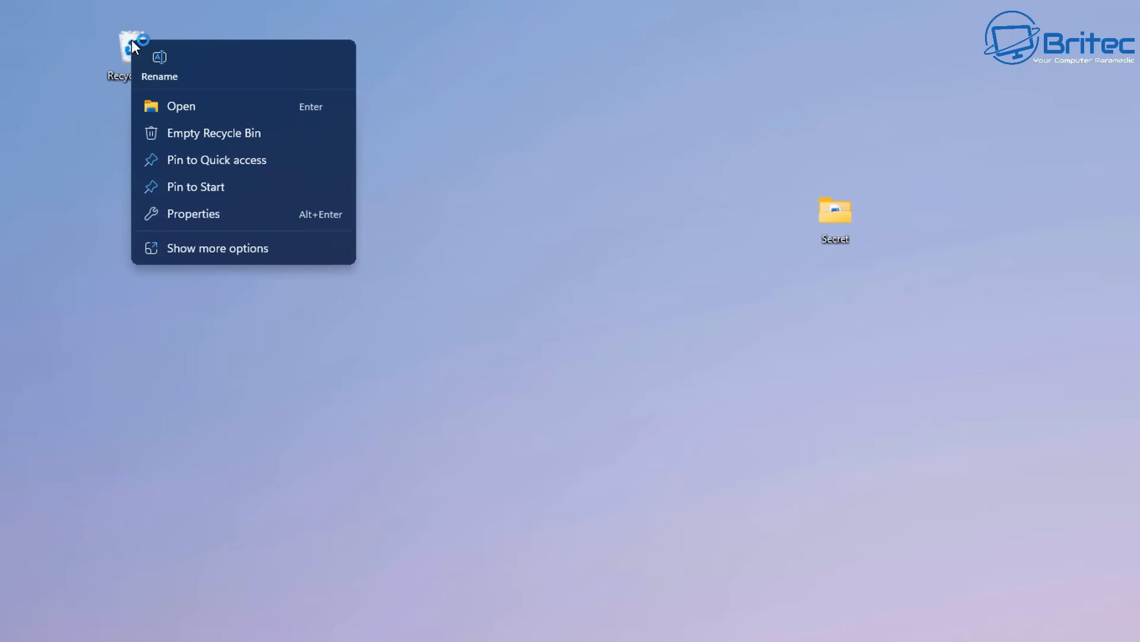
{"action": "mouse_move", "coordinate": [215, 135]}
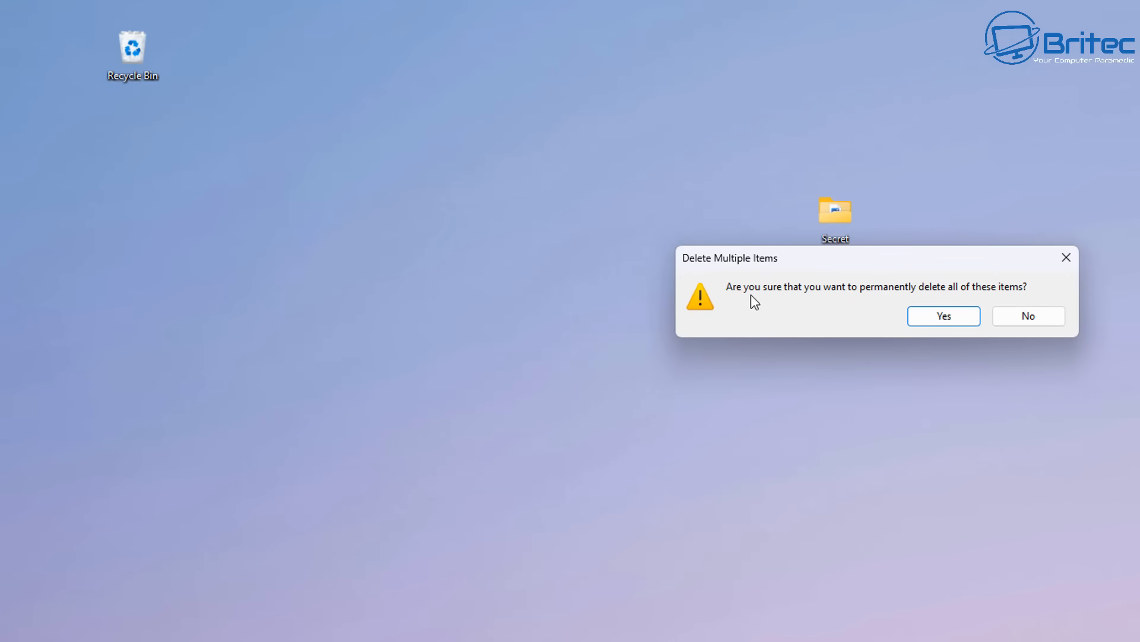
{"action": "mouse_move", "coordinate": [889, 297]}
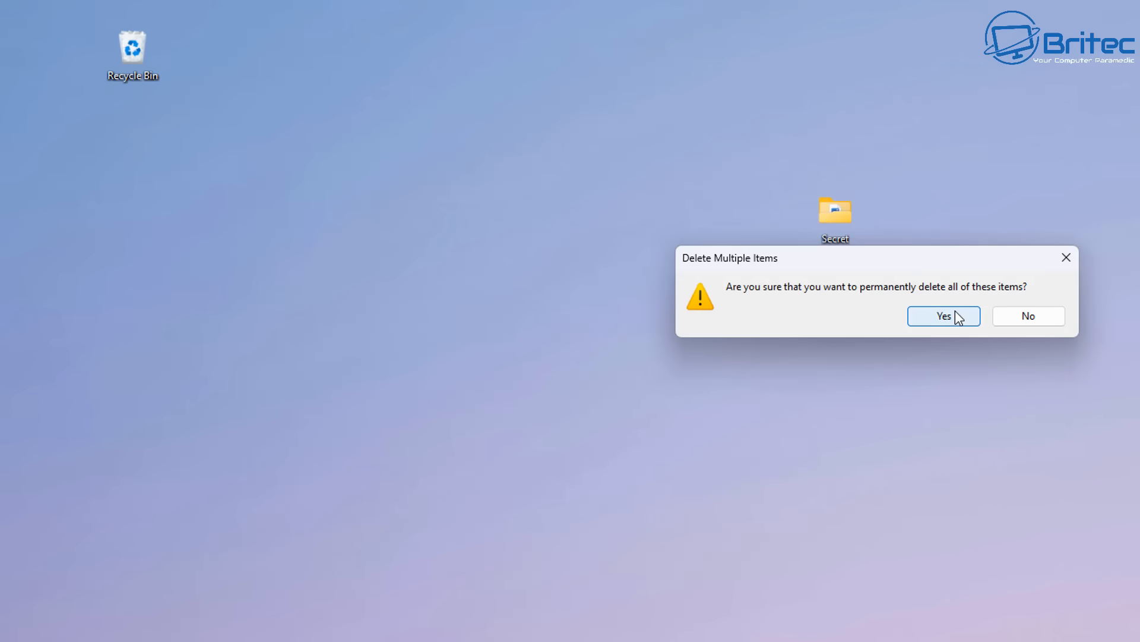
{"action": "left_click", "coordinate": [943, 315]}
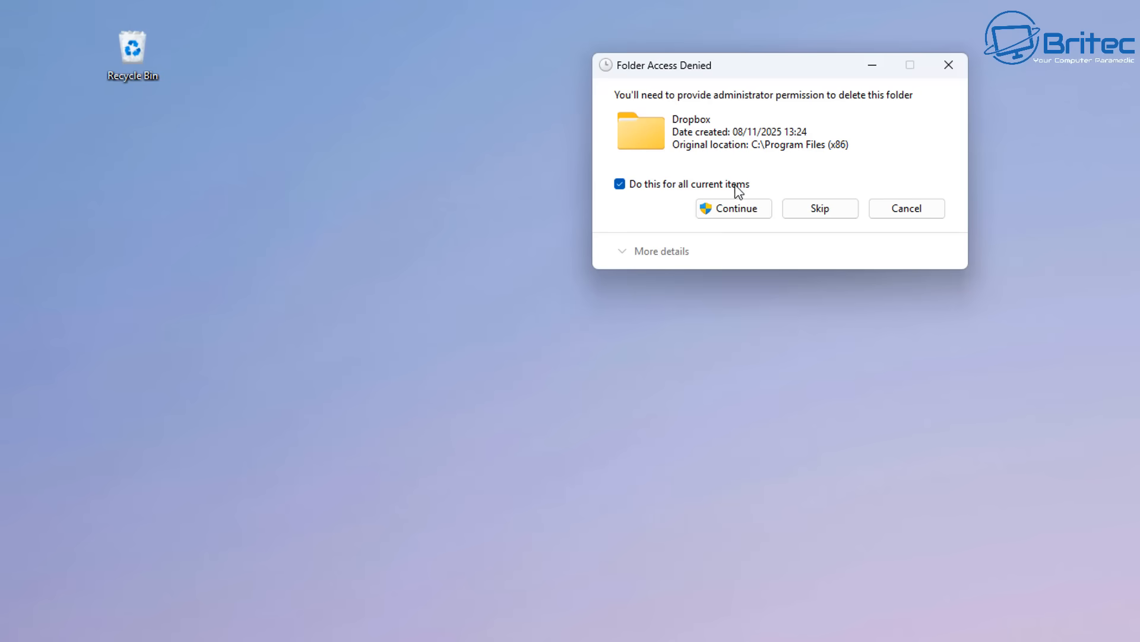
{"action": "left_click_drag", "start_coordinate": [735, 64], "coordinate": [771, 150]}
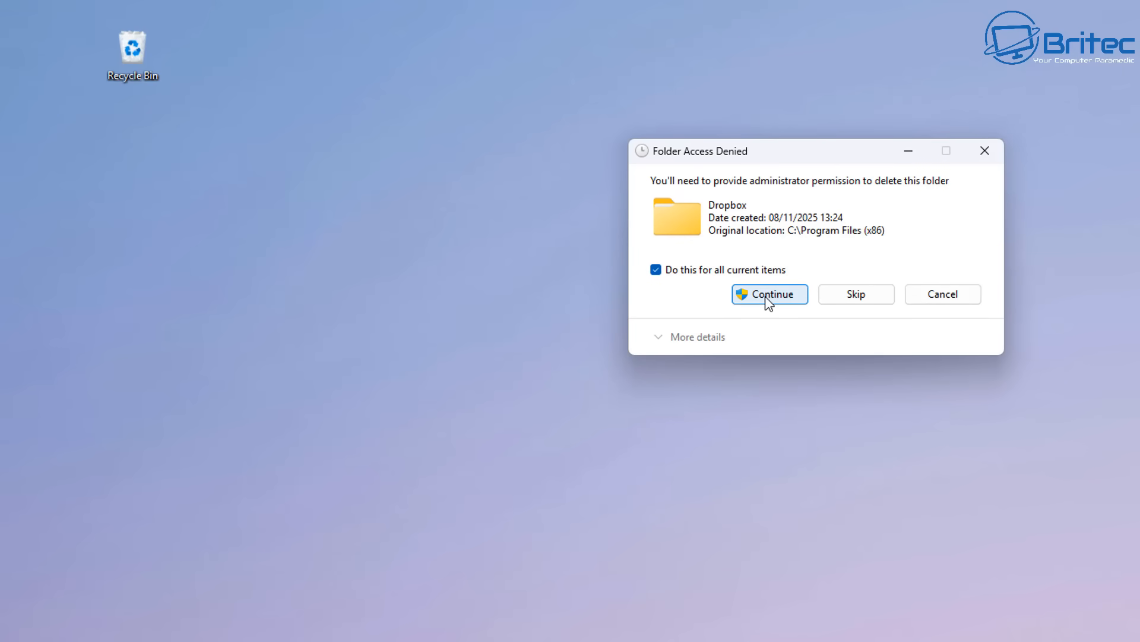
{"action": "left_click", "coordinate": [768, 294]}
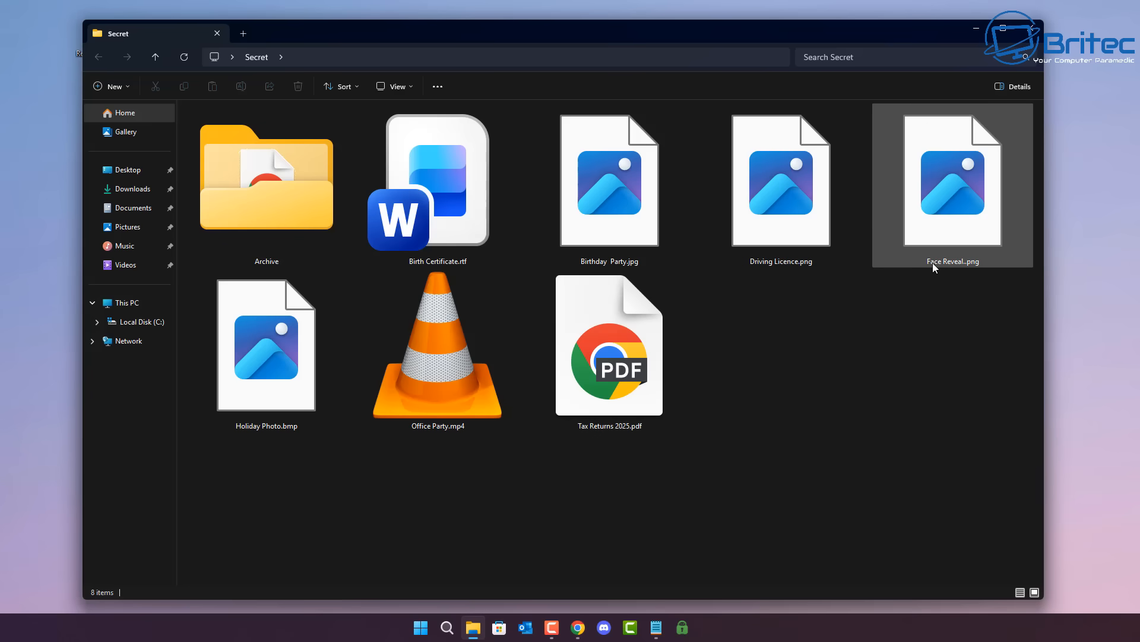
{"action": "mouse_move", "coordinate": [952, 262]}
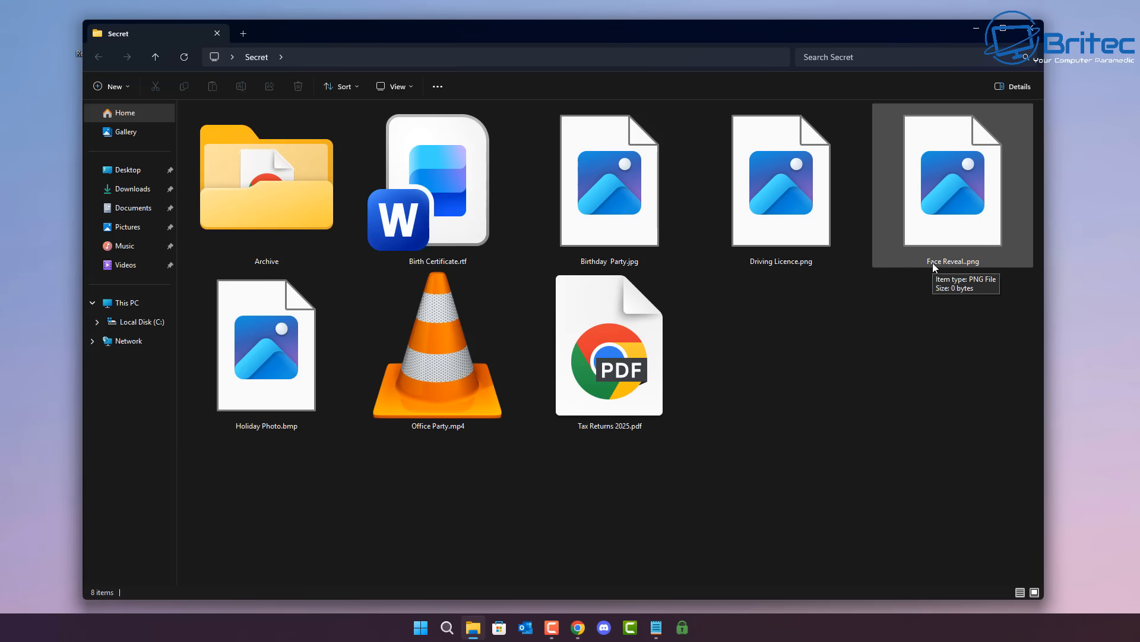
Inspect the Secret folder's eight files, including 0-byte Face Reveal.png and Tax Returns 2025.pdf
{"action": "left_click", "coordinate": [609, 346]}
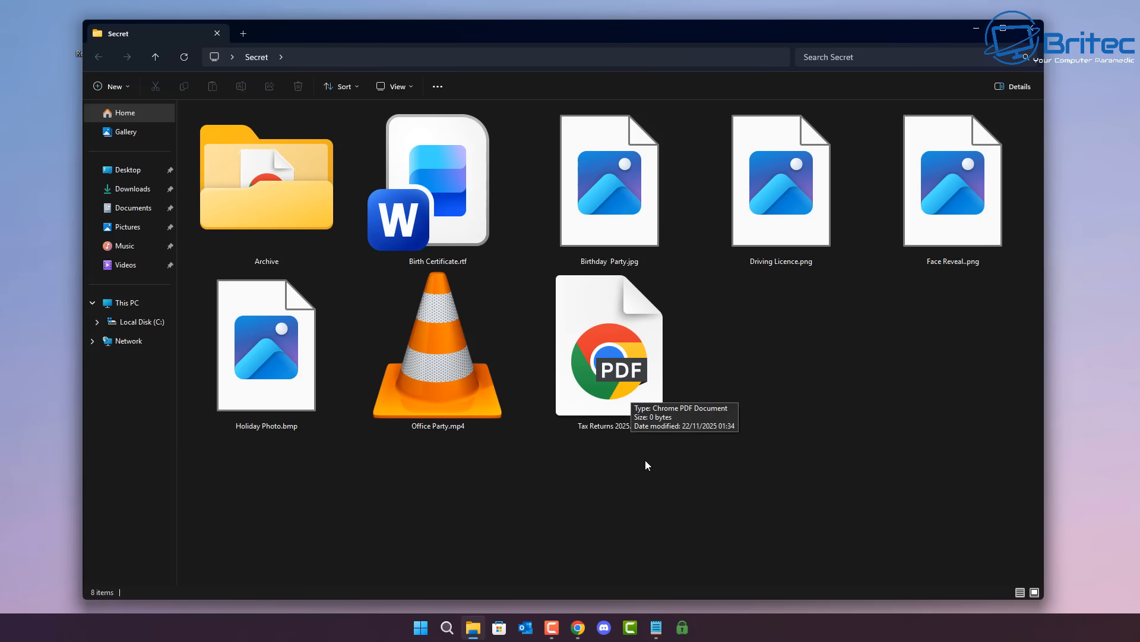
{"action": "mouse_move", "coordinate": [433, 452]}
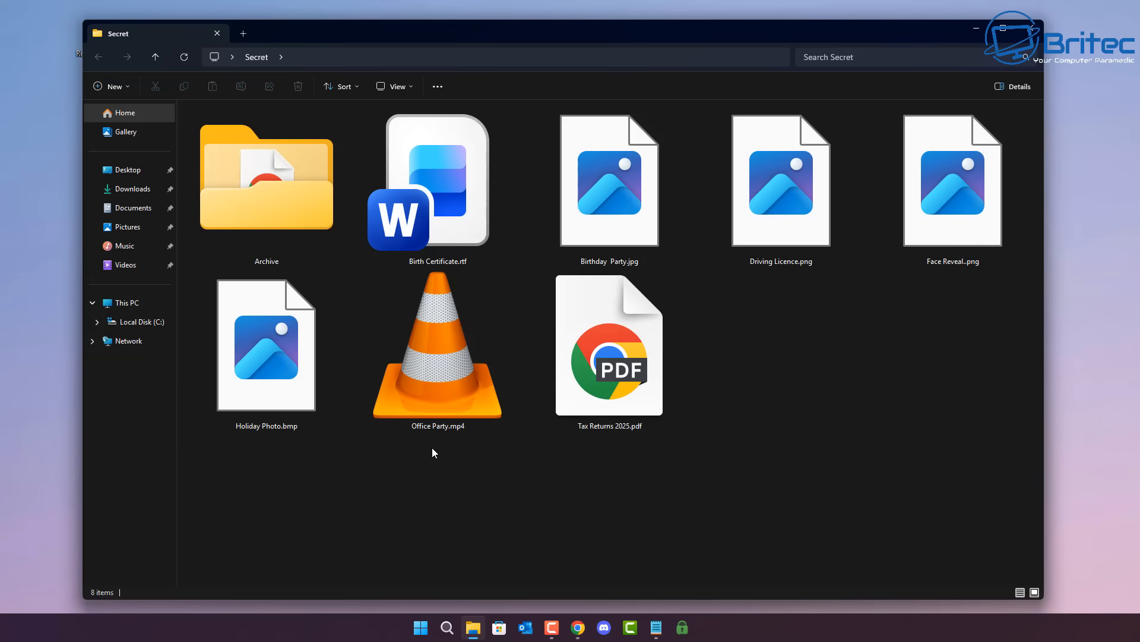
{"action": "mouse_move", "coordinate": [437, 350]}
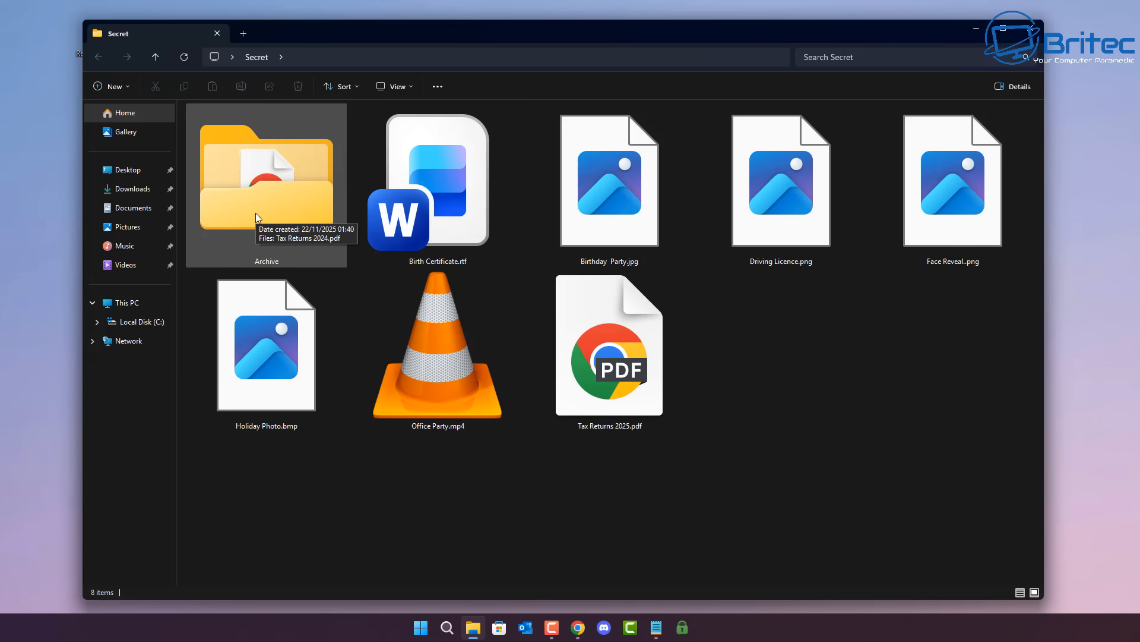
{"action": "mouse_move", "coordinate": [793, 362]}
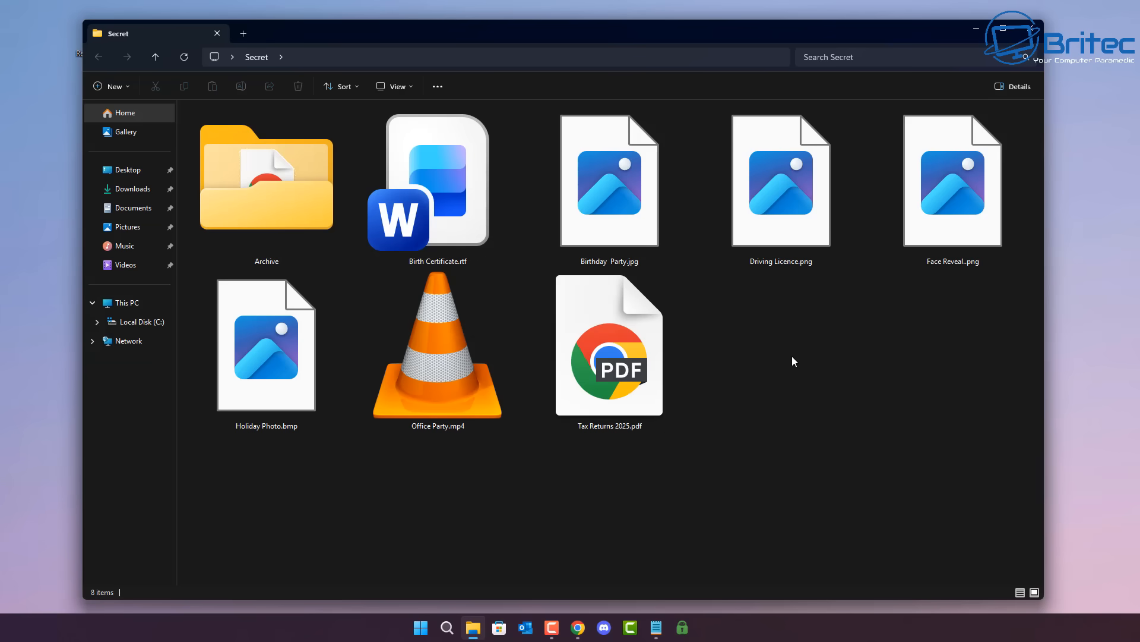
{"action": "left_click", "coordinate": [610, 180]}
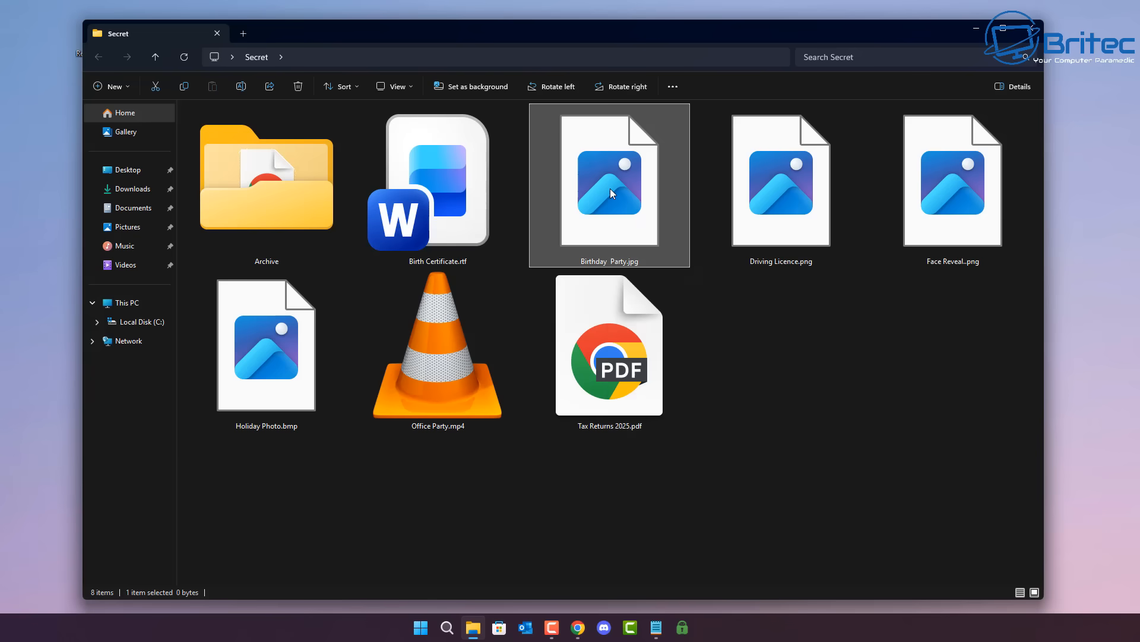
{"action": "right_click", "coordinate": [610, 189]}
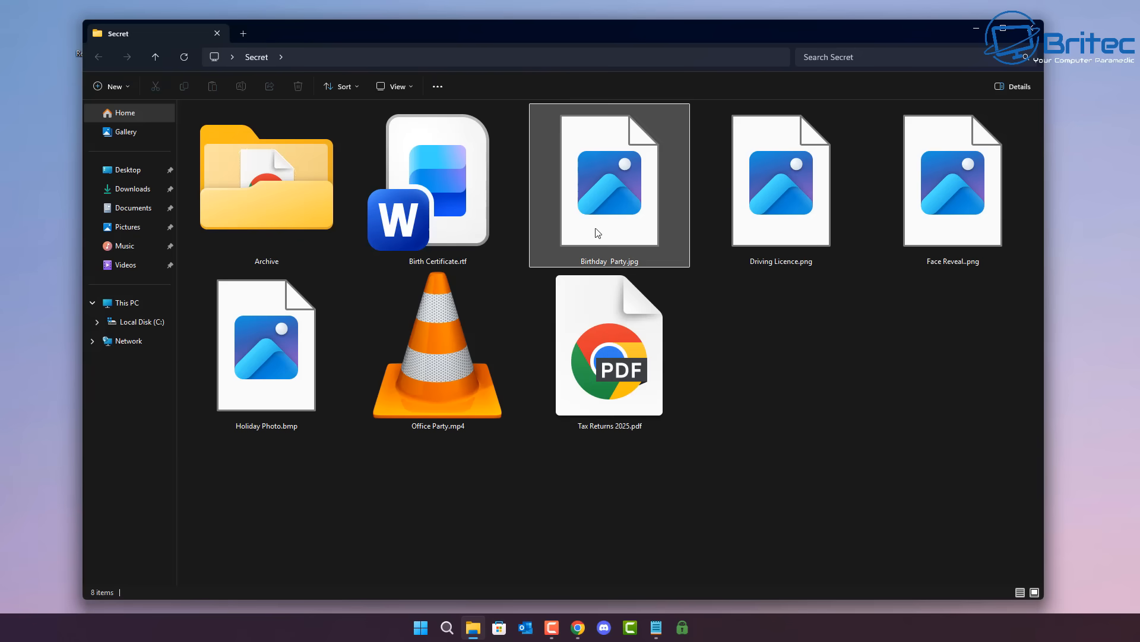
{"action": "right_click", "coordinate": [609, 184]}
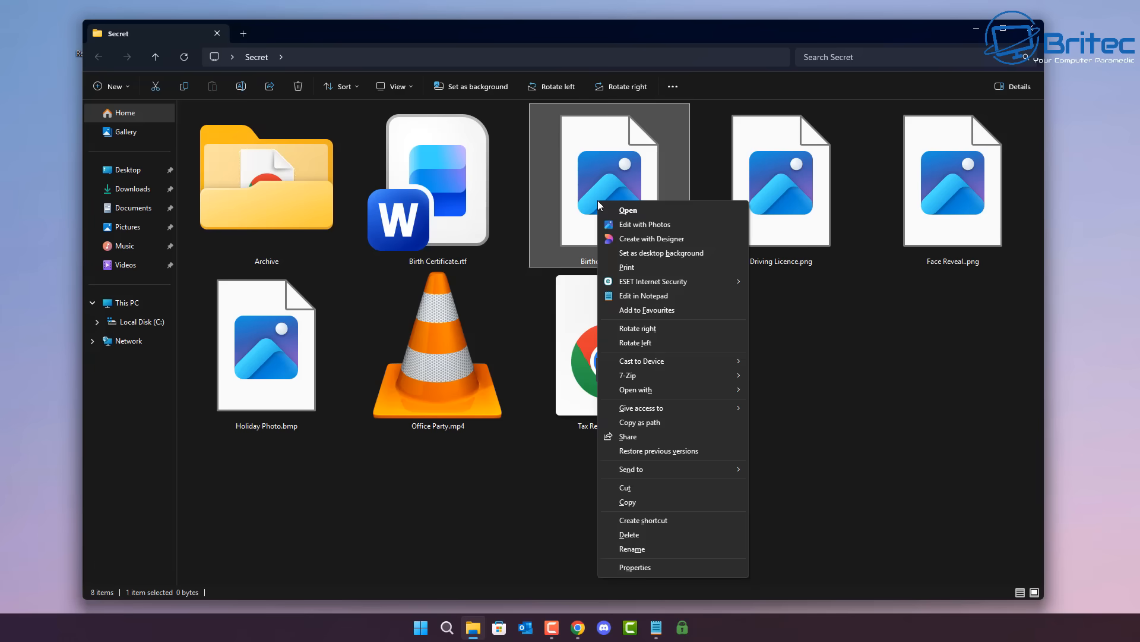
{"action": "mouse_move", "coordinate": [643, 519]}
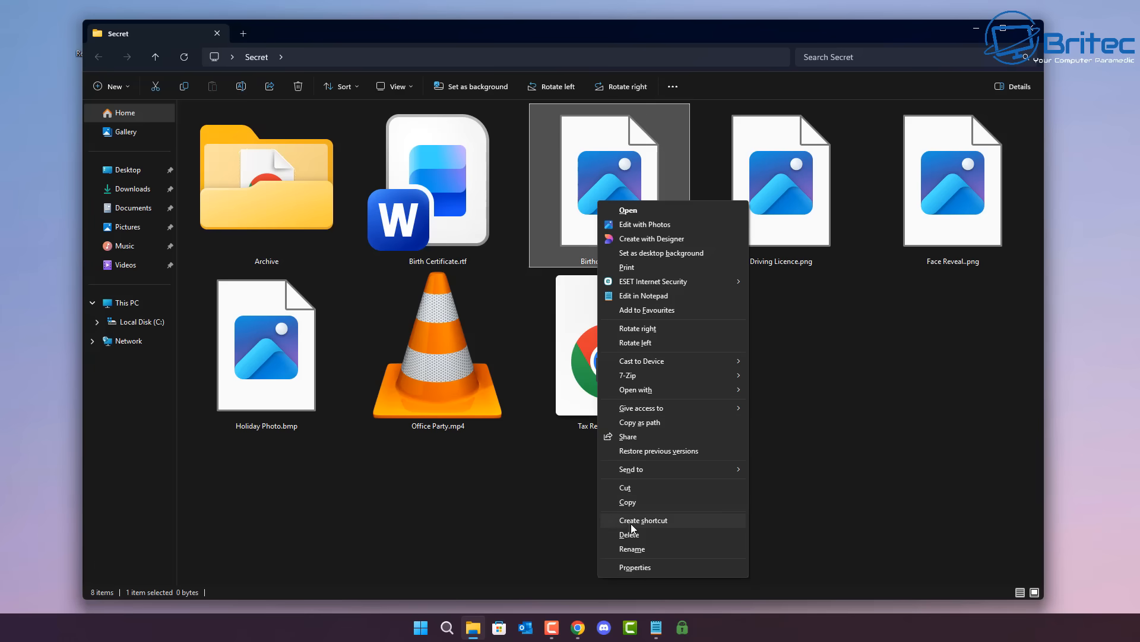
{"action": "left_click", "coordinate": [629, 534]}
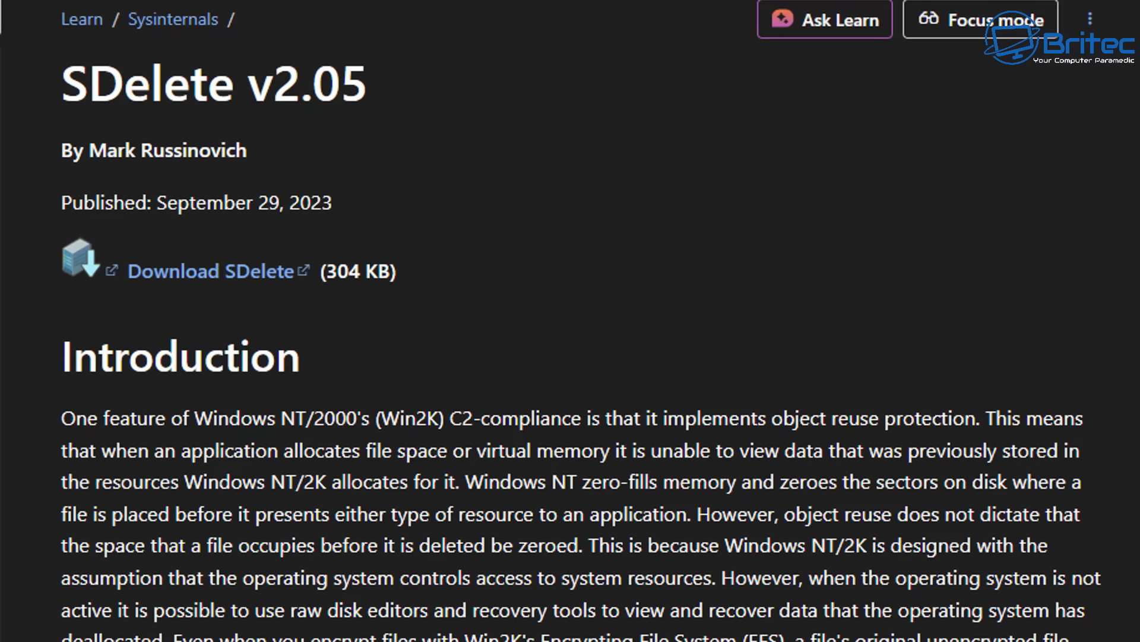
Scroll the SDelete page past the usage switches table to How SDelete Works
{"action": "scroll", "scroll_direction": "down", "scroll_amount": 3}
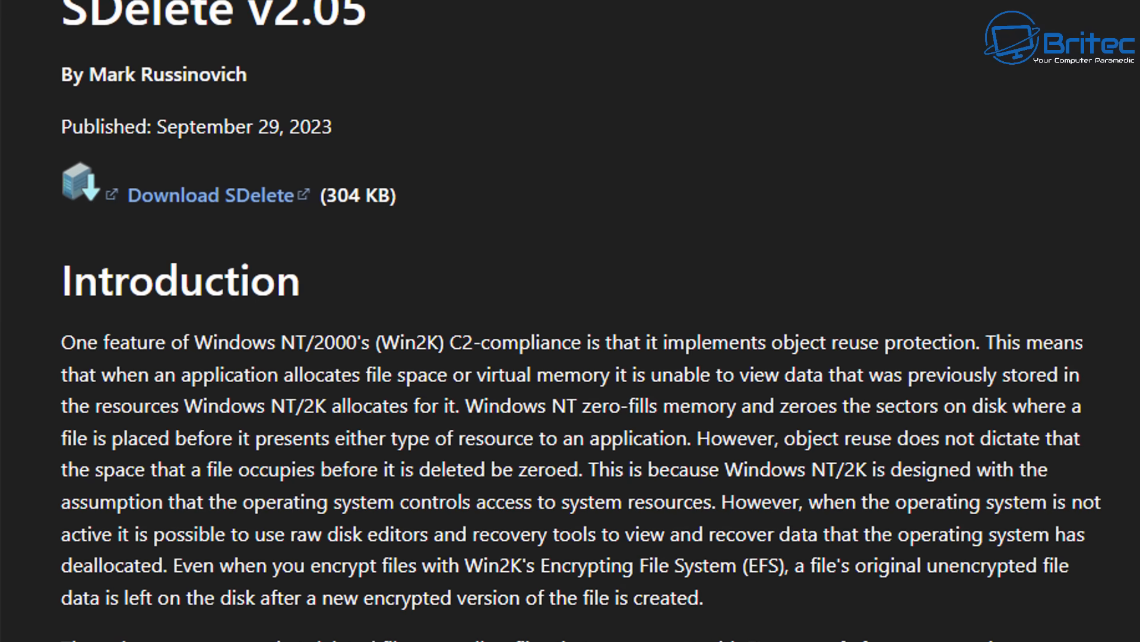
{"action": "scroll", "scroll_direction": "down", "scroll_amount": 3}
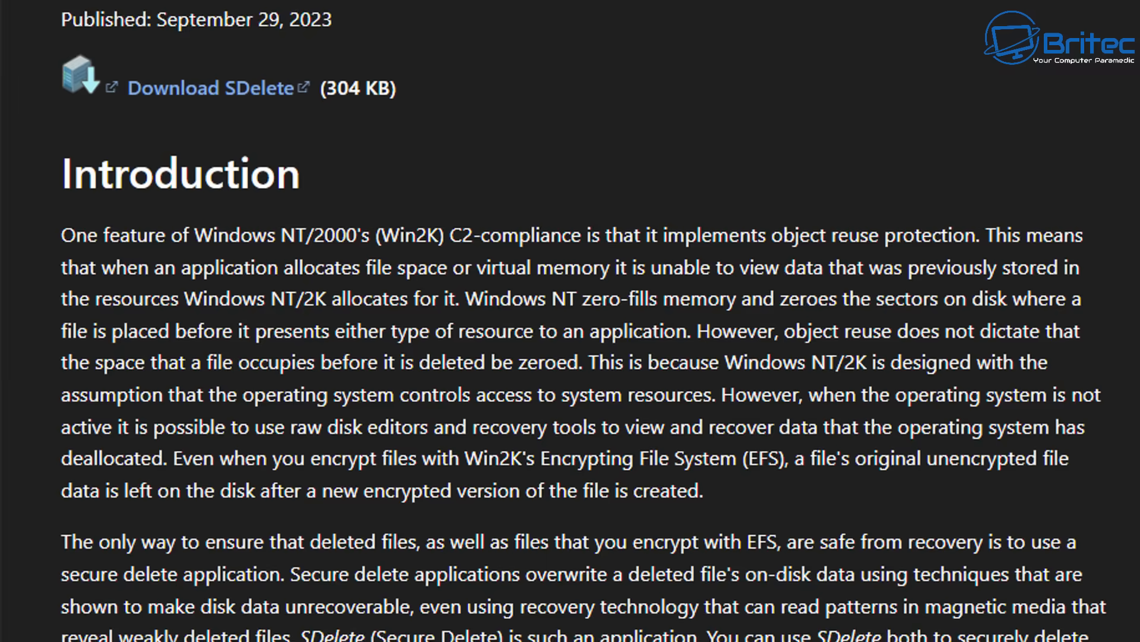
{"action": "scroll", "scroll_direction": "down", "scroll_amount": 3}
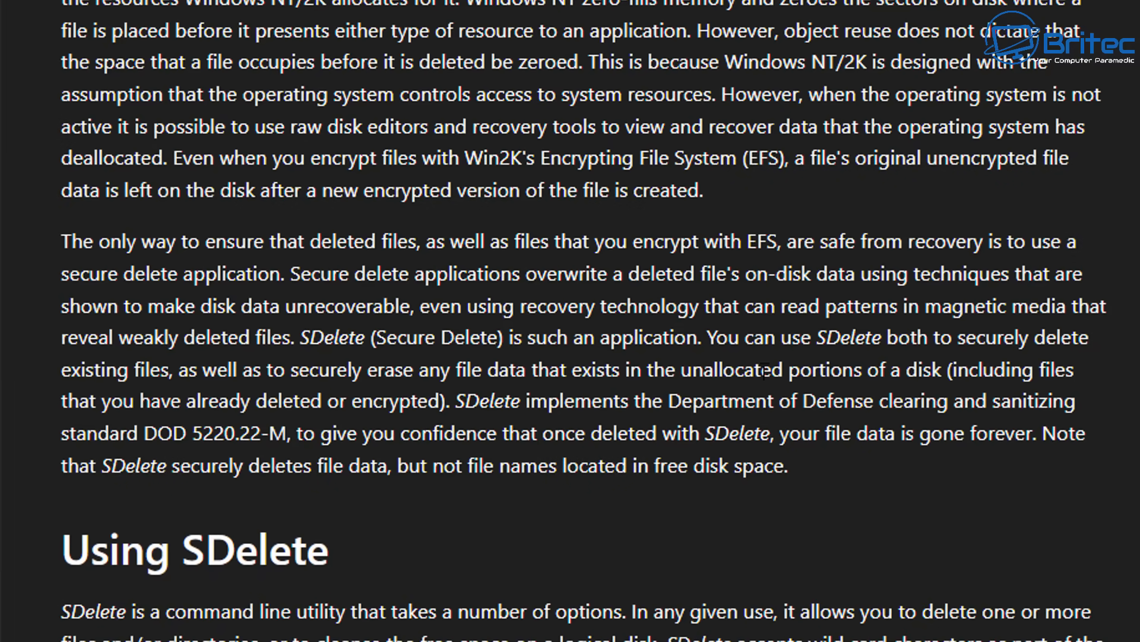
{"action": "mouse_move", "coordinate": [1092, 35]}
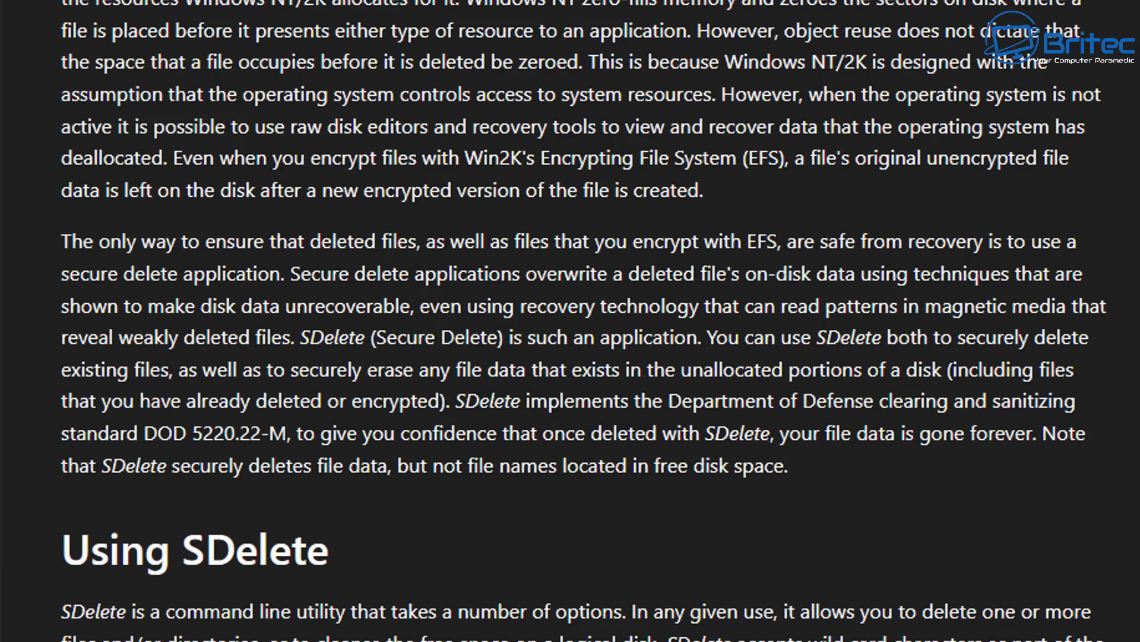
{"action": "scroll", "scroll_direction": "down", "scroll_amount": 3}
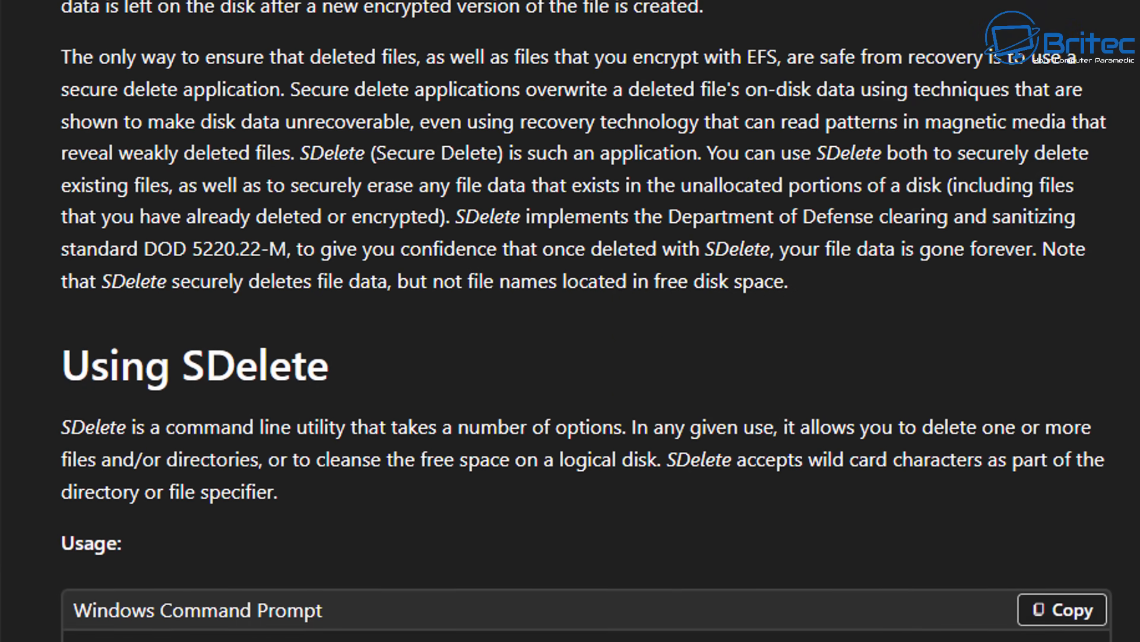
{"action": "scroll", "scroll_direction": "down", "scroll_amount": 3}
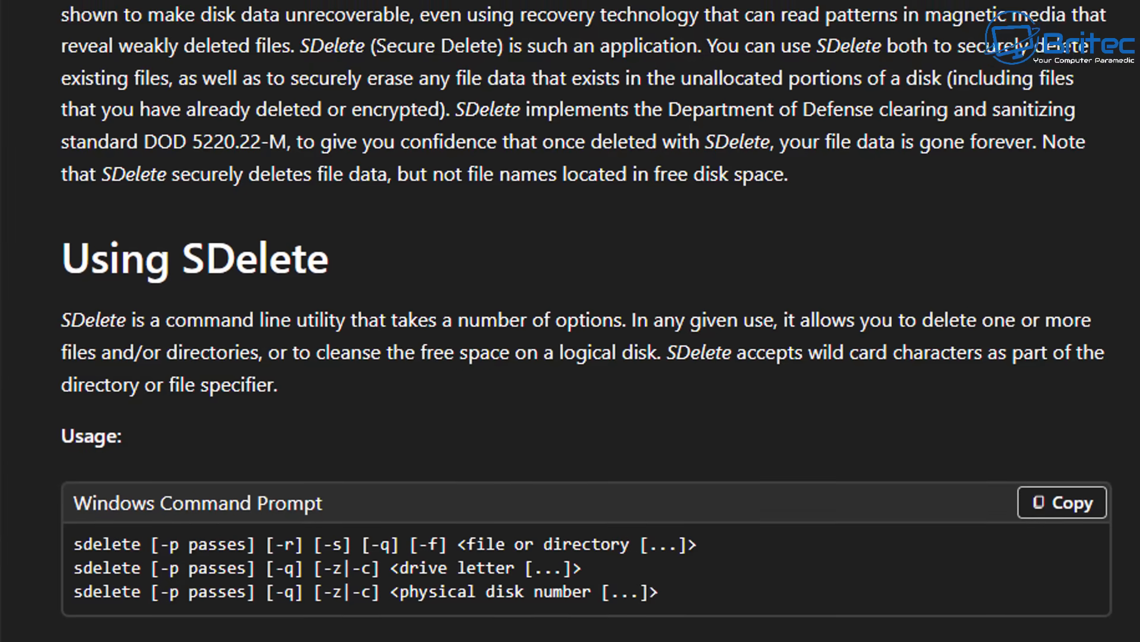
{"action": "scroll", "scroll_direction": "down", "scroll_amount": 3}
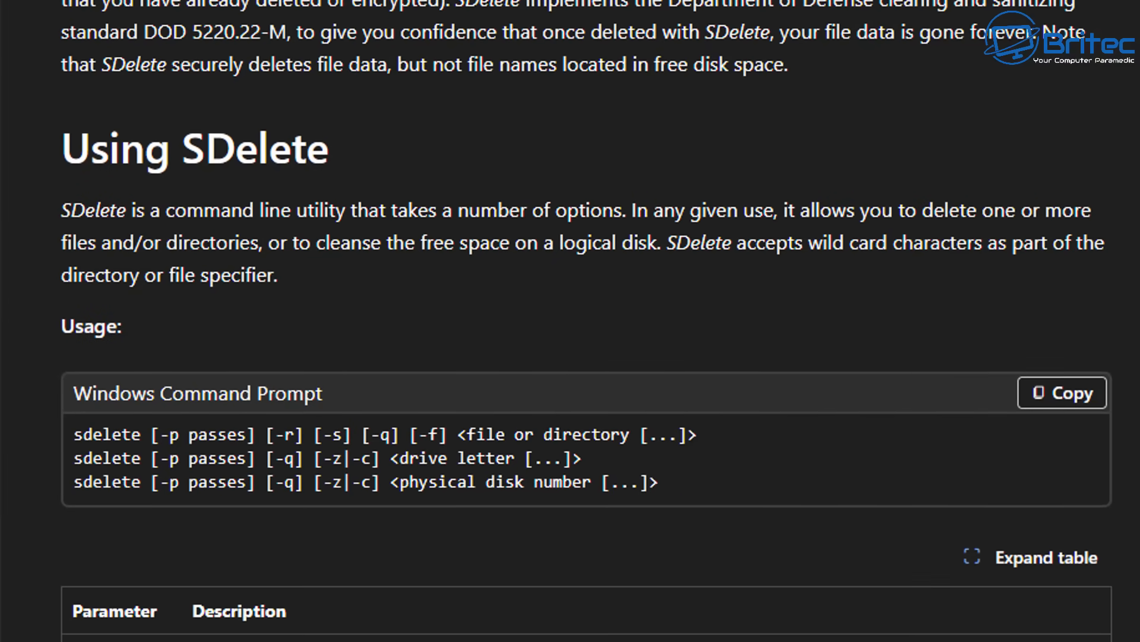
{"action": "scroll", "scroll_direction": "down", "scroll_amount": 3}
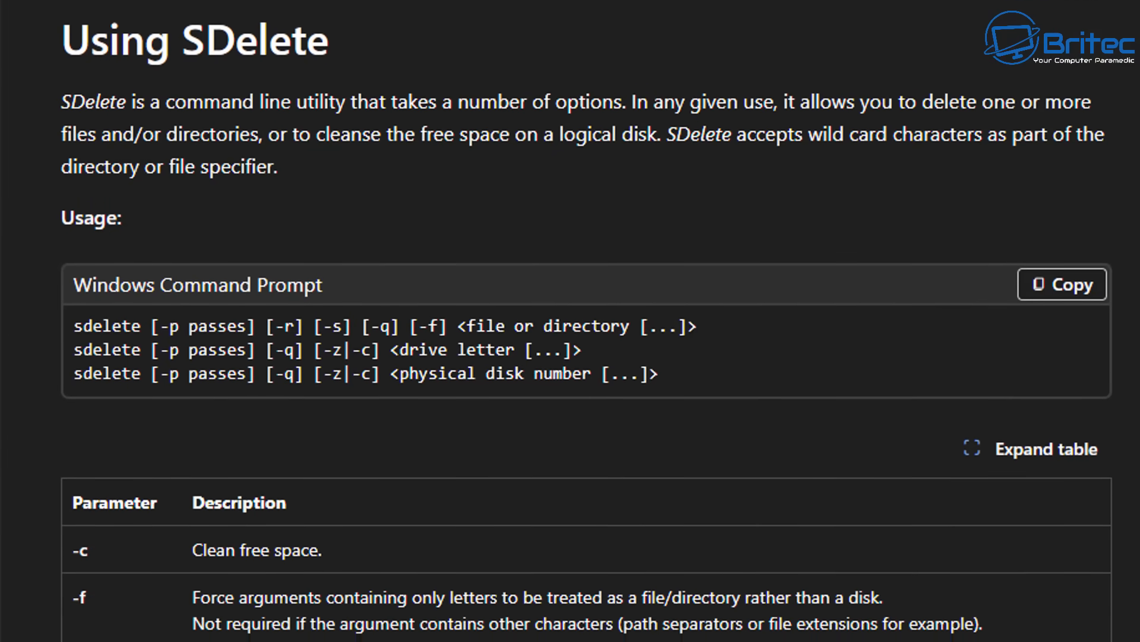
{"action": "scroll", "scroll_direction": "down", "scroll_amount": 3}
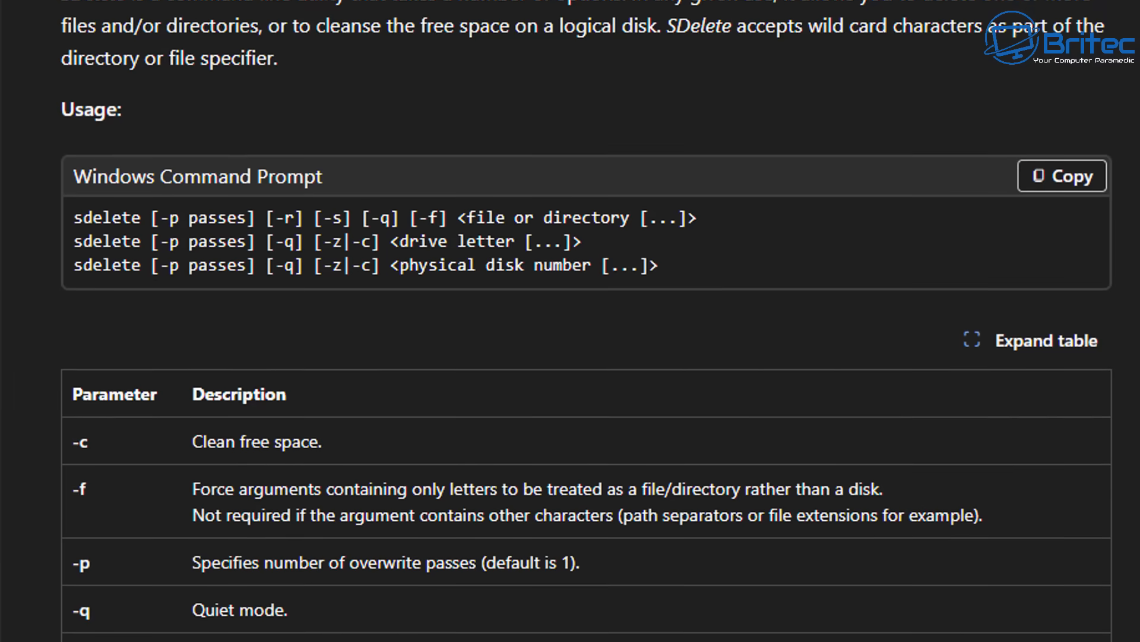
{"action": "scroll", "scroll_direction": "down", "scroll_amount": 3}
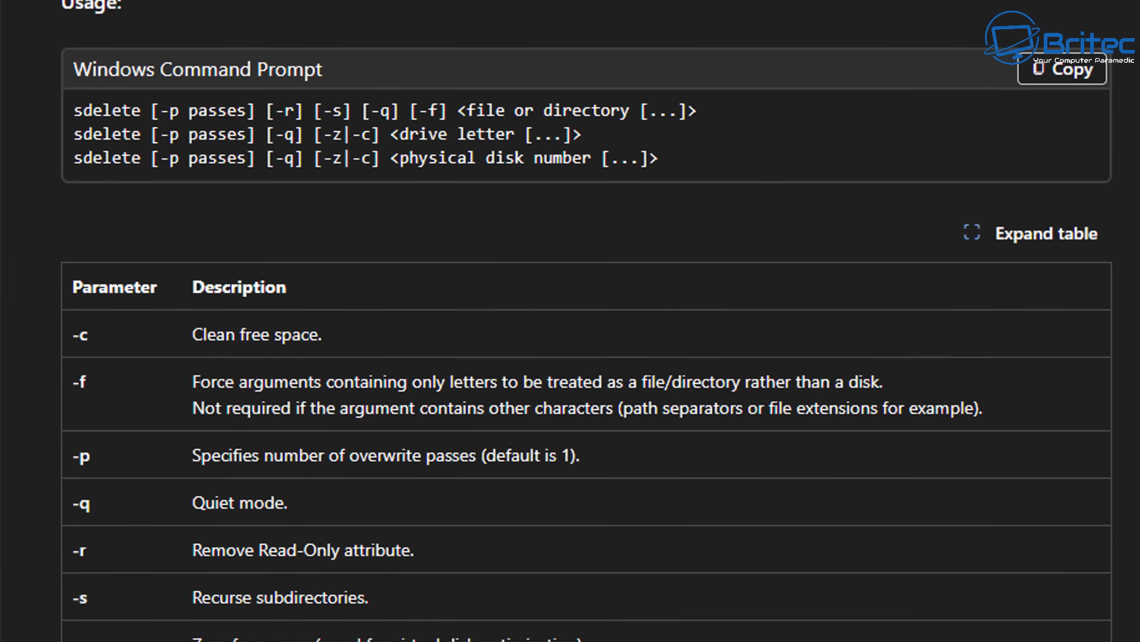
{"action": "scroll", "scroll_direction": "down", "scroll_amount": 3}
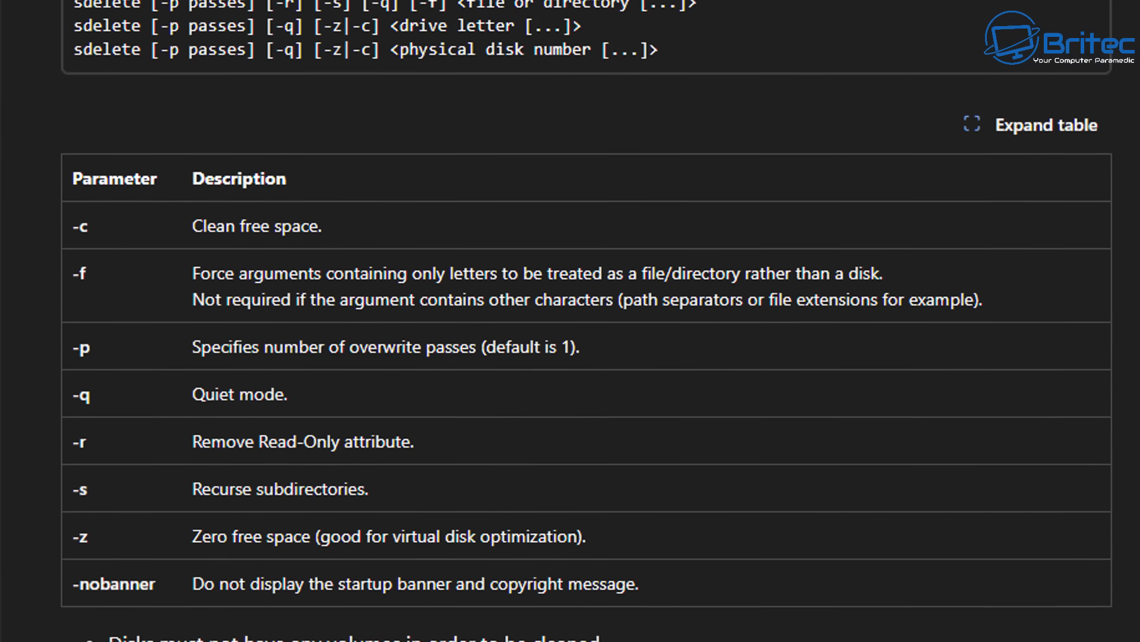
{"action": "scroll", "scroll_direction": "down", "scroll_amount": 3}
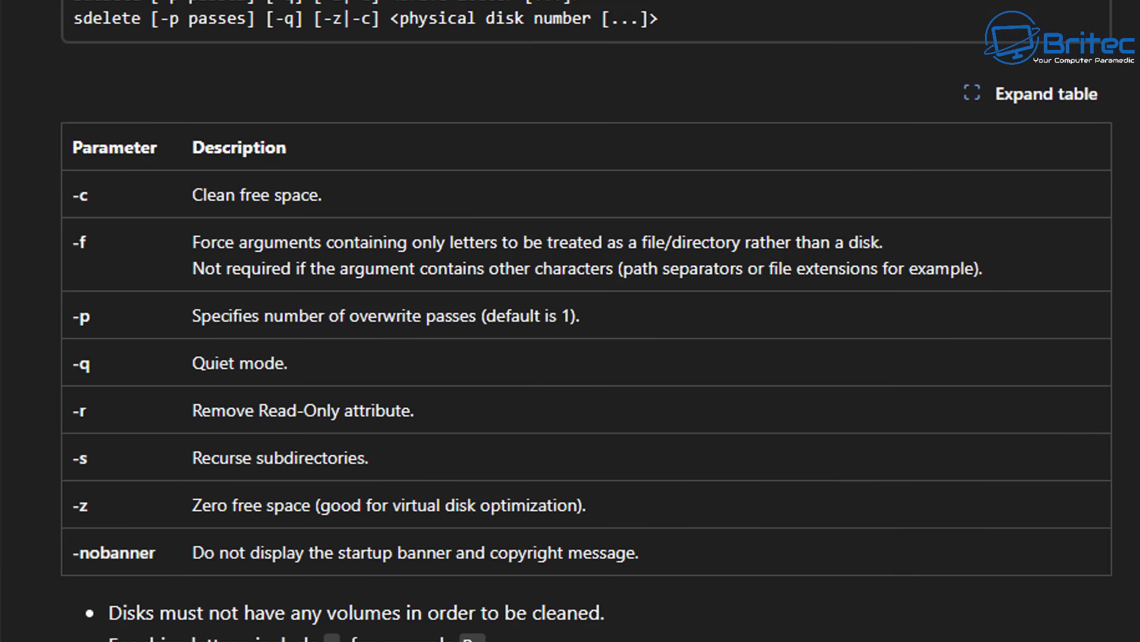
{"action": "scroll", "scroll_direction": "down", "scroll_amount": 3}
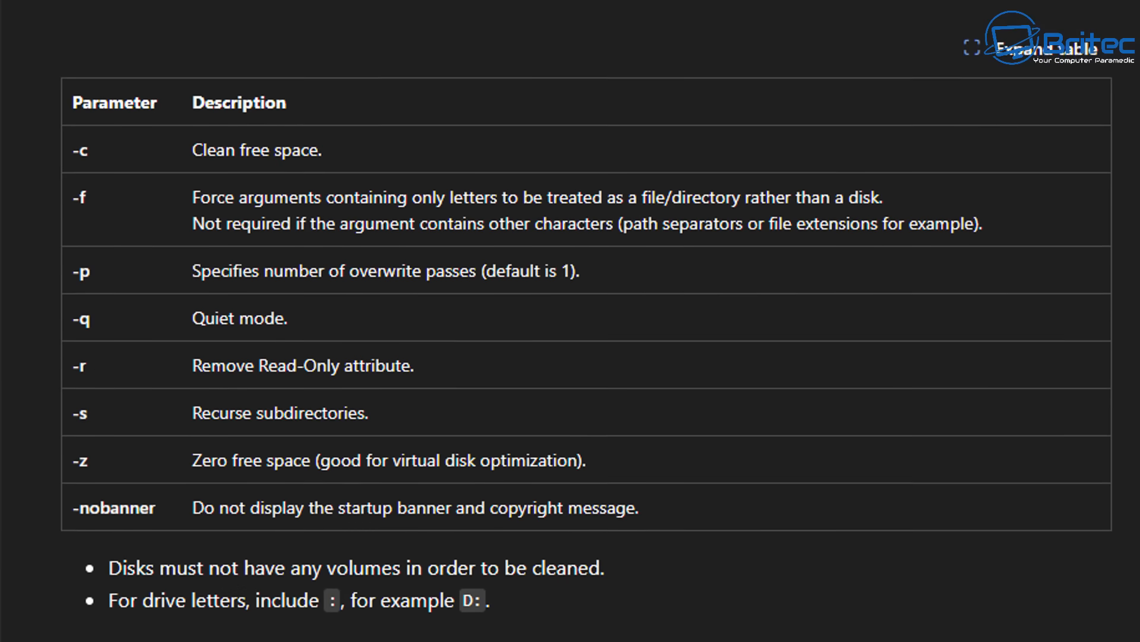
{"action": "scroll", "scroll_direction": "down", "scroll_amount": 3}
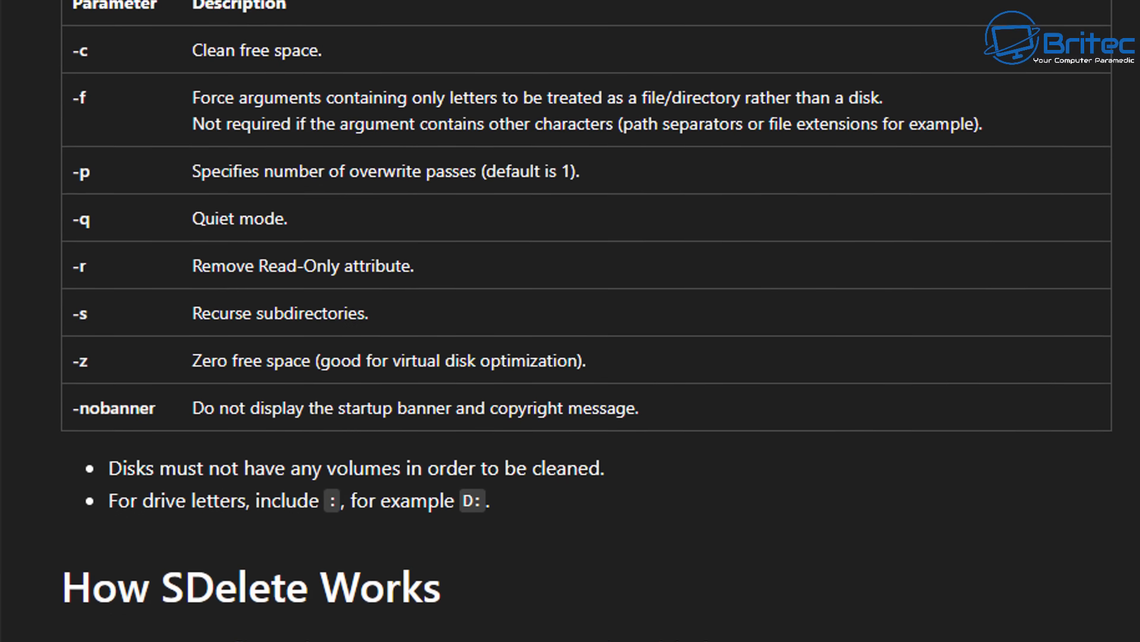
{"action": "scroll", "scroll_direction": "down", "scroll_amount": 3}
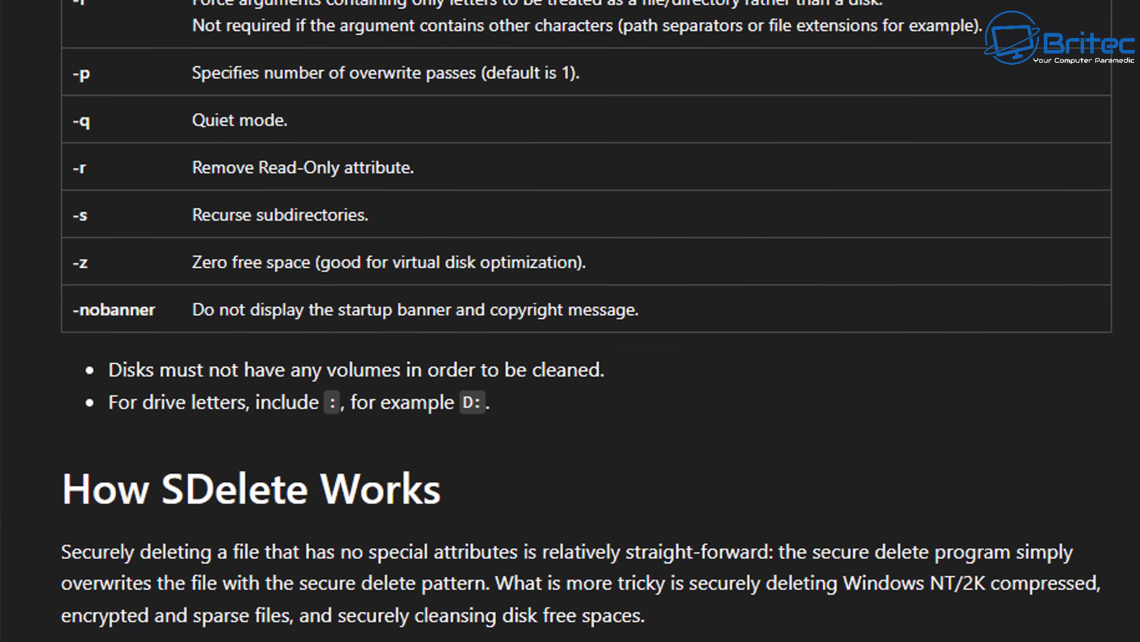
{"action": "scroll", "scroll_direction": "down", "scroll_amount": 3}
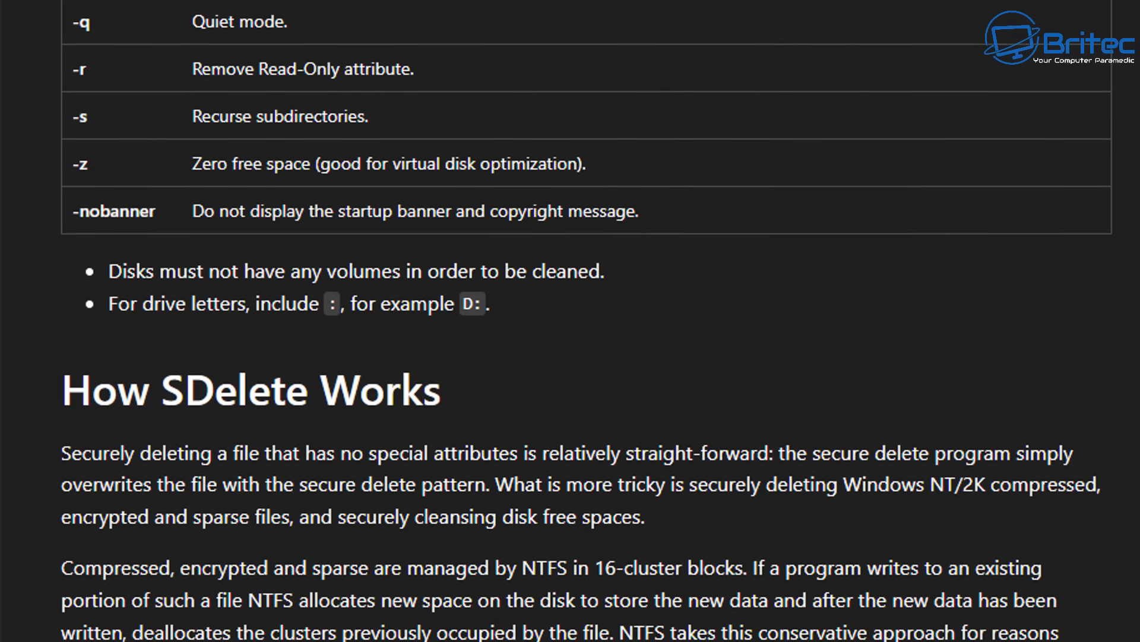
{"action": "scroll", "scroll_direction": "down", "scroll_amount": 3}
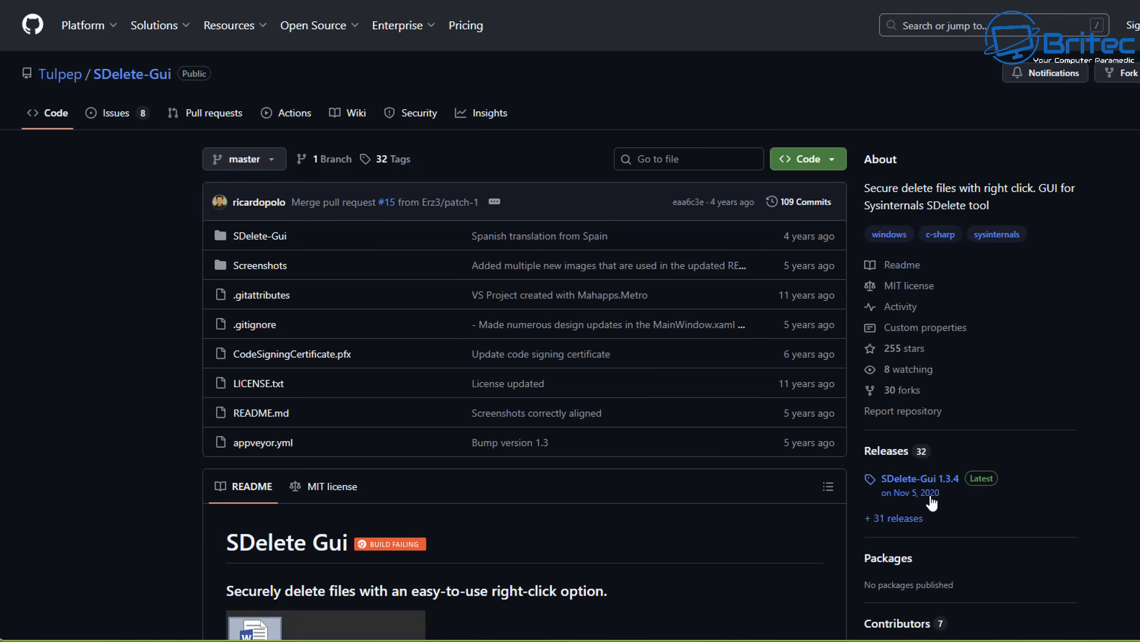
{"action": "mouse_move", "coordinate": [909, 492]}
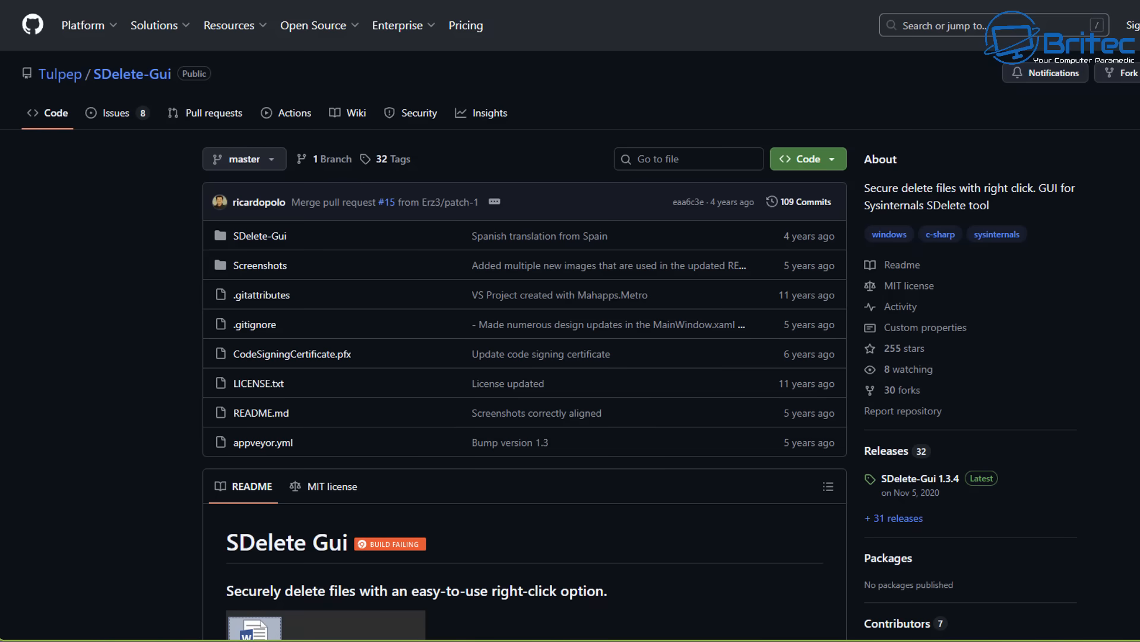
Scroll the Tulpep/SDelete-Gui repository and open the SDelete-Gui 1.3.4 release
{"action": "scroll", "scroll_direction": "down", "scroll_amount": 3}
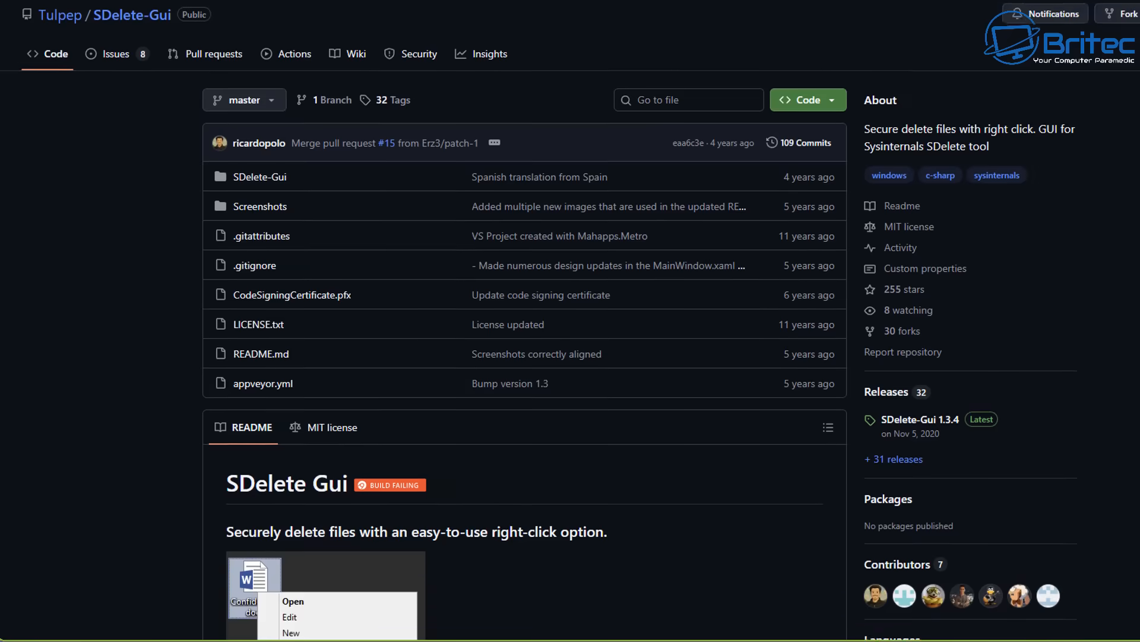
{"action": "scroll", "scroll_direction": "down", "scroll_amount": 3}
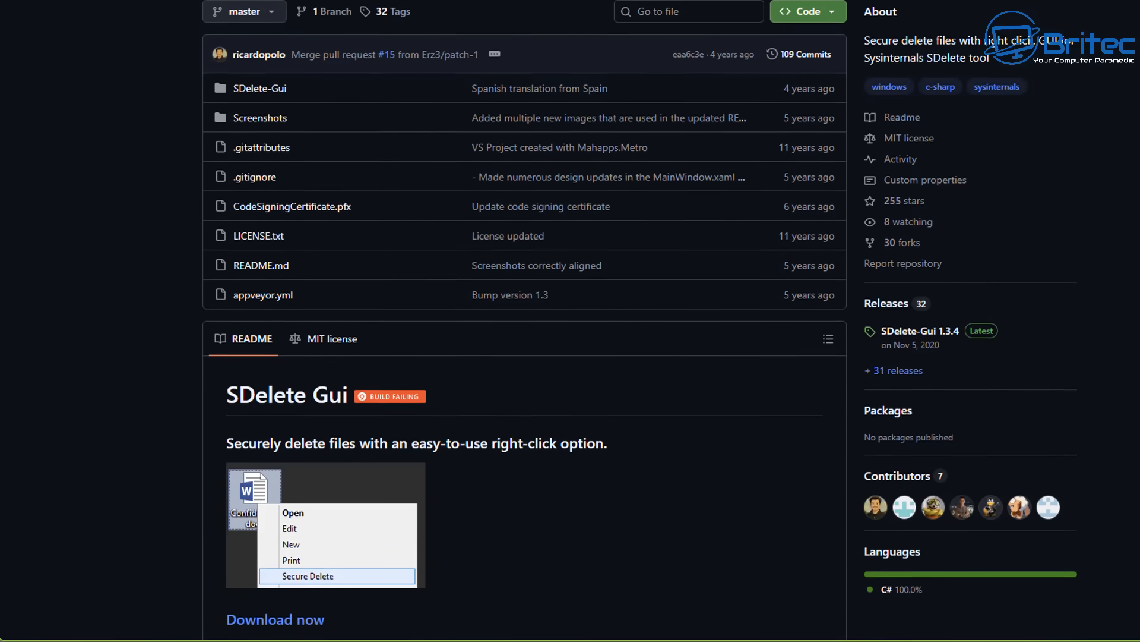
{"action": "scroll", "scroll_direction": "down", "scroll_amount": 3}
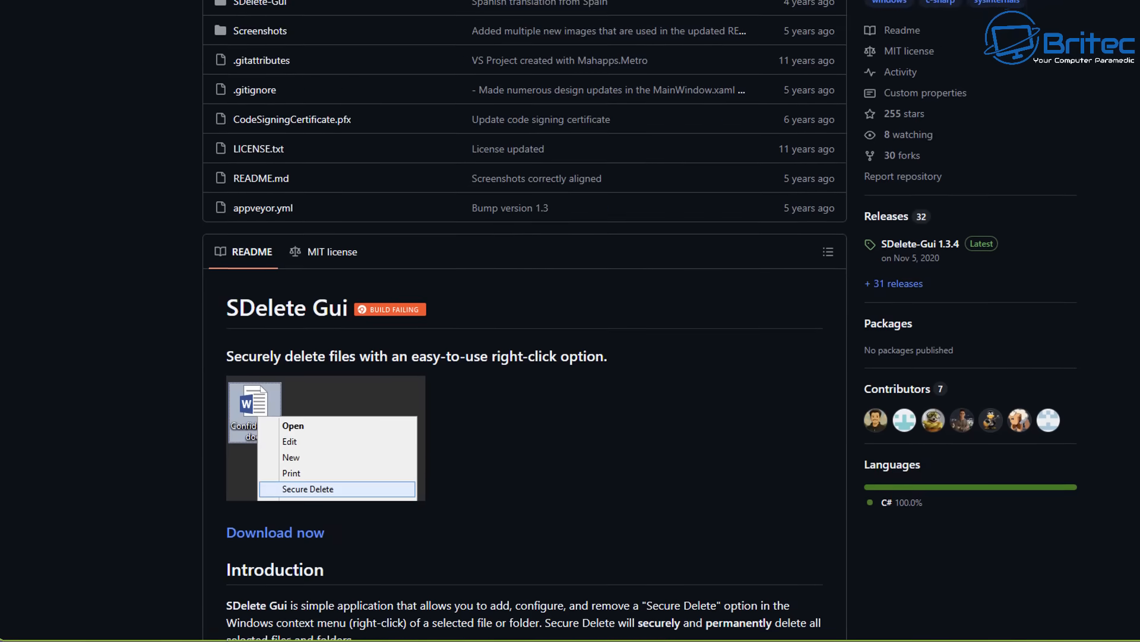
{"action": "scroll", "scroll_direction": "down", "scroll_amount": 3}
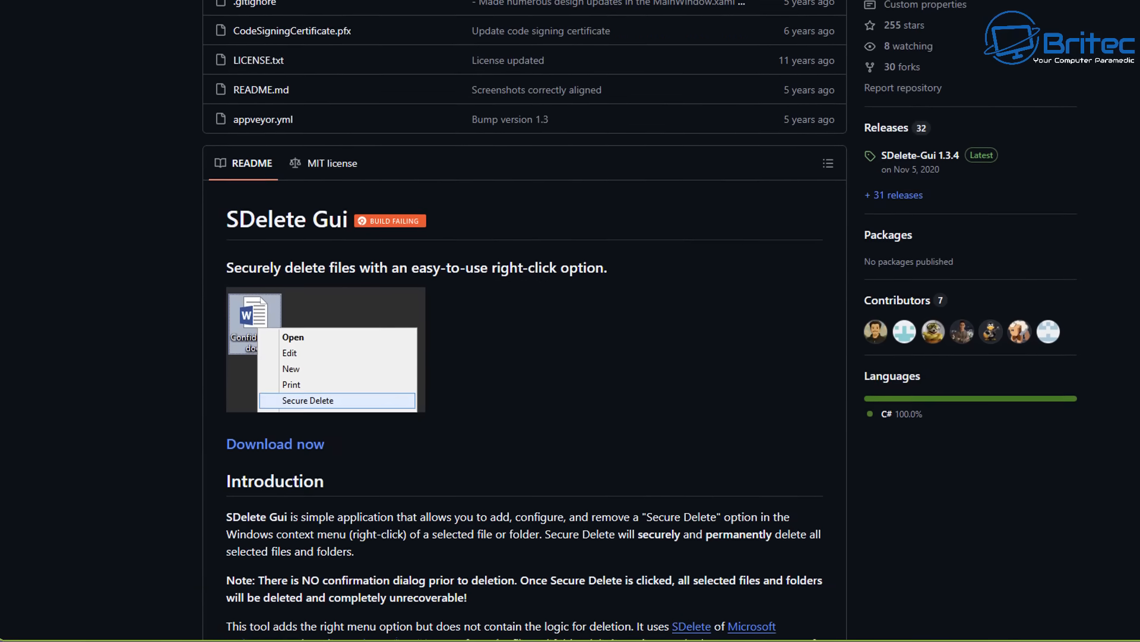
{"action": "scroll", "scroll_direction": "down", "scroll_amount": 3}
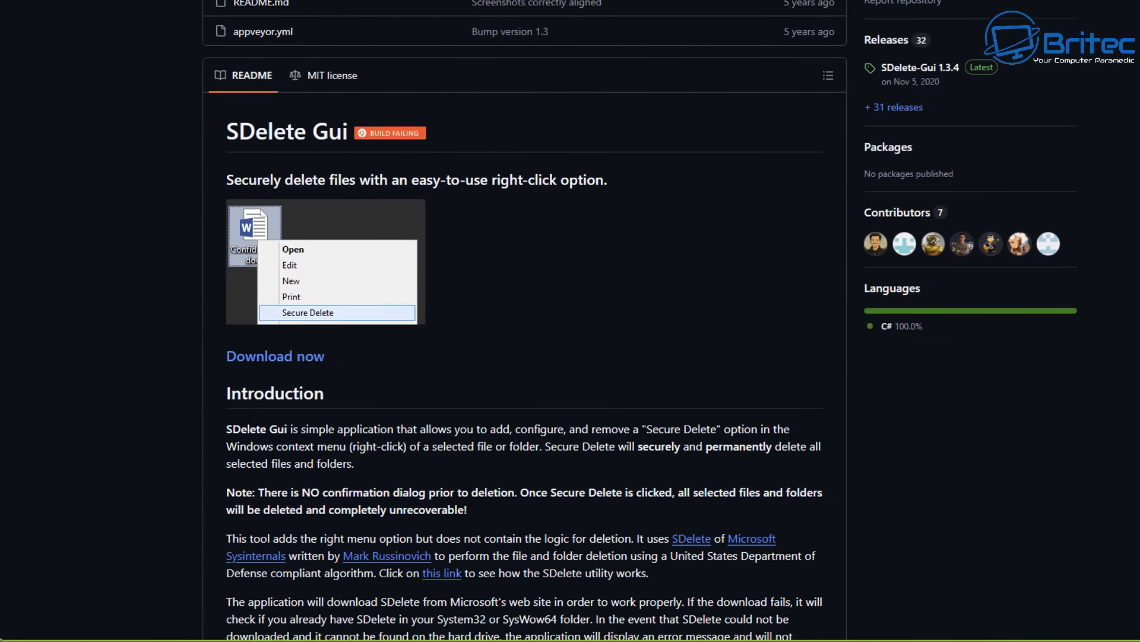
{"action": "scroll", "scroll_direction": "down", "scroll_amount": 3}
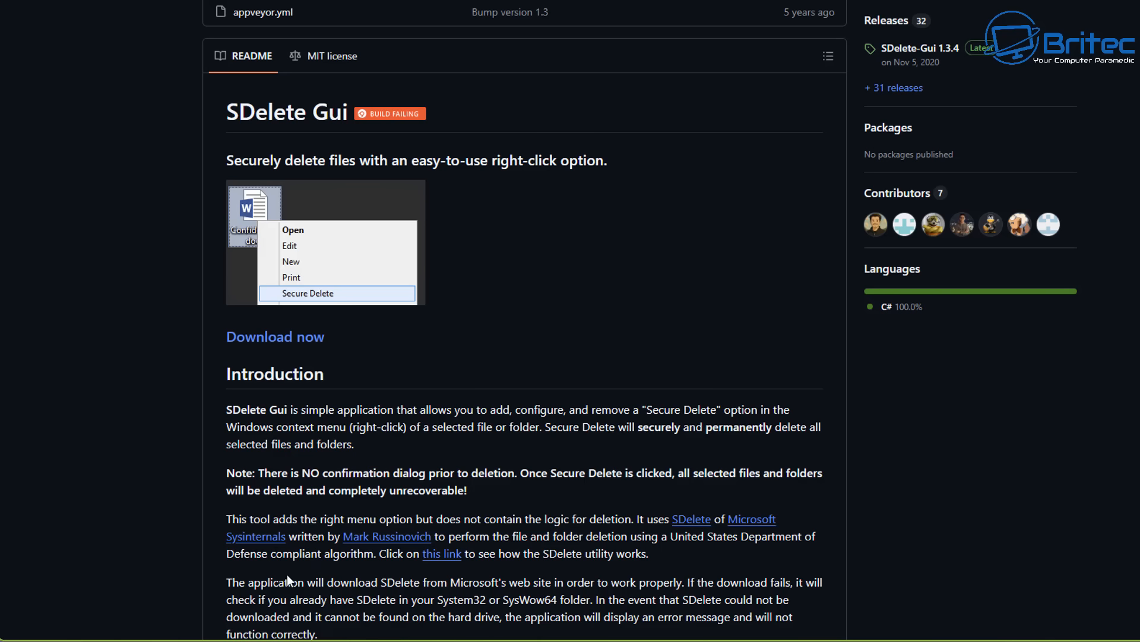
{"action": "mouse_move", "coordinate": [1024, 548]}
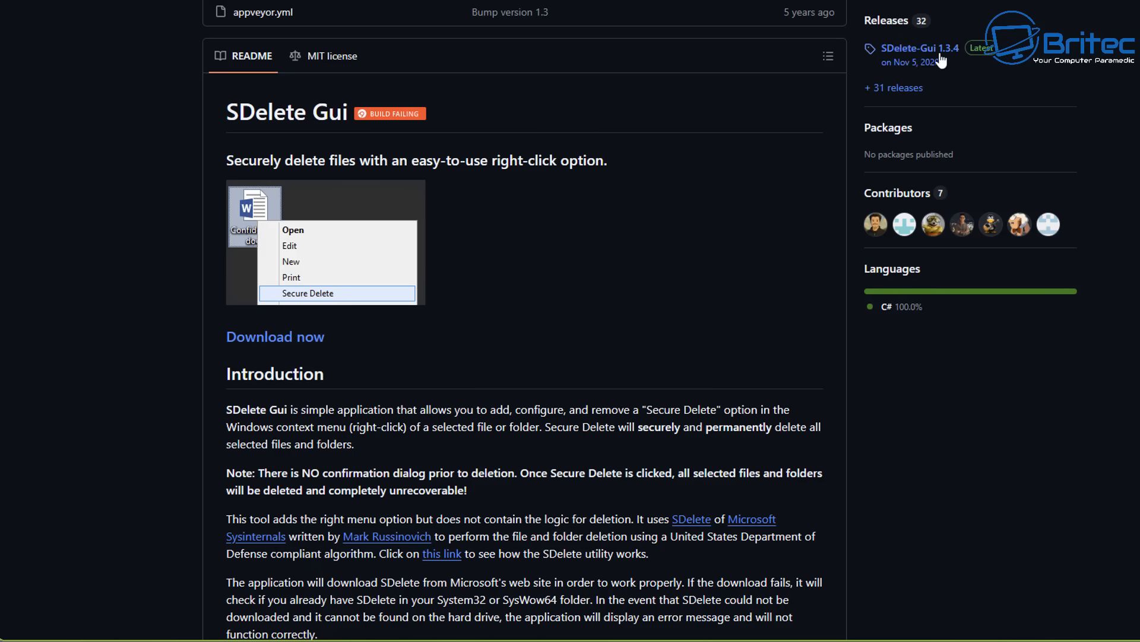
{"action": "left_click", "coordinate": [924, 49]}
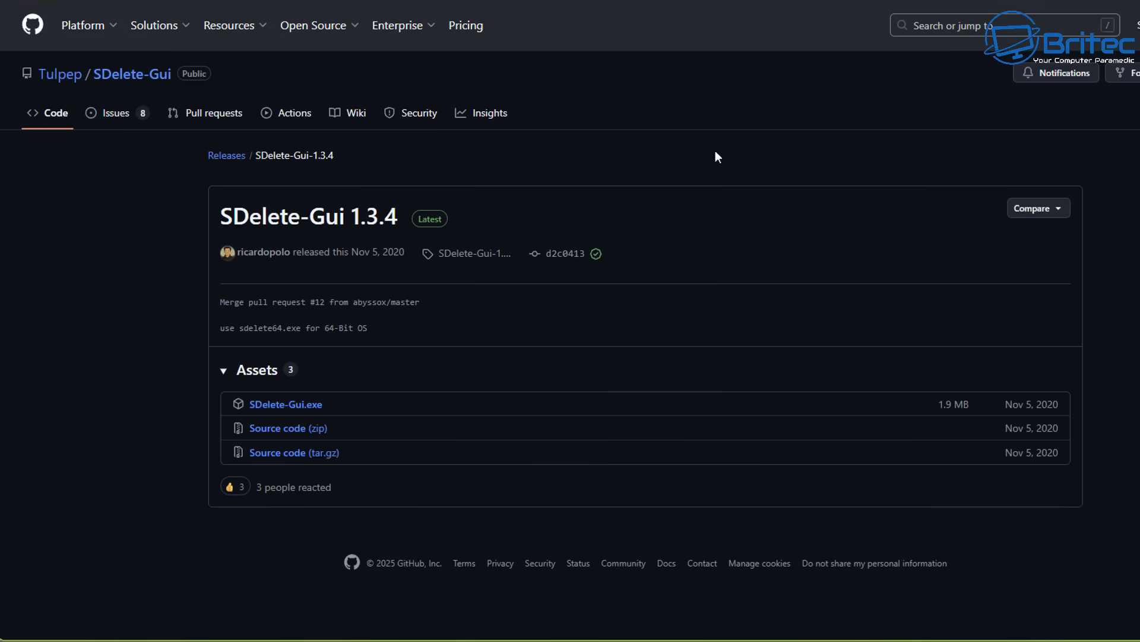
{"action": "mouse_move", "coordinate": [286, 405]}
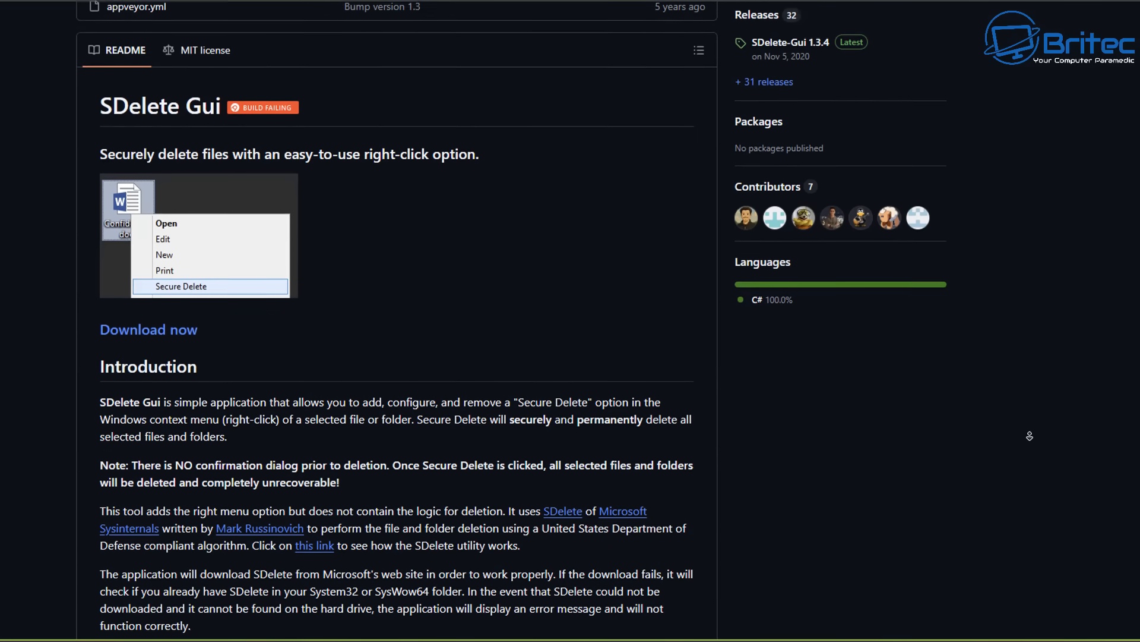
Scroll the 1.3.4 release page through the README to download SDelete-Gui.exe
{"action": "scroll", "scroll_direction": "down", "scroll_amount": 3}
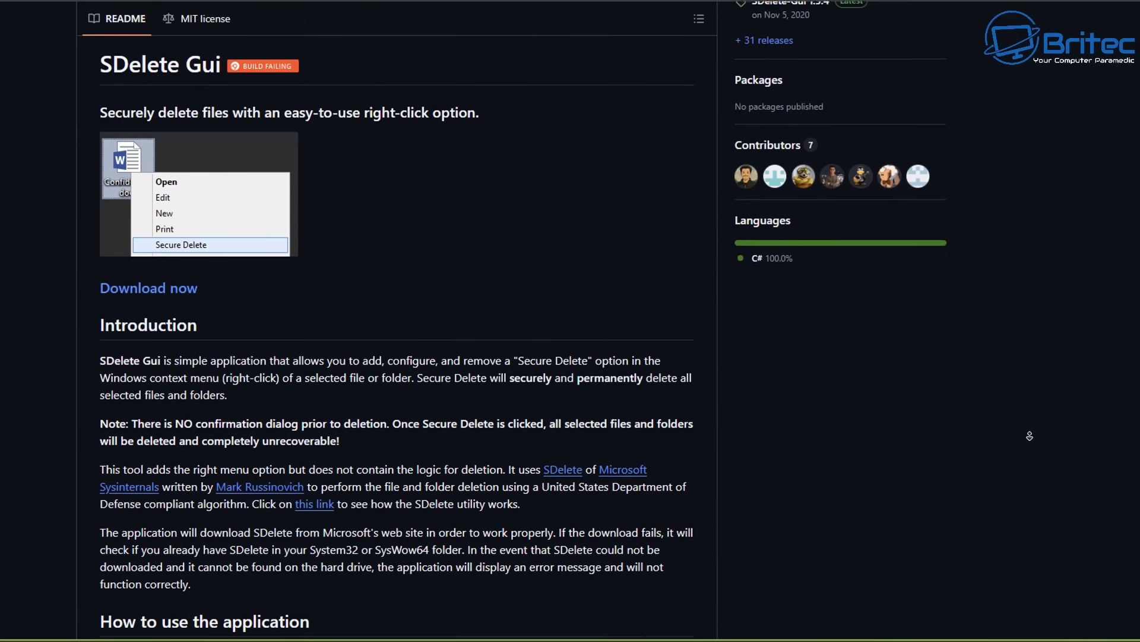
{"action": "scroll", "scroll_direction": "down", "scroll_amount": 3}
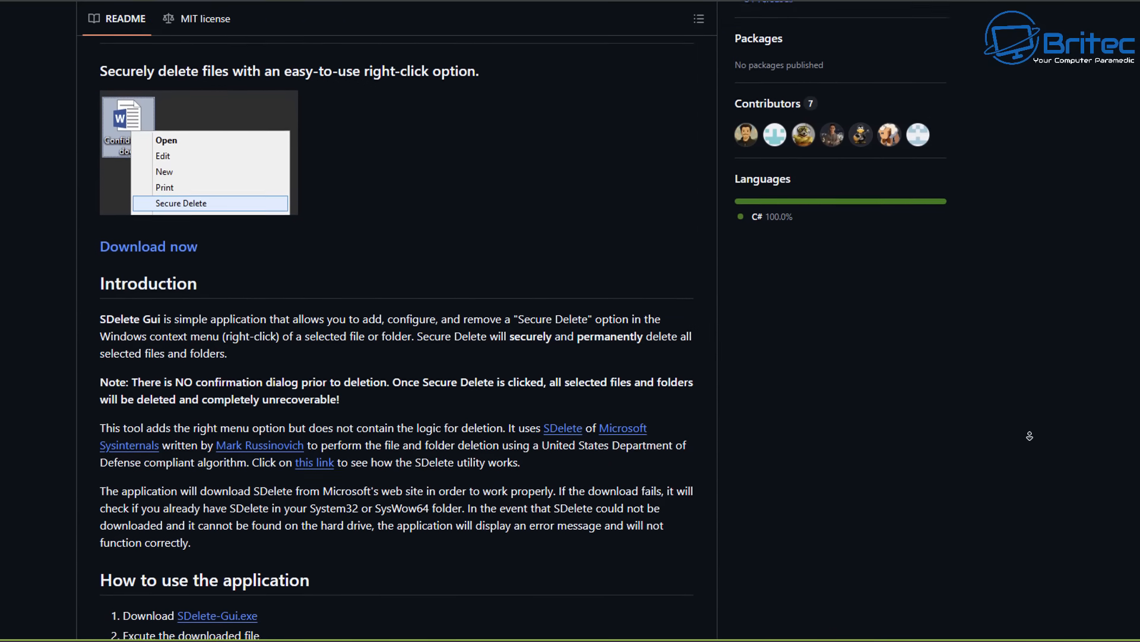
{"action": "scroll", "scroll_direction": "down", "scroll_amount": 3}
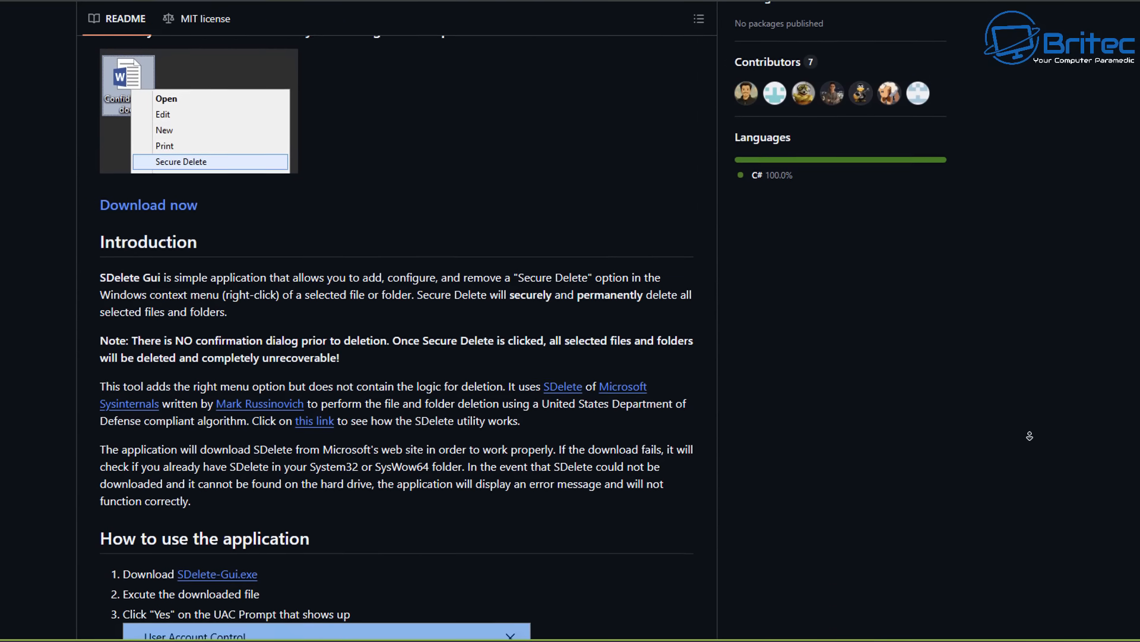
{"action": "scroll", "scroll_direction": "down", "scroll_amount": 3}
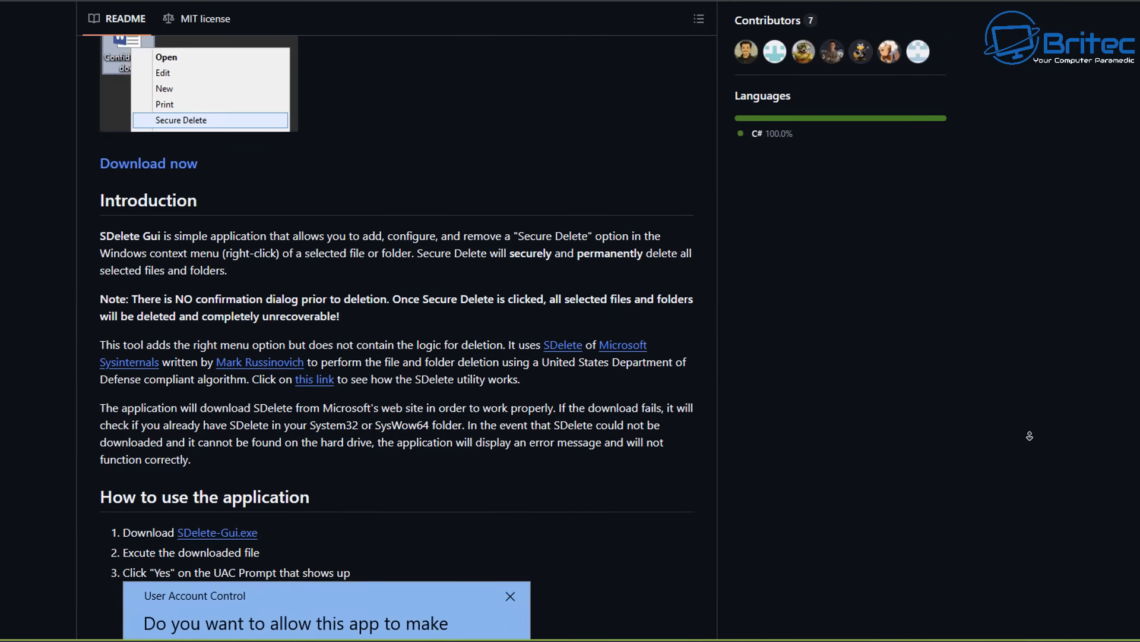
{"action": "scroll", "scroll_direction": "down", "scroll_amount": 3}
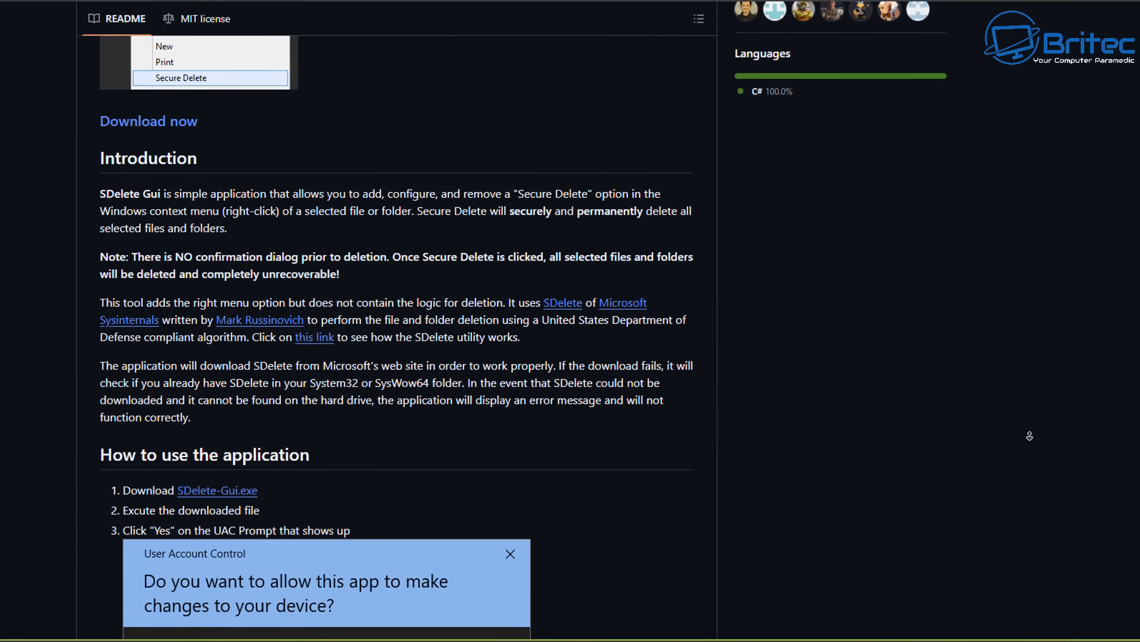
{"action": "scroll", "scroll_direction": "down", "scroll_amount": 3}
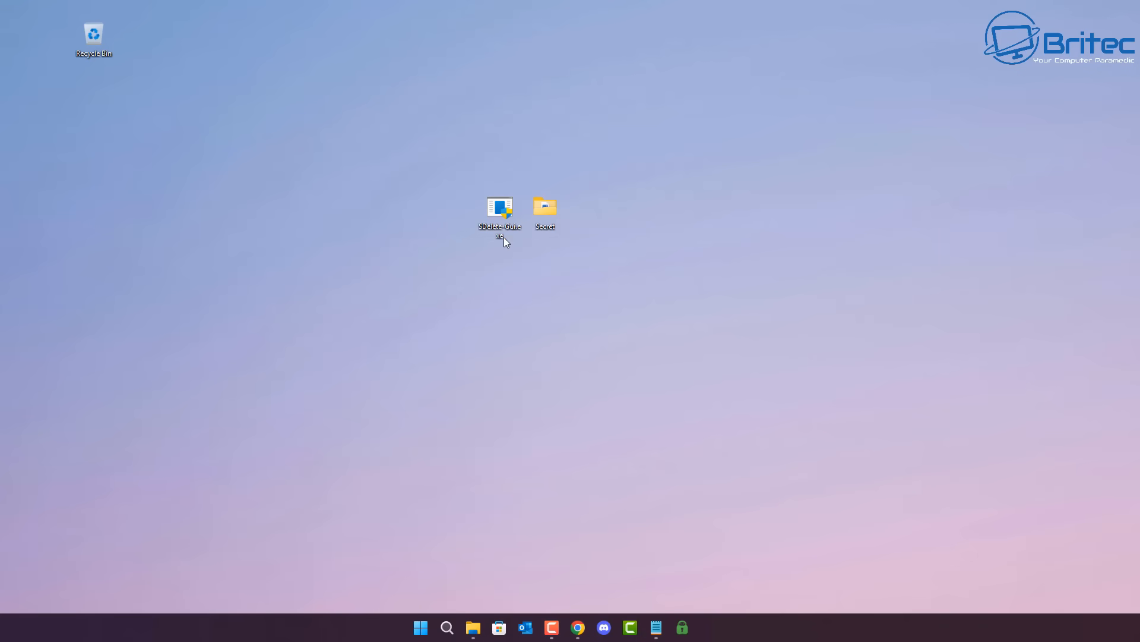
{"action": "mouse_move", "coordinate": [500, 211]}
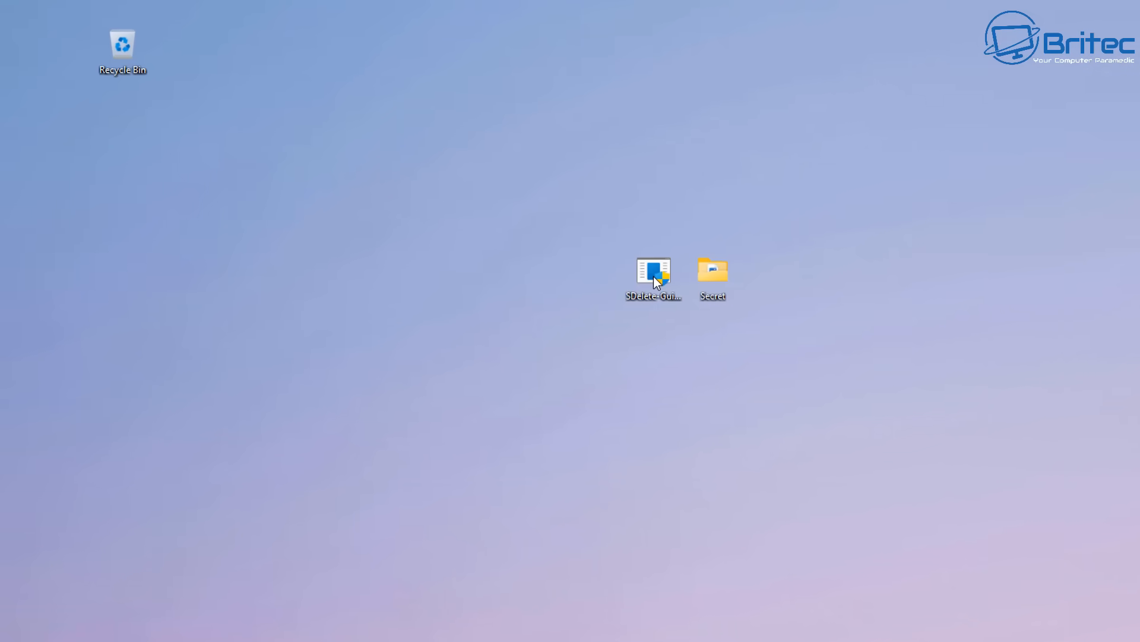
Launch SDelete-Gui.exe, adjust the overwrite passes to 3 and enable secure delete
{"action": "double_click", "coordinate": [652, 275]}
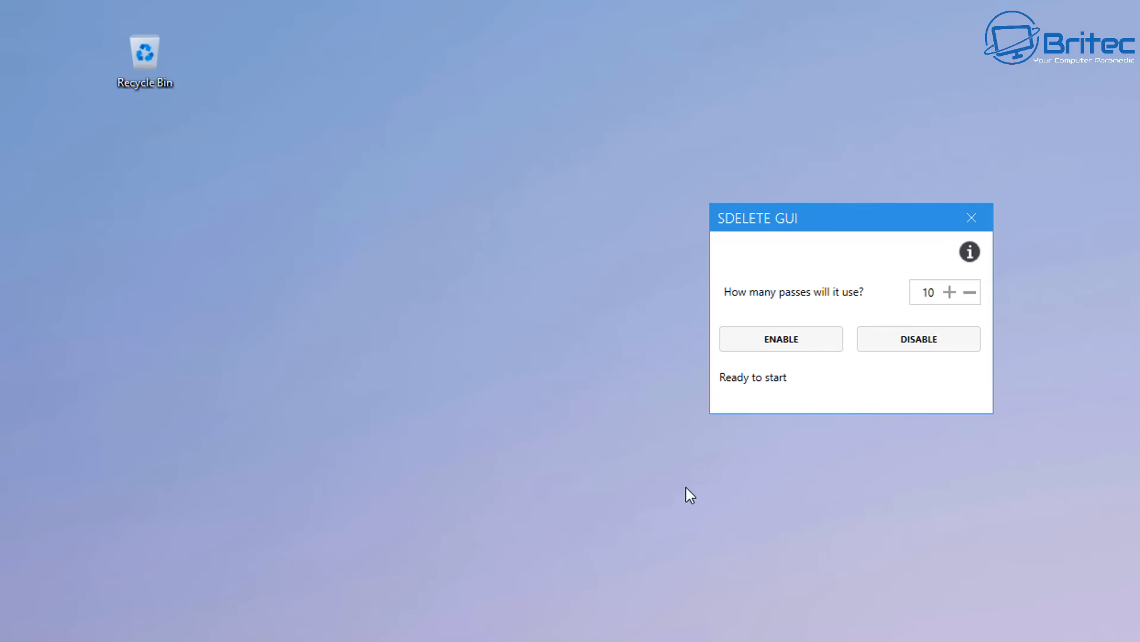
{"action": "mouse_move", "coordinate": [820, 364]}
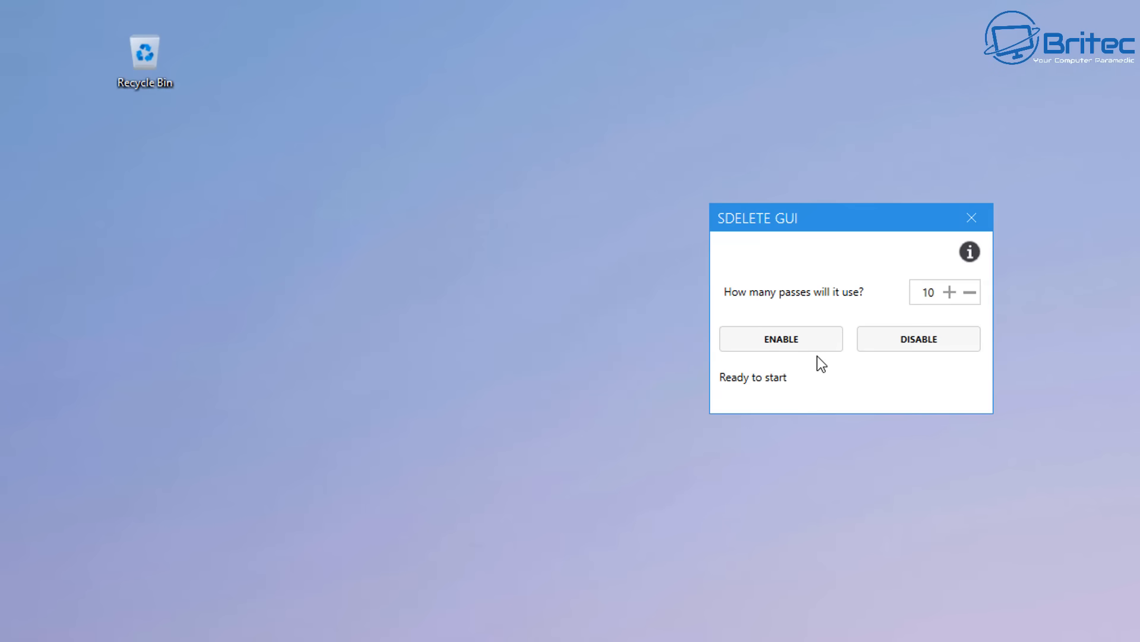
{"action": "mouse_move", "coordinate": [777, 306]}
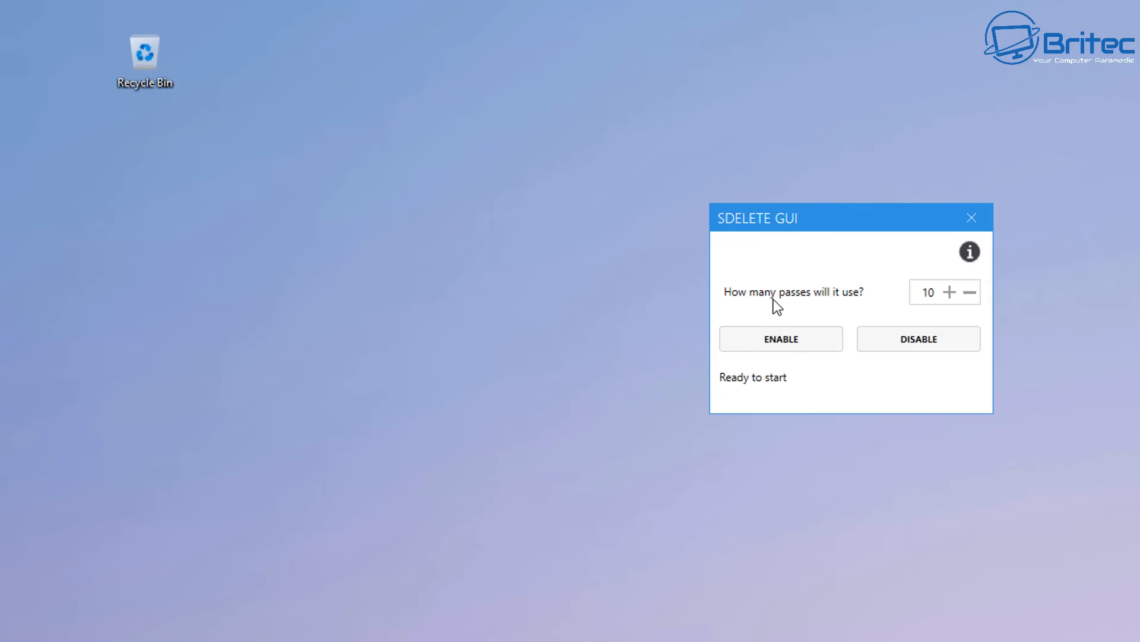
{"action": "mouse_move", "coordinate": [854, 304]}
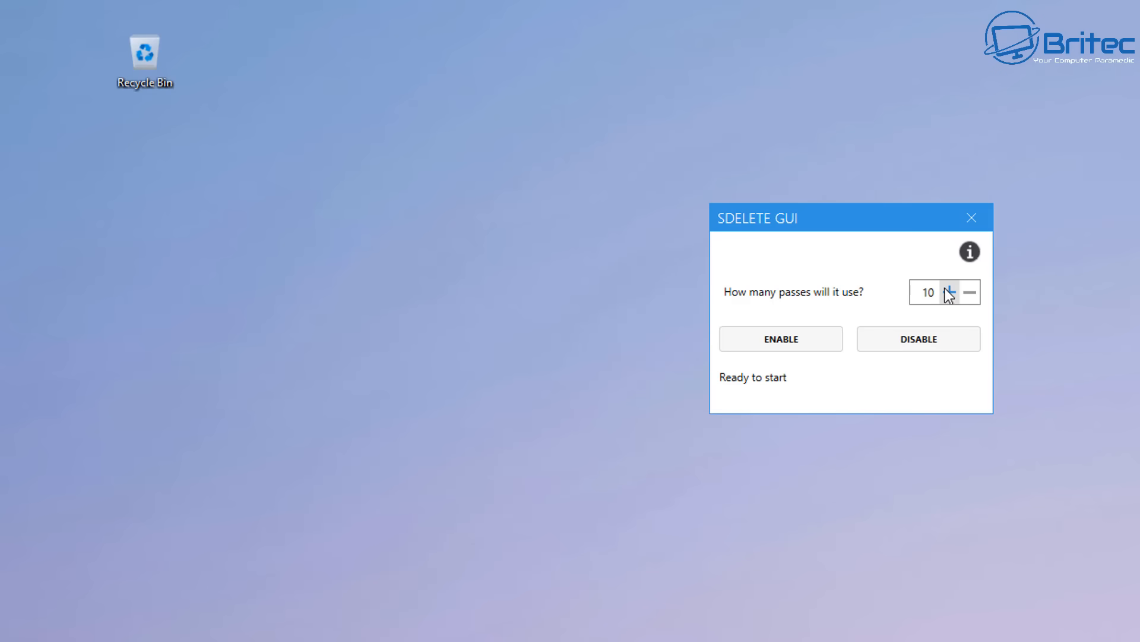
{"action": "left_click", "coordinate": [949, 291]}
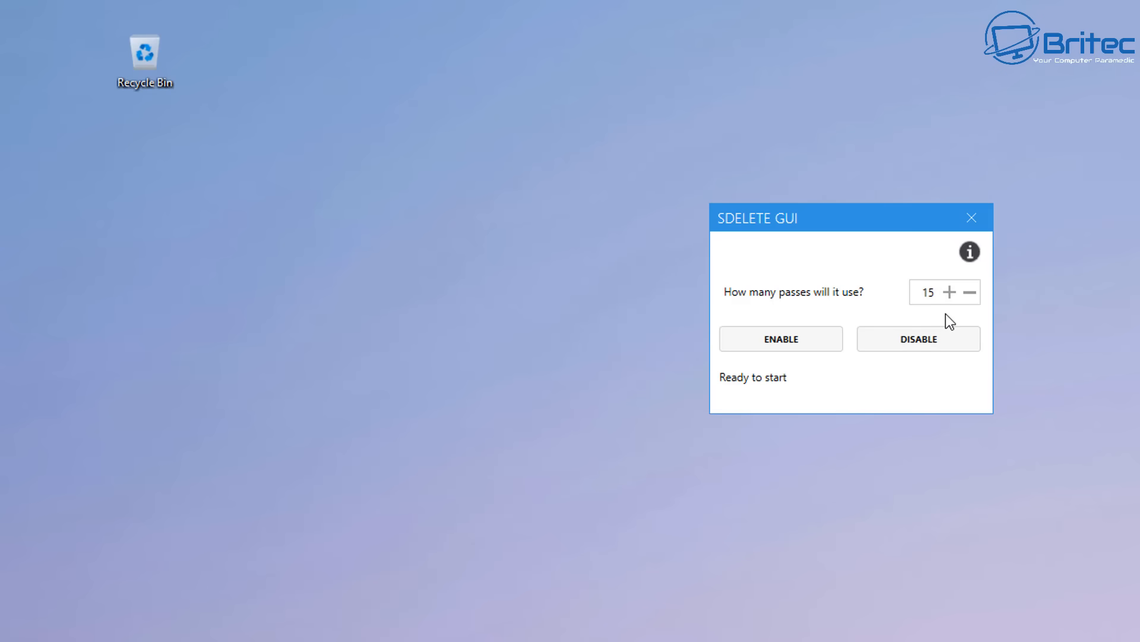
{"action": "left_click", "coordinate": [970, 291]}
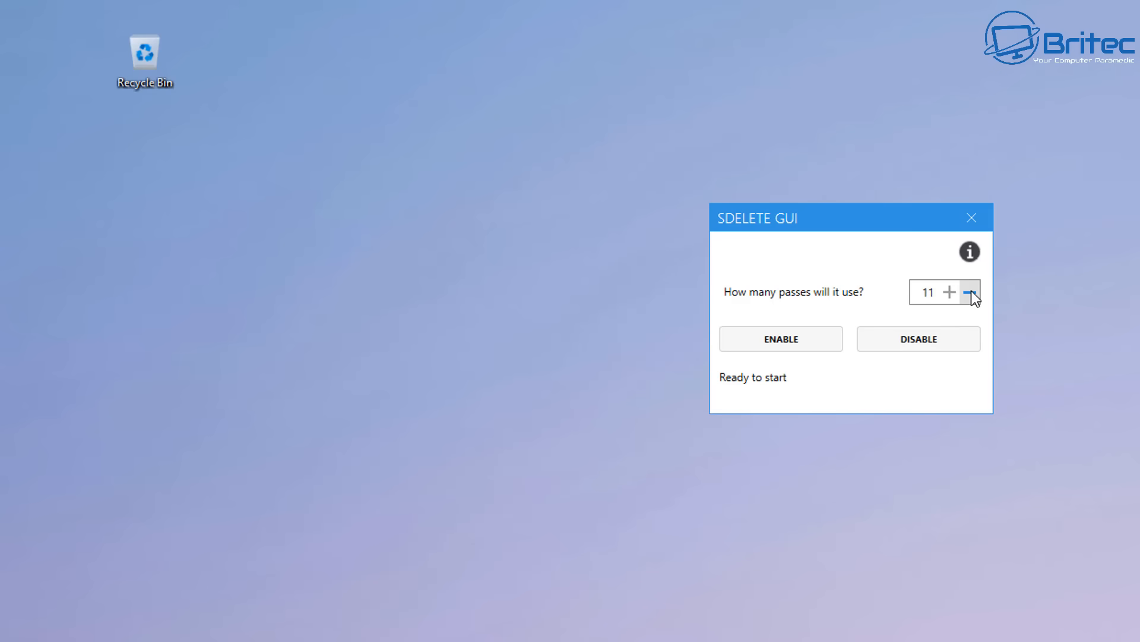
{"action": "left_click", "coordinate": [971, 292]}
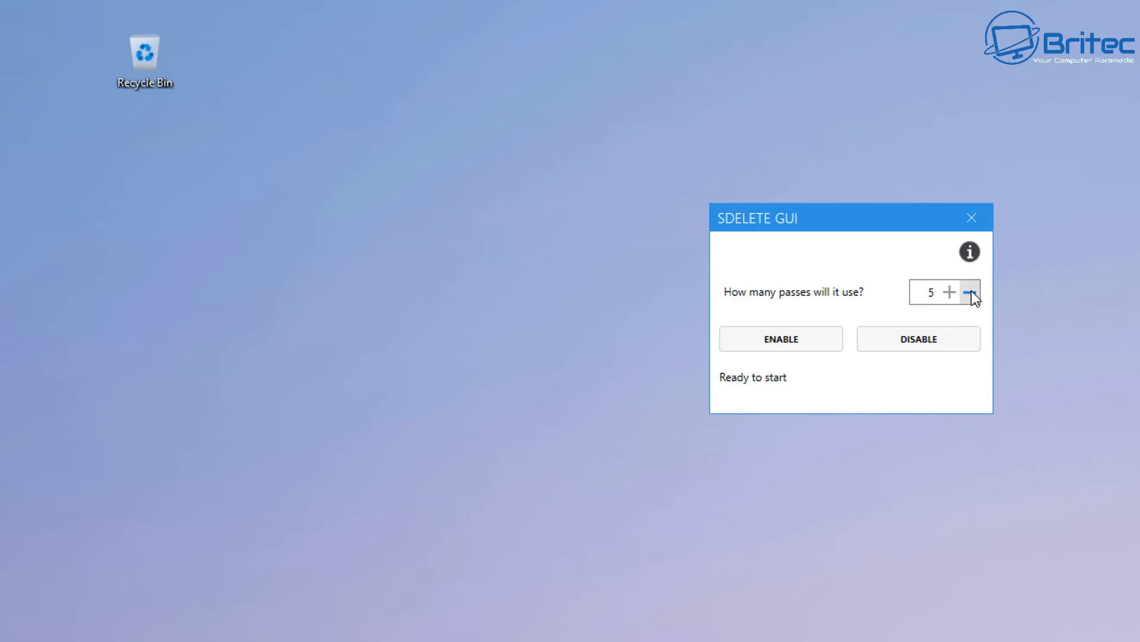
{"action": "left_click", "coordinate": [969, 291]}
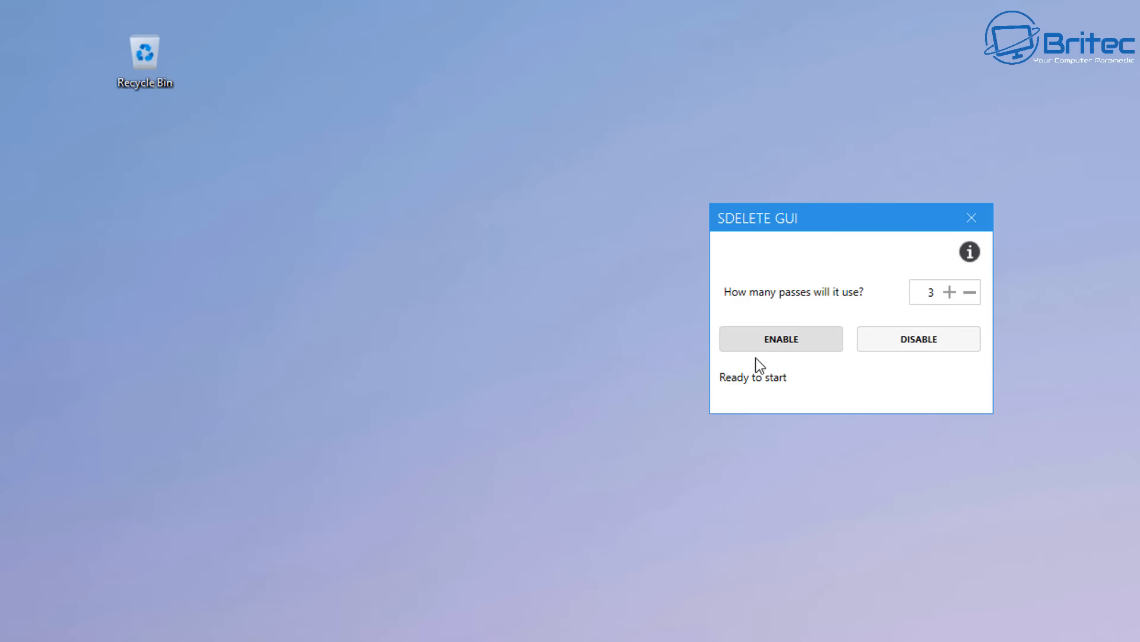
{"action": "mouse_move", "coordinate": [784, 356]}
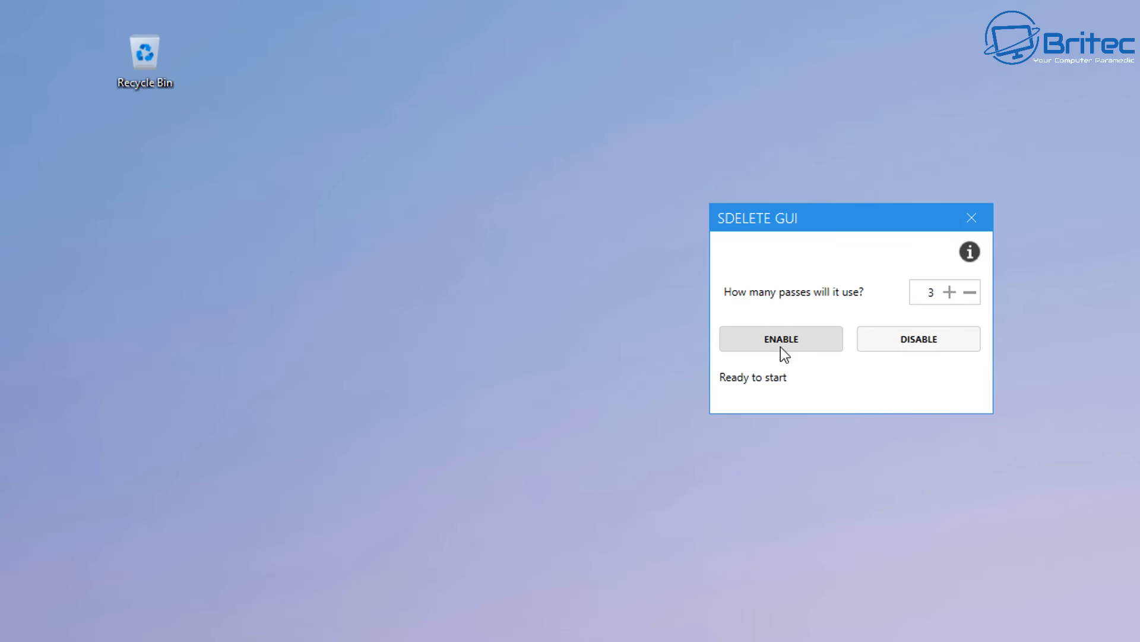
{"action": "left_click", "coordinate": [780, 338]}
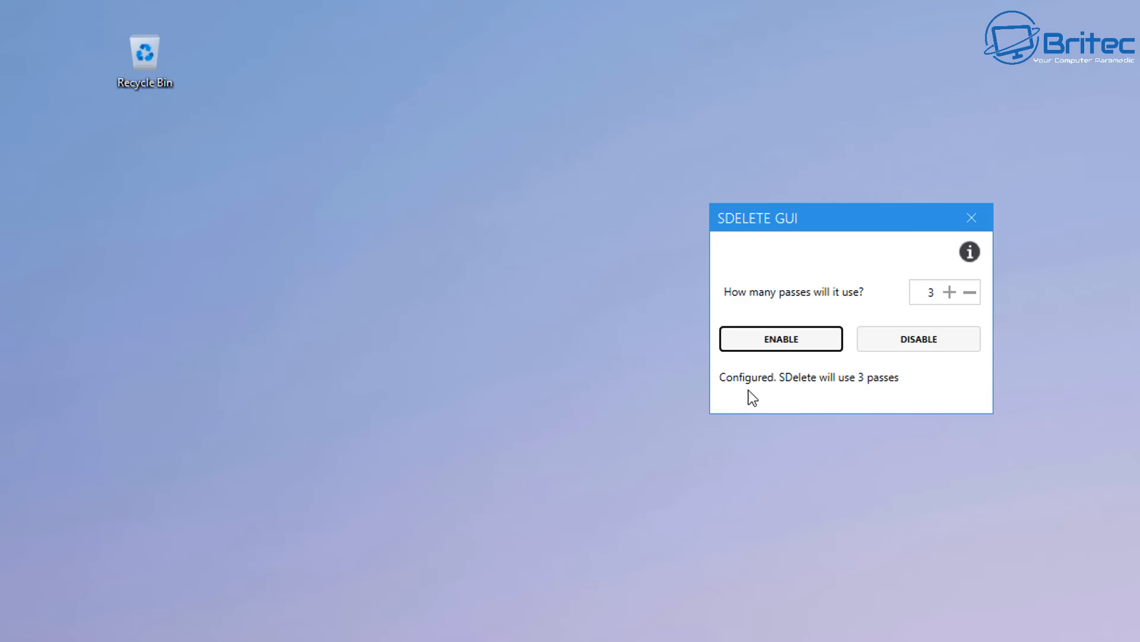
{"action": "mouse_move", "coordinate": [829, 393]}
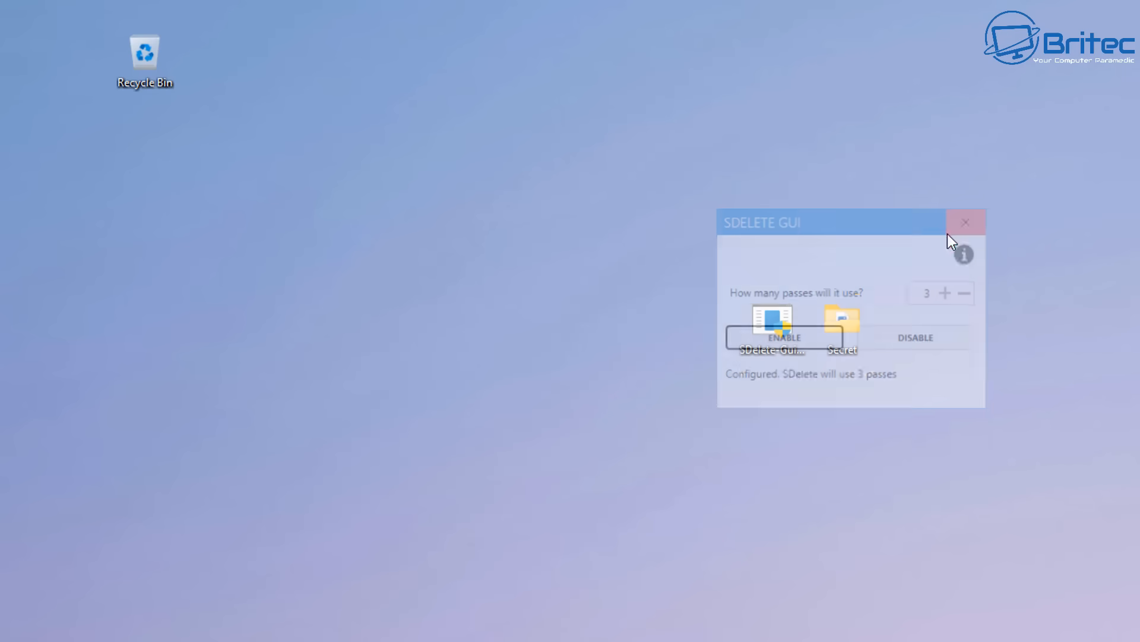
Close SDelete GUI, reopen Secret, and view Tax Returns 2025.pdf's expanded context menu
{"action": "left_click", "coordinate": [966, 222]}
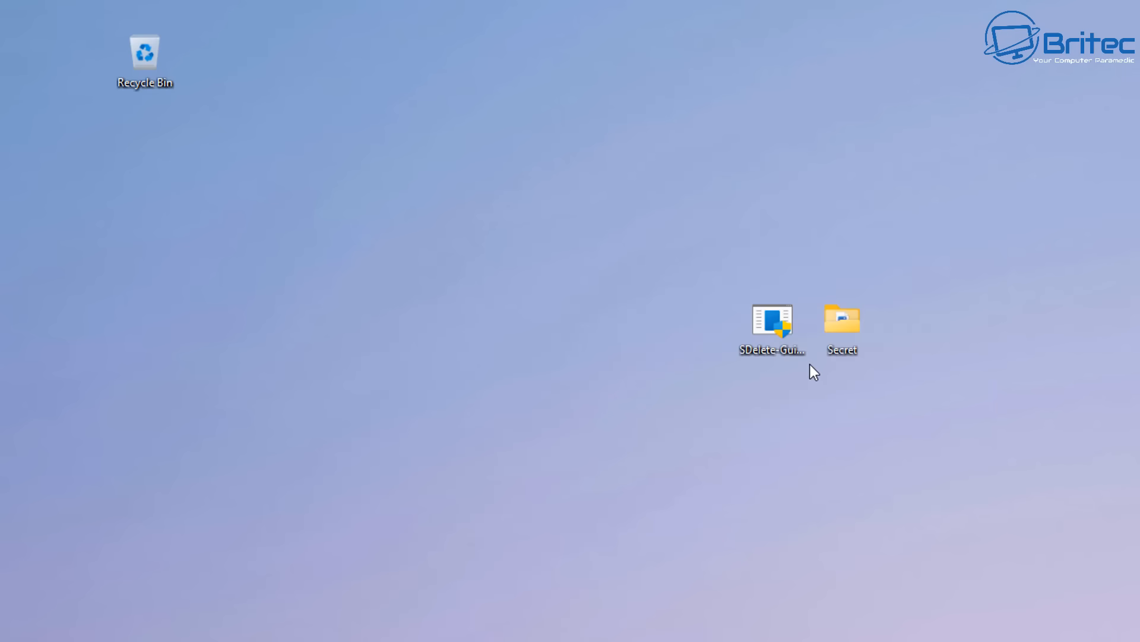
{"action": "double_click", "coordinate": [842, 318]}
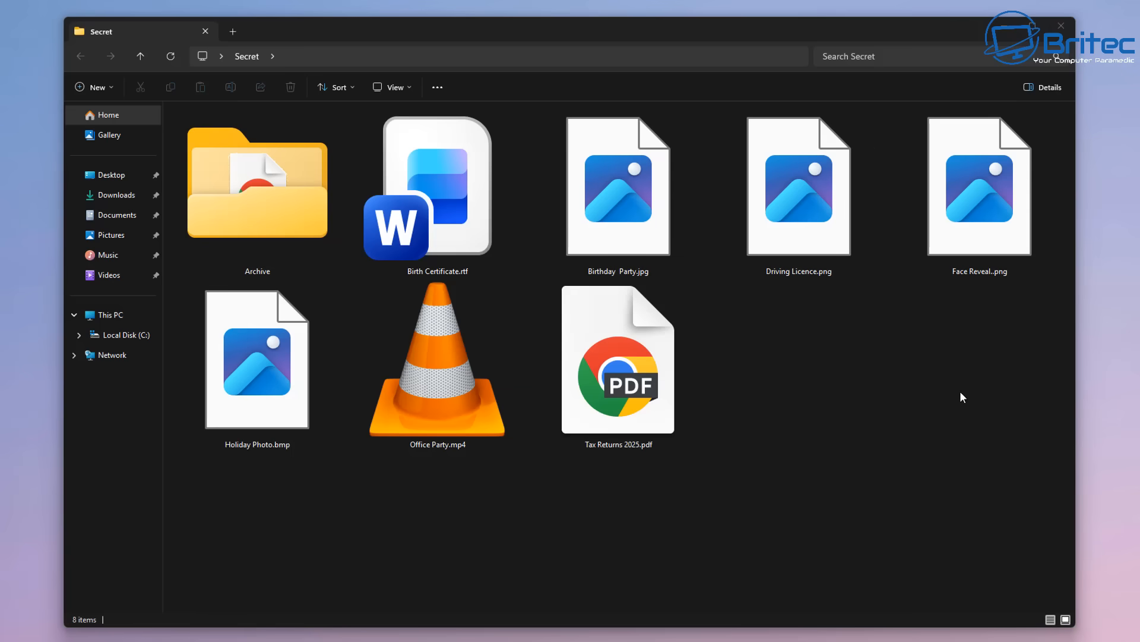
{"action": "left_click", "coordinate": [618, 362]}
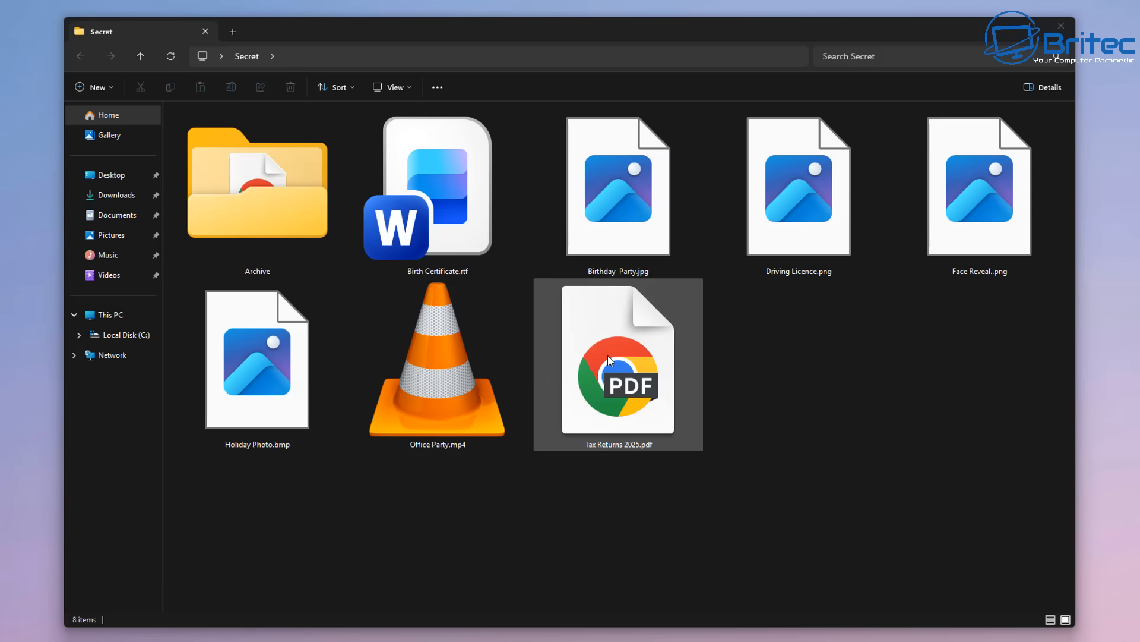
{"action": "right_click", "coordinate": [618, 363]}
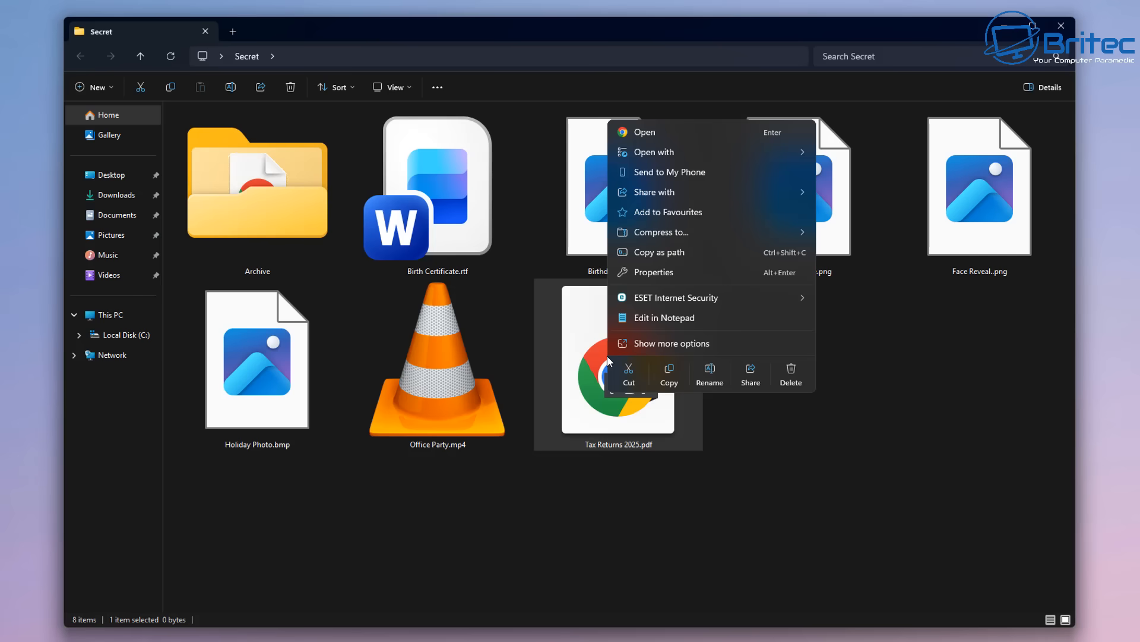
{"action": "left_click", "coordinate": [671, 343]}
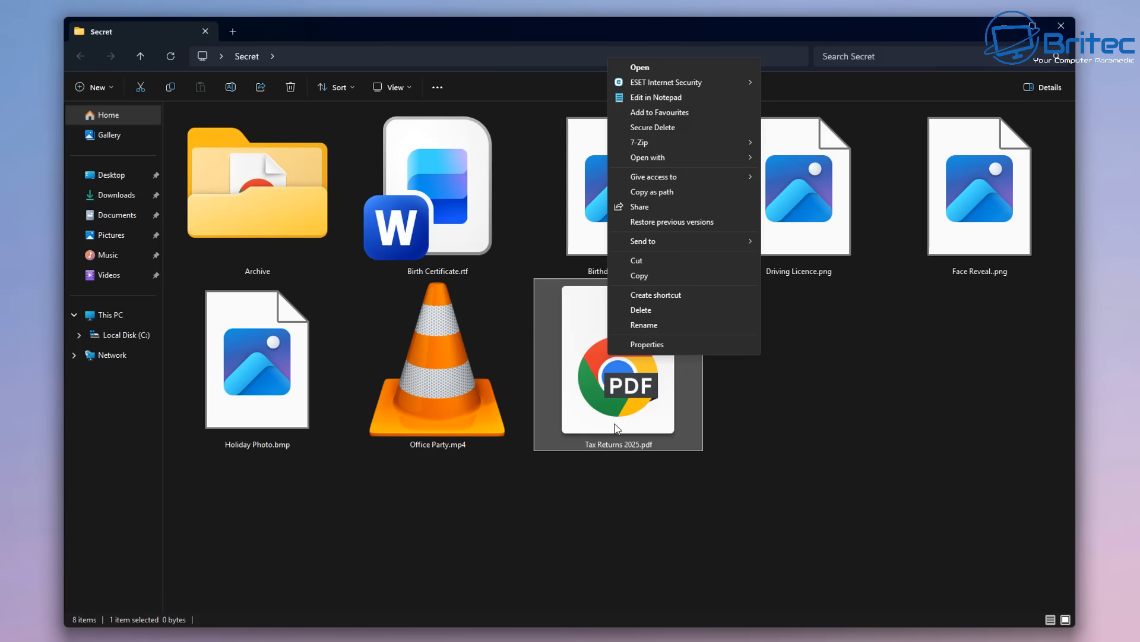
{"action": "mouse_move", "coordinate": [671, 131]}
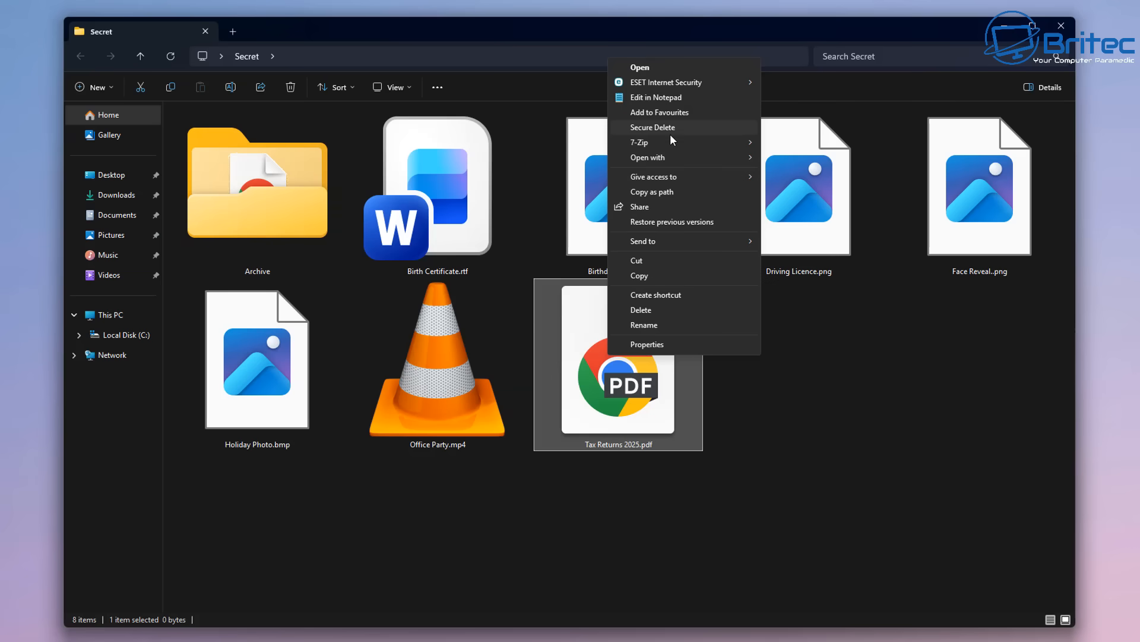
{"action": "mouse_move", "coordinate": [676, 136]}
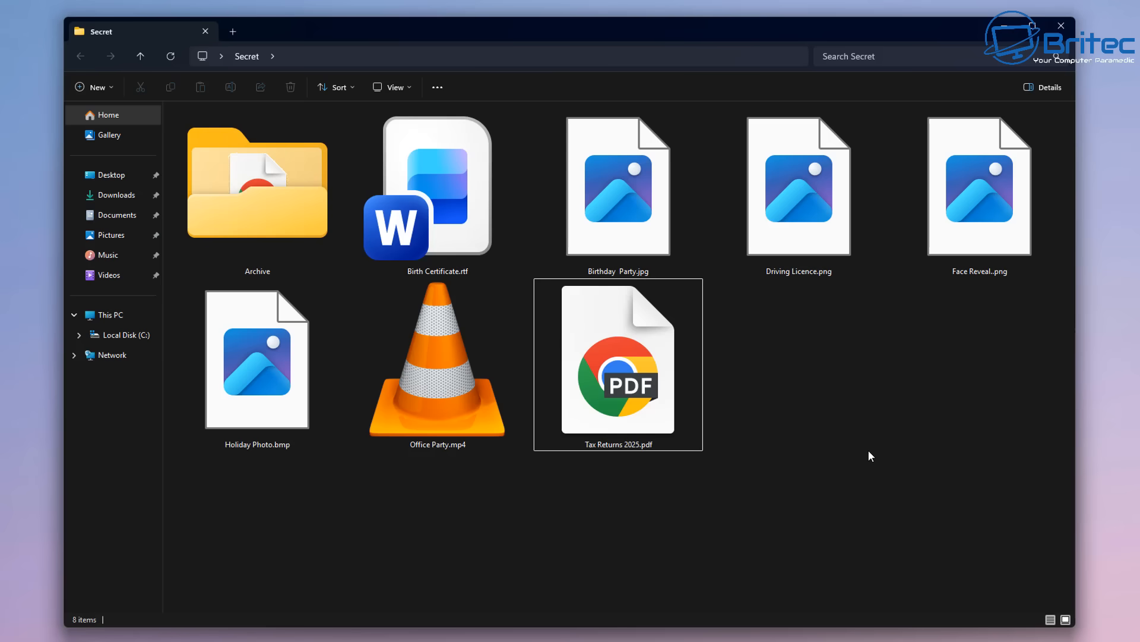
Choose Secure Delete on Driving Licence.png and agree to SDelete's licence terms
{"action": "right_click", "coordinate": [797, 185]}
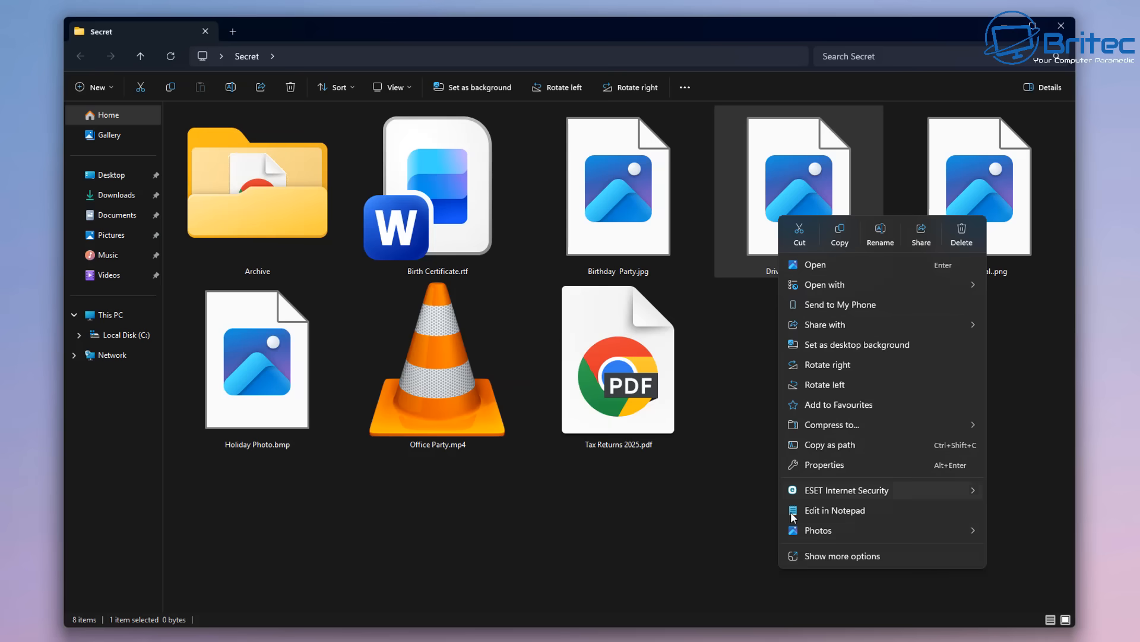
{"action": "left_click", "coordinate": [843, 556]}
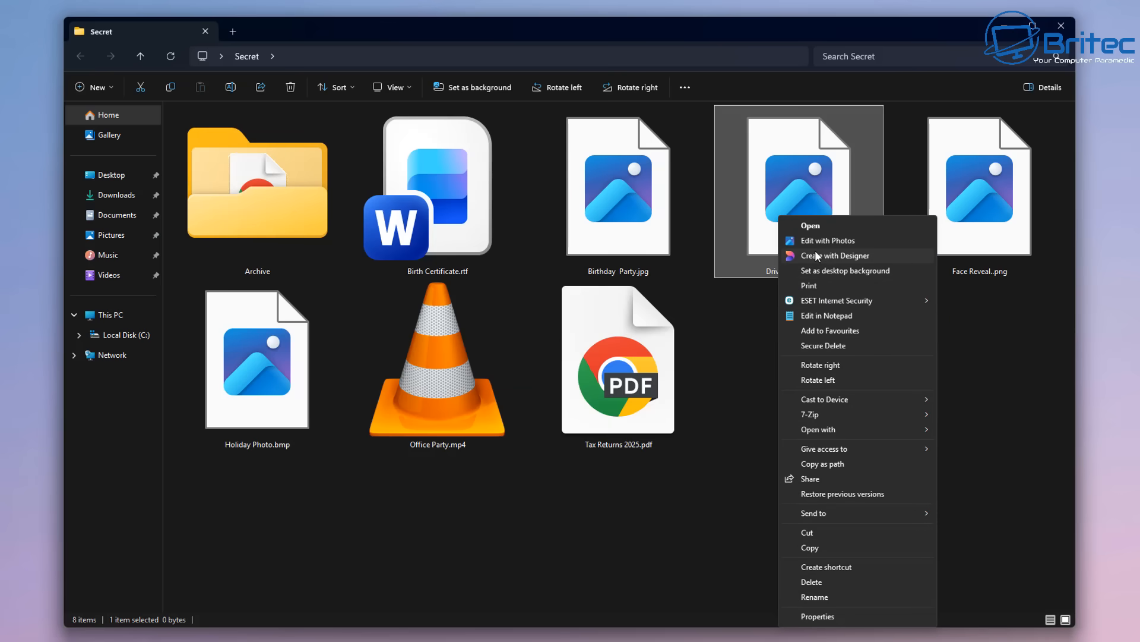
{"action": "mouse_move", "coordinate": [739, 357]}
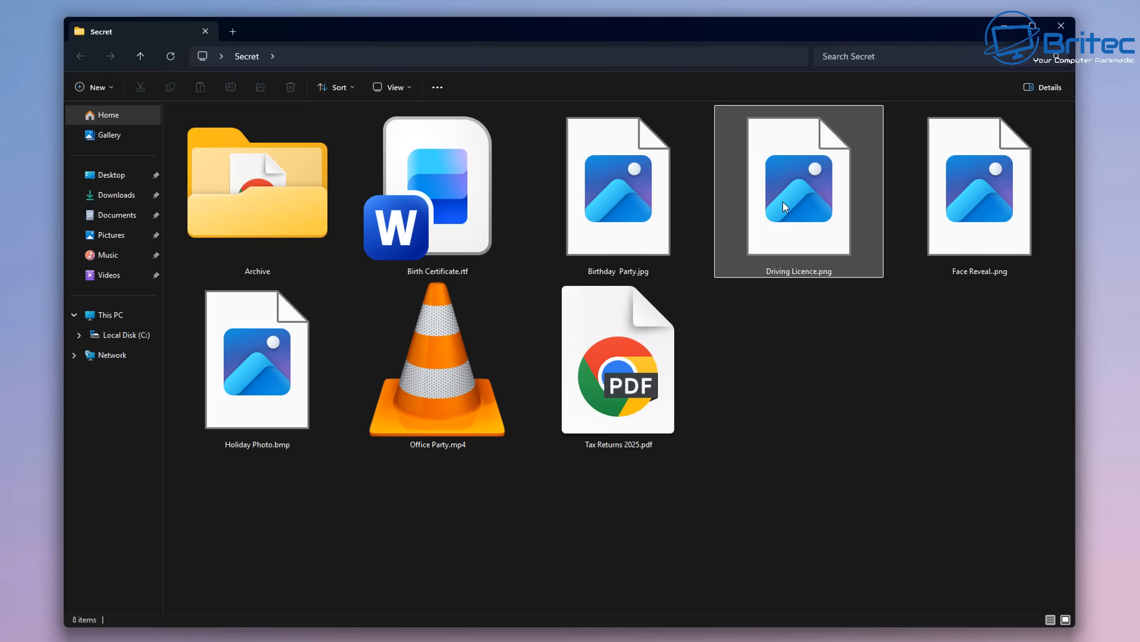
{"action": "right_click", "coordinate": [798, 206]}
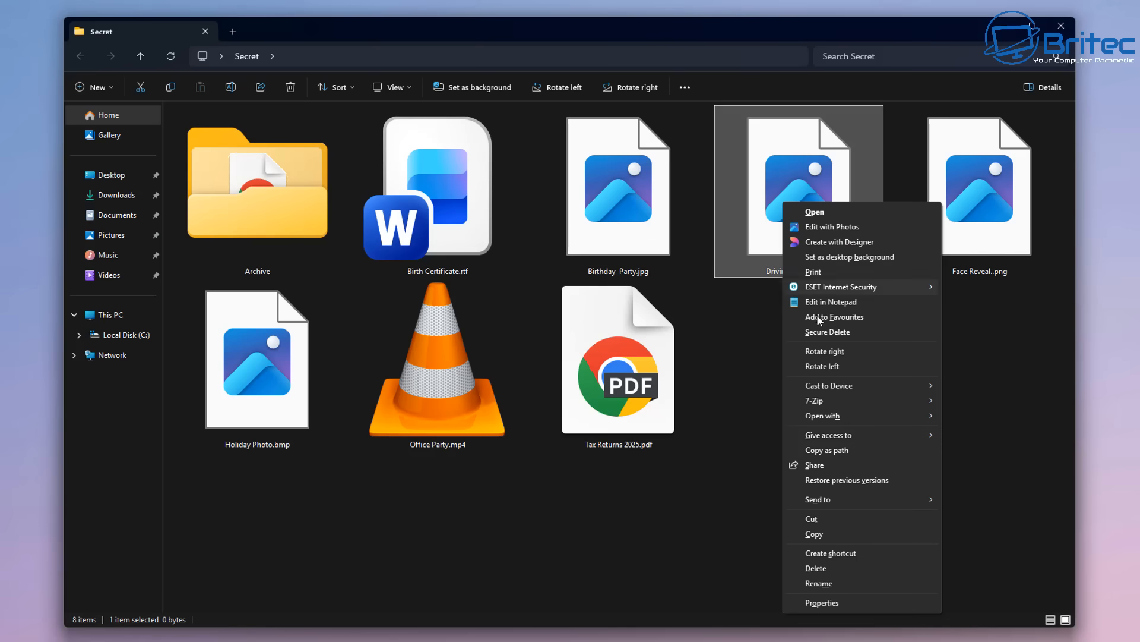
{"action": "mouse_move", "coordinate": [827, 331]}
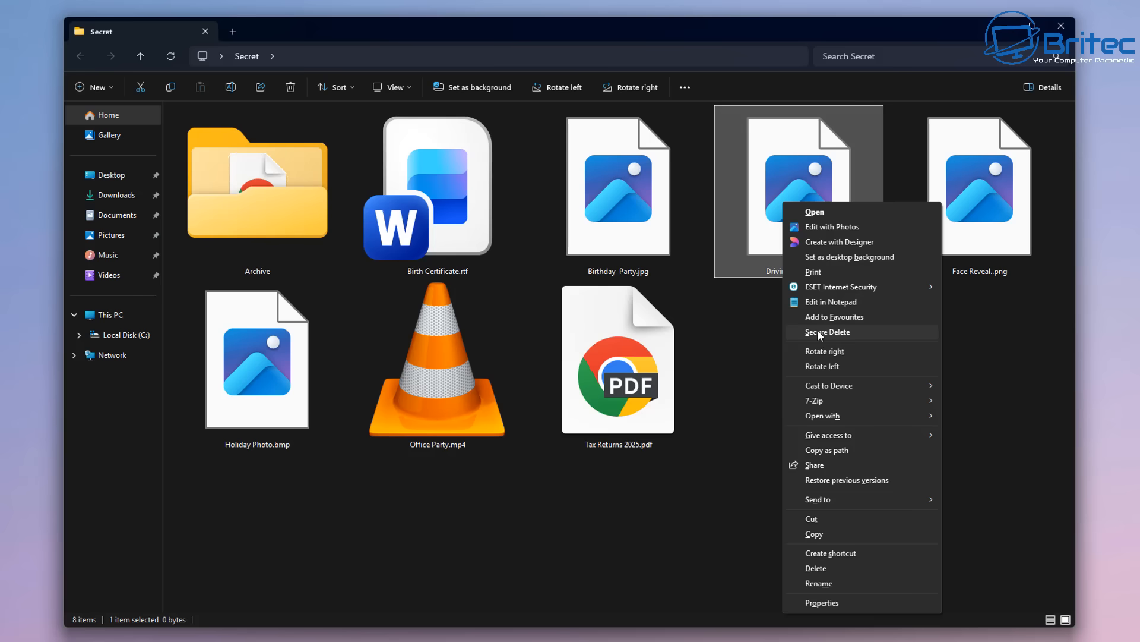
{"action": "left_click", "coordinate": [826, 332]}
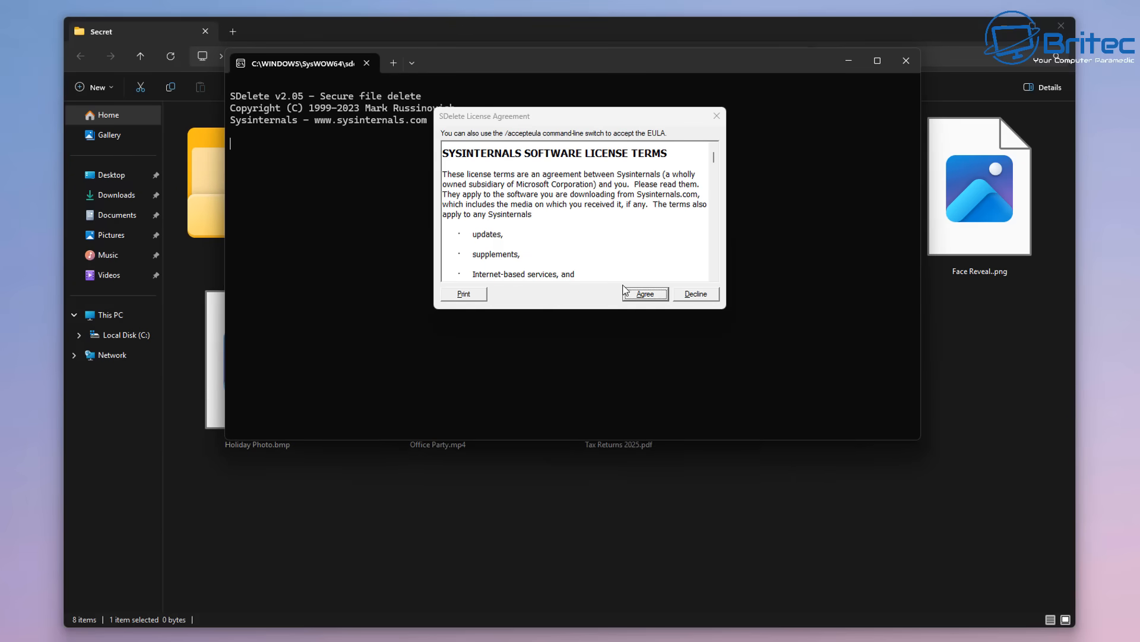
{"action": "left_click", "coordinate": [643, 293]}
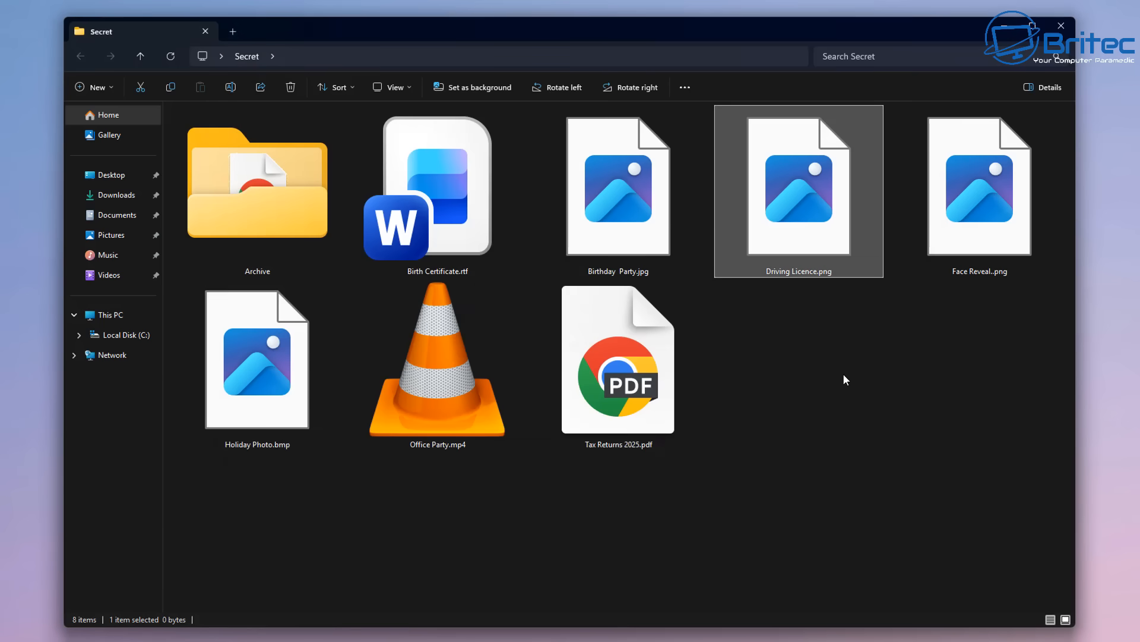
Securely delete Holiday Photo.bmp and Office Party.mp4, then minimize the Secret folder window
{"action": "left_click", "coordinate": [289, 86]}
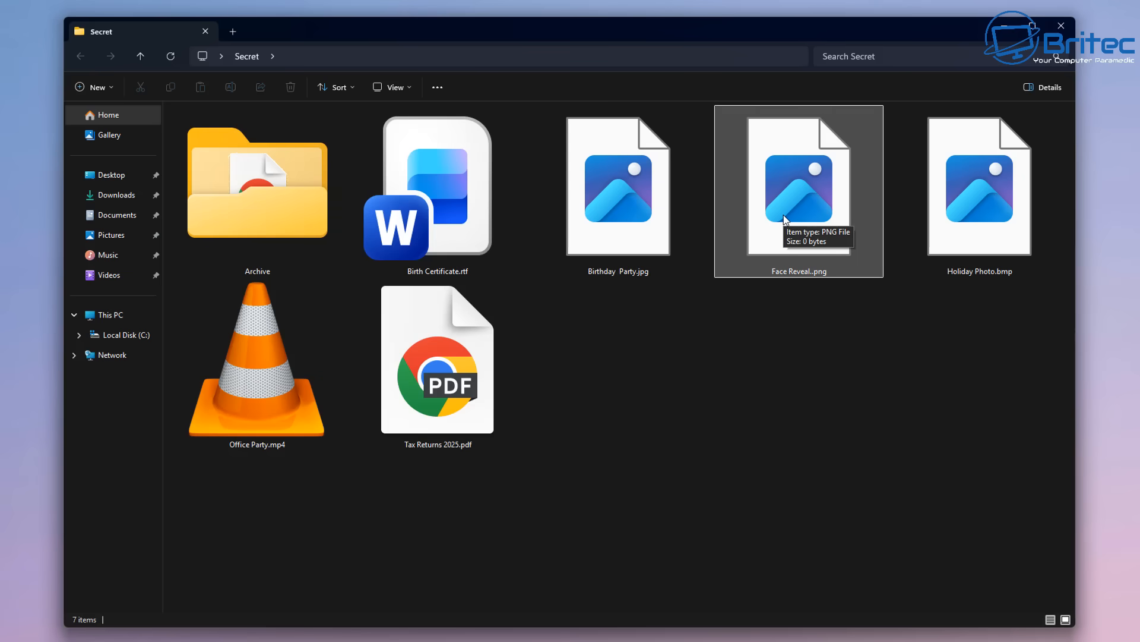
{"action": "left_click", "coordinate": [979, 185]}
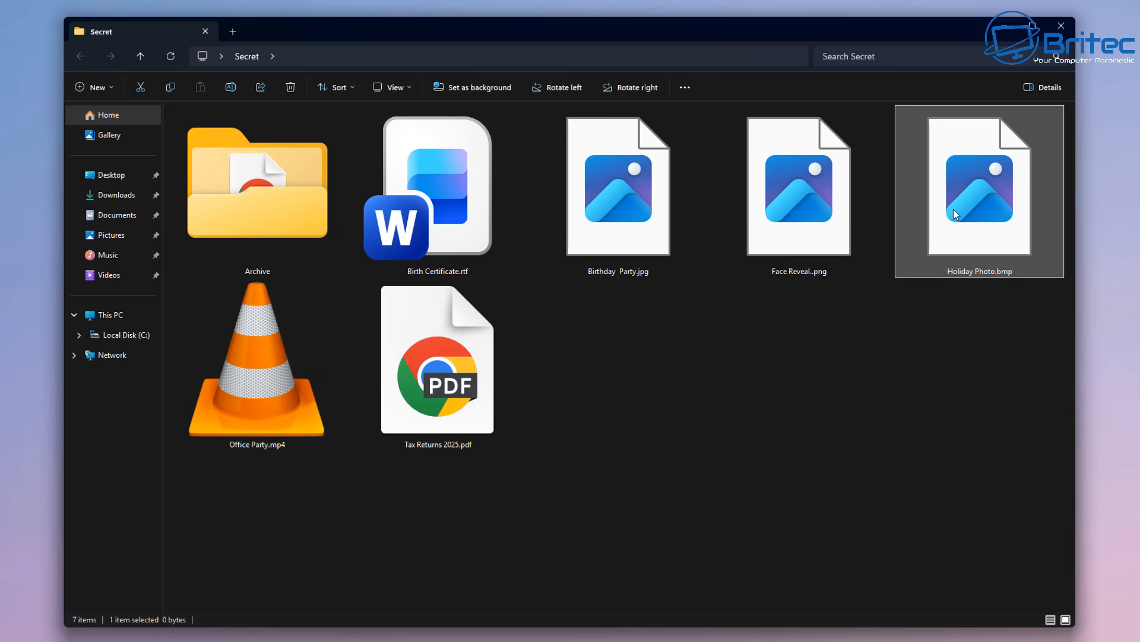
{"action": "right_click", "coordinate": [978, 184]}
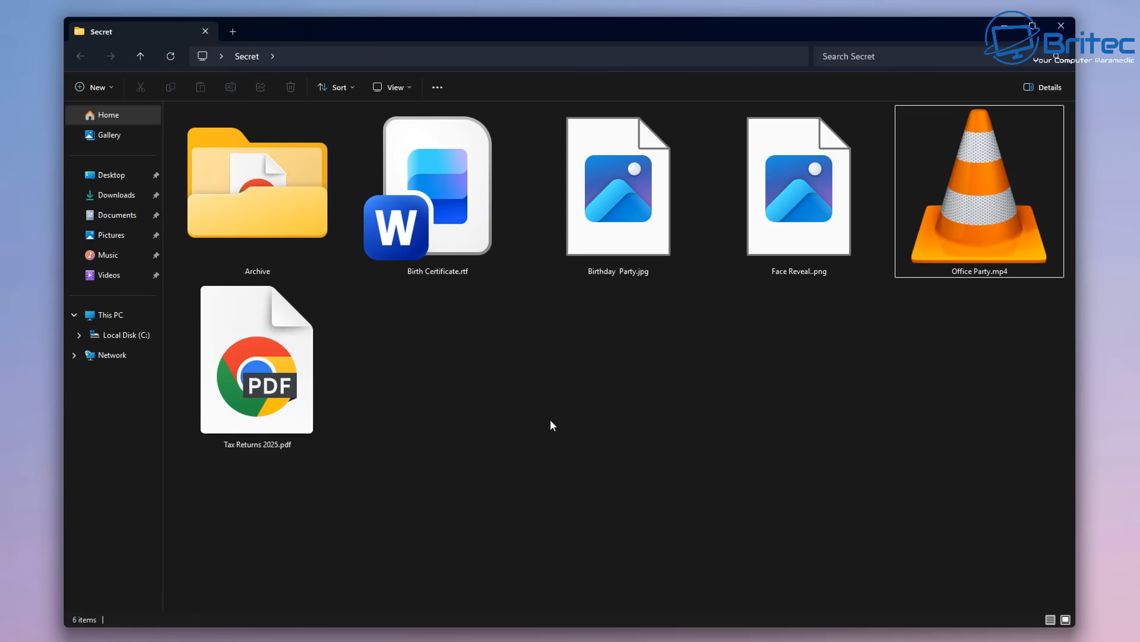
{"action": "right_click", "coordinate": [978, 189]}
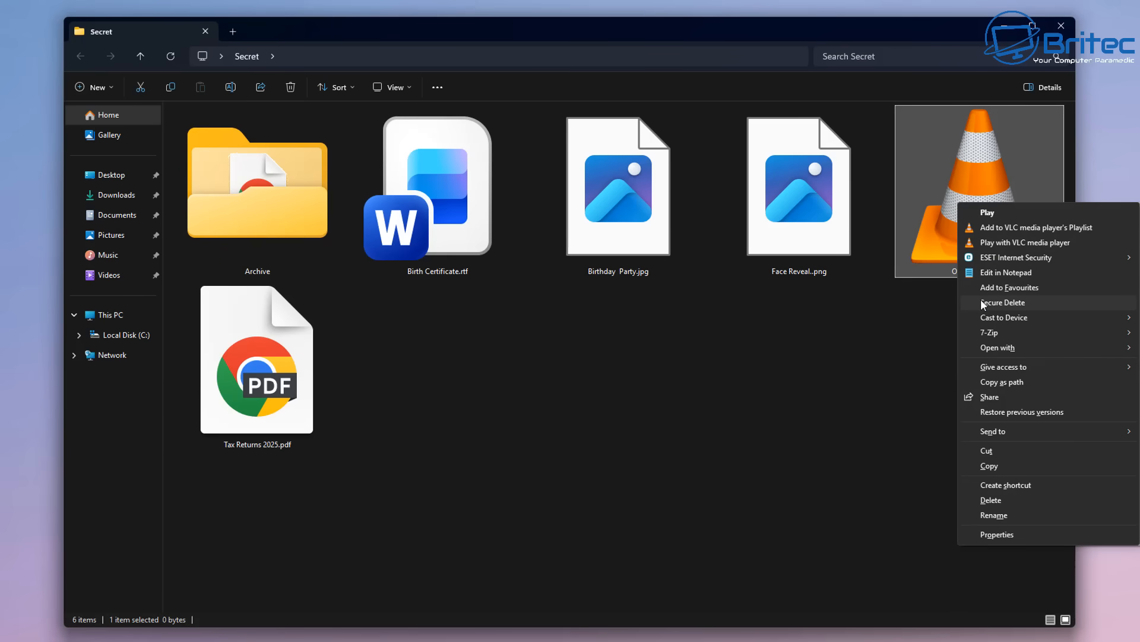
{"action": "left_click", "coordinate": [709, 298]}
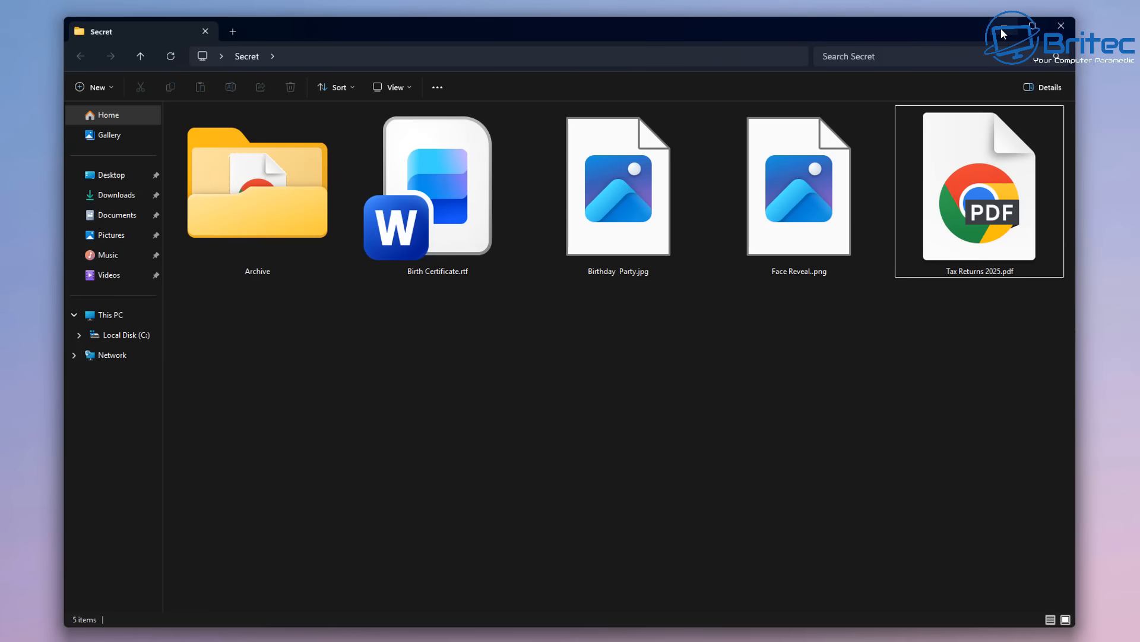
{"action": "left_click", "coordinate": [798, 185]}
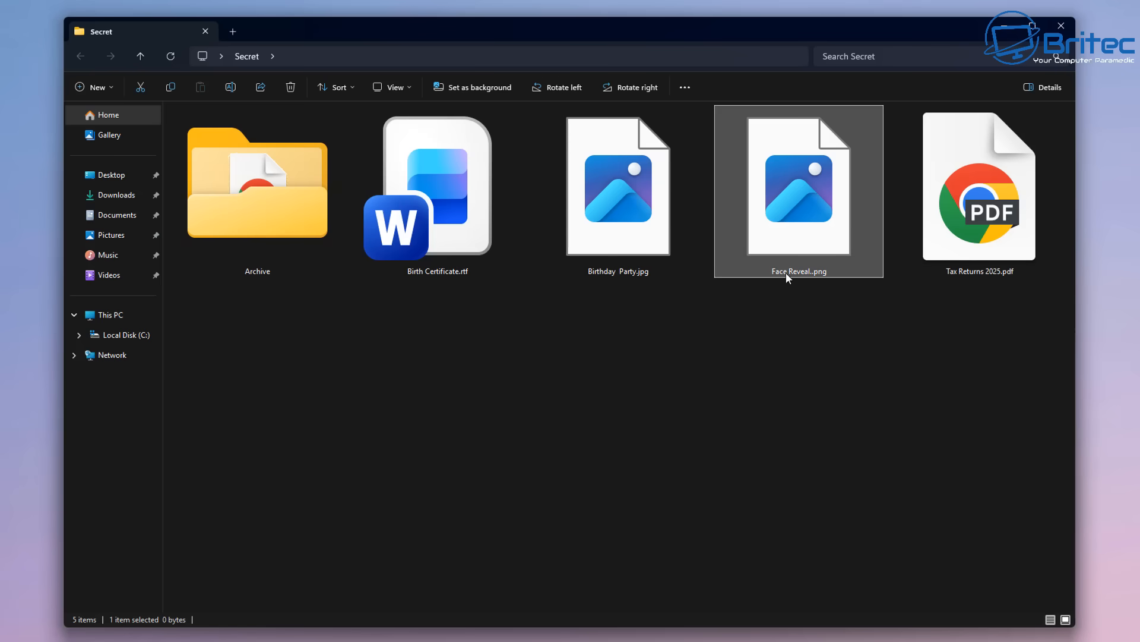
{"action": "mouse_move", "coordinate": [804, 282]}
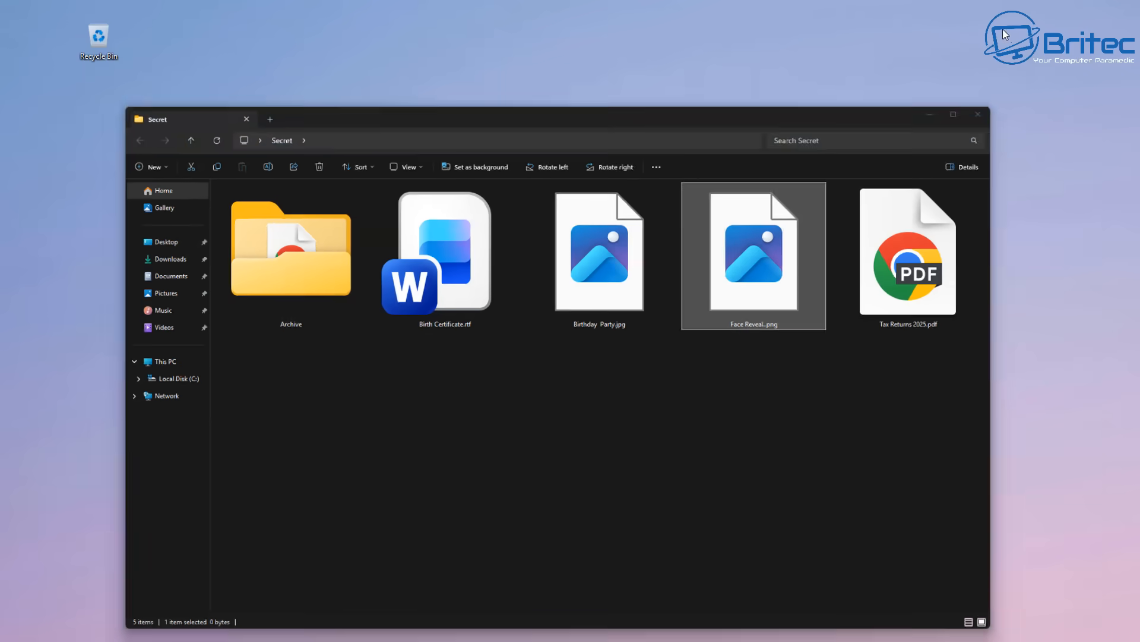
{"action": "left_click", "coordinate": [977, 114]}
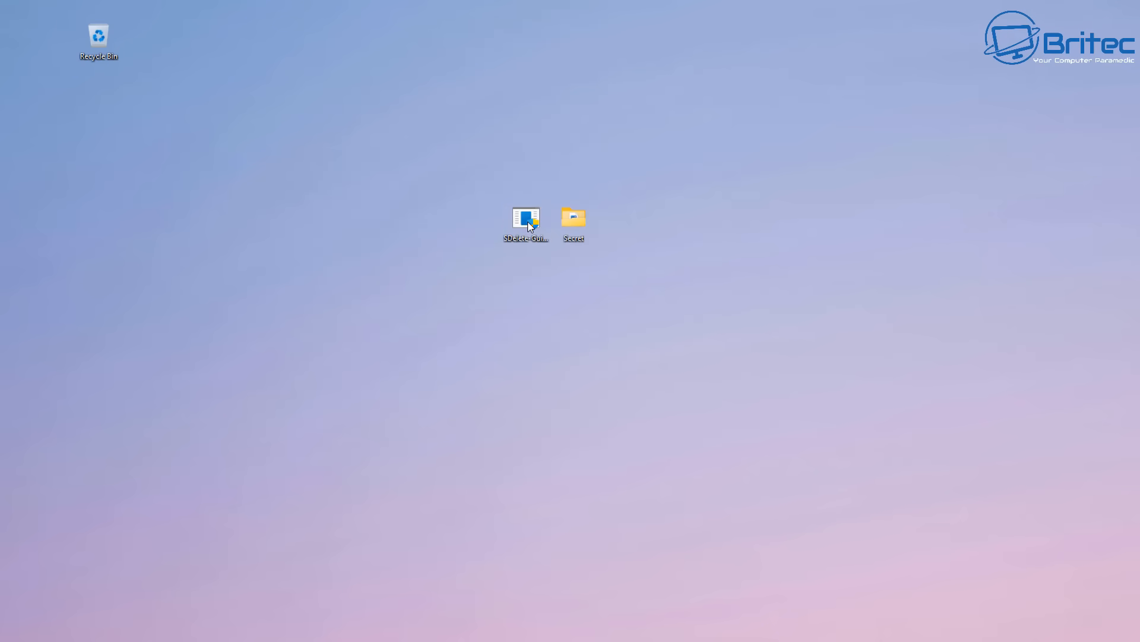
Relaunch SDelete GUI, disable it, re-enable with 10 passes, and close it
{"action": "double_click", "coordinate": [525, 221]}
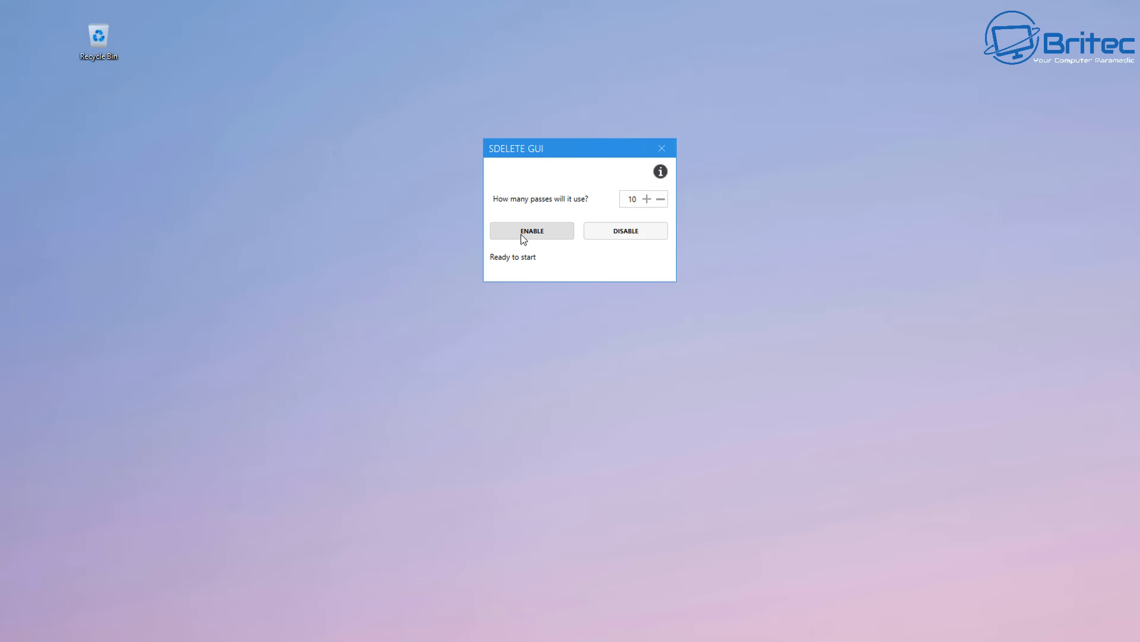
{"action": "left_click", "coordinate": [625, 231]}
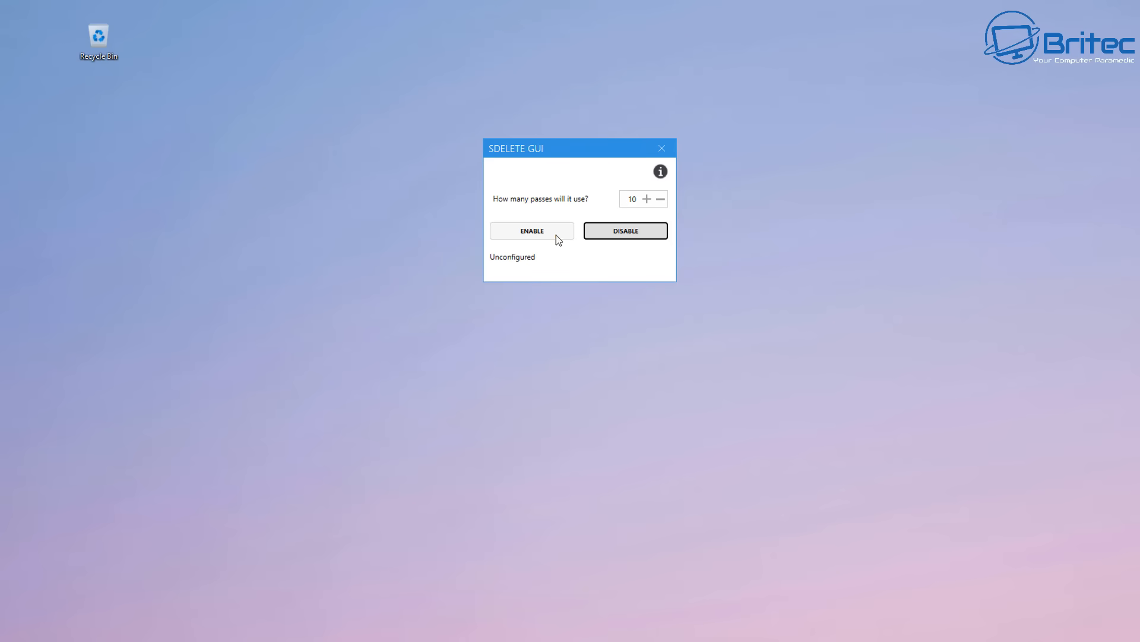
{"action": "left_click", "coordinate": [531, 230]}
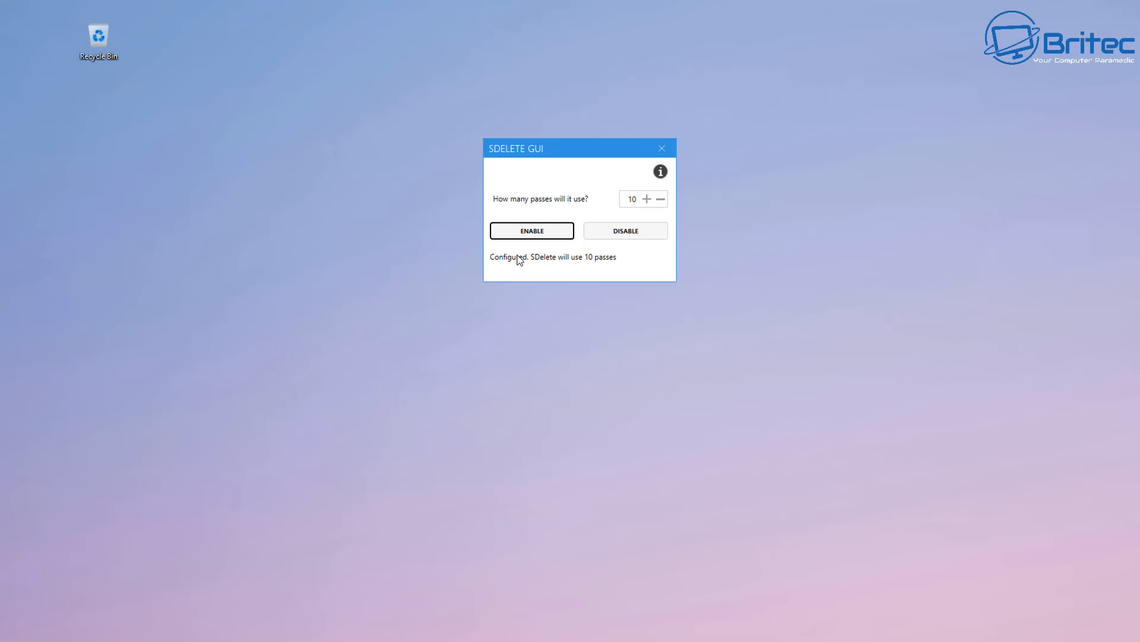
{"action": "mouse_move", "coordinate": [607, 262]}
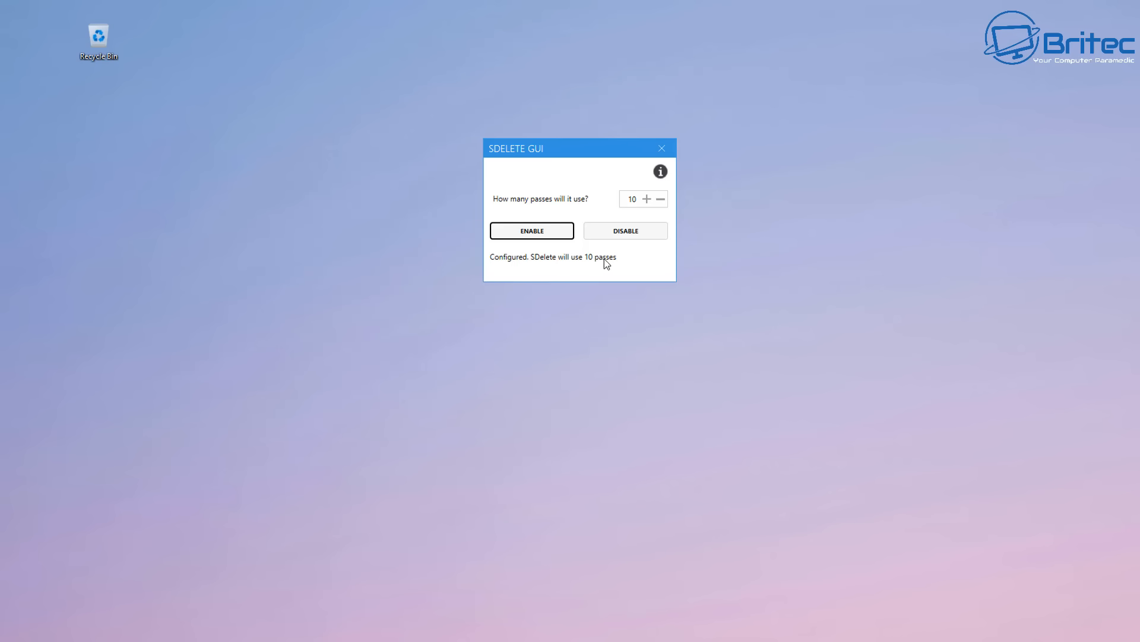
{"action": "mouse_move", "coordinate": [623, 204]}
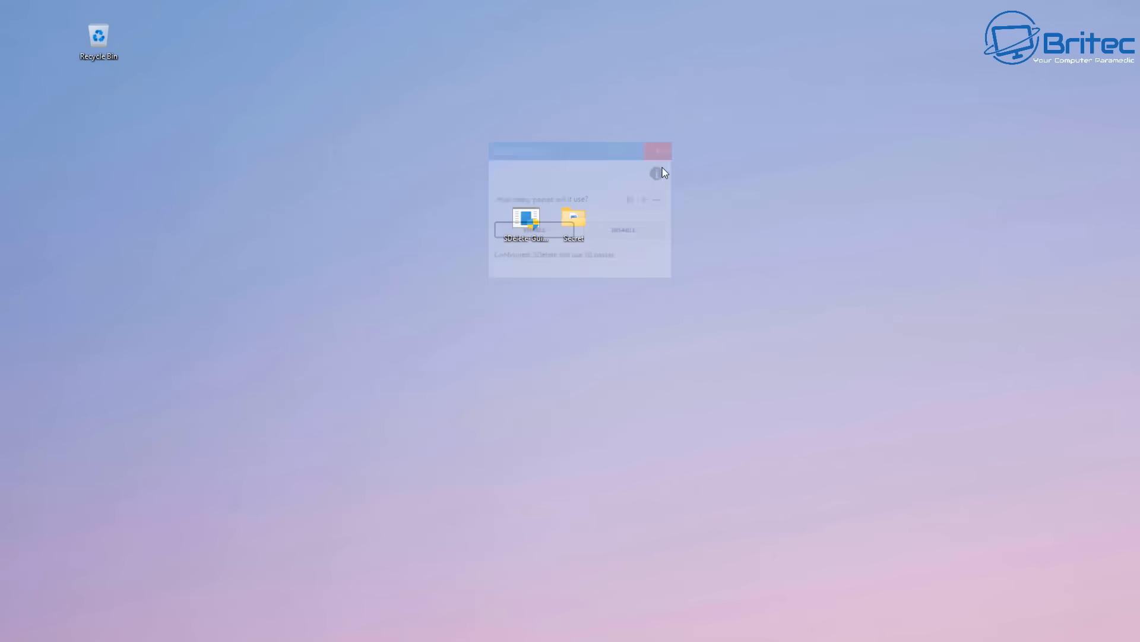
{"action": "left_click", "coordinate": [657, 151]}
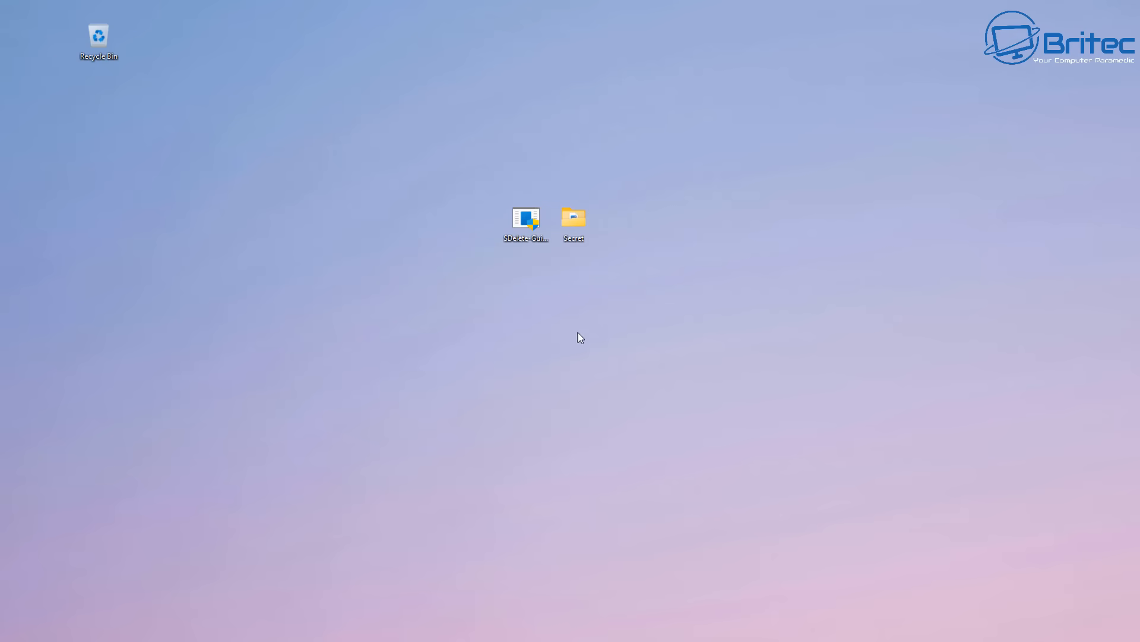
Reopen Secret and securely delete Face Reveal.png and Tax Returns 2025.pdf
{"action": "double_click", "coordinate": [573, 218]}
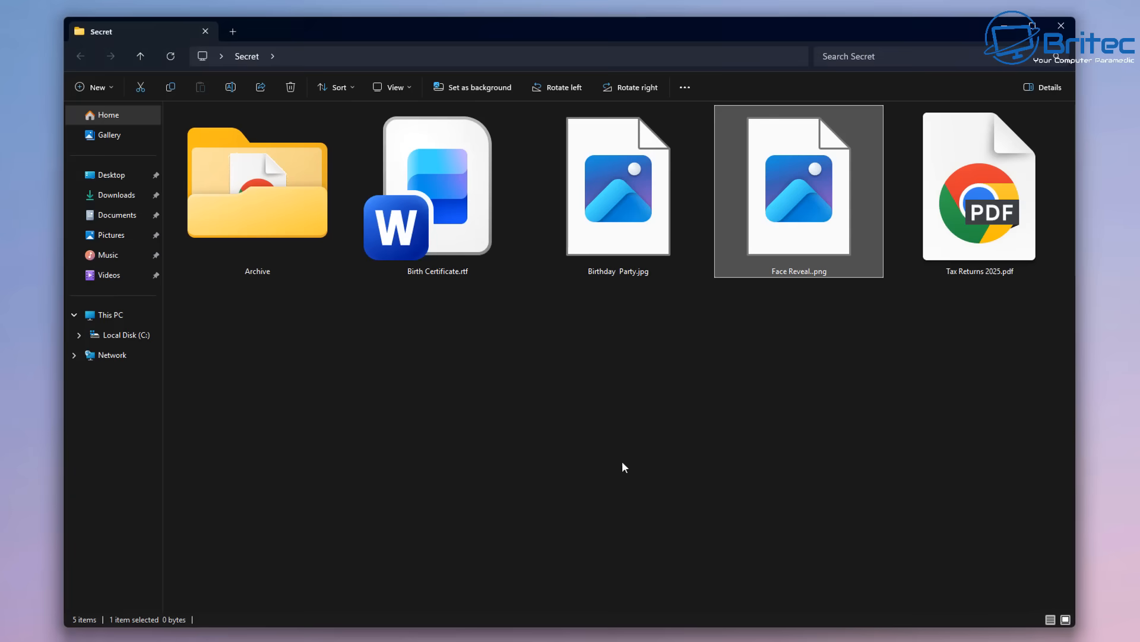
{"action": "mouse_move", "coordinate": [779, 206]}
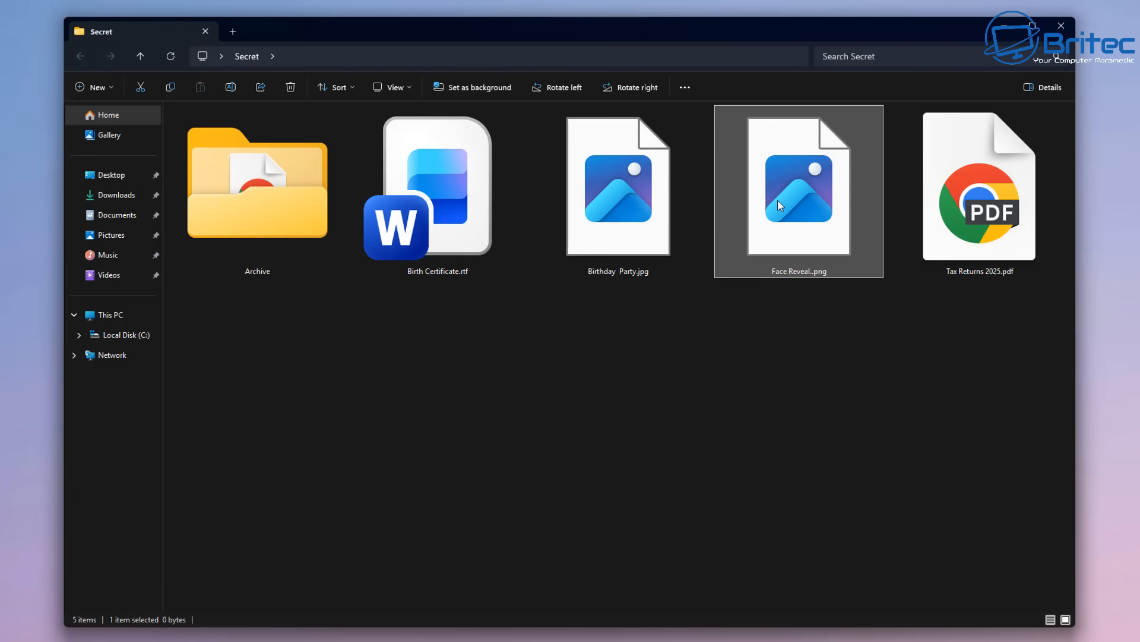
{"action": "right_click", "coordinate": [797, 185]}
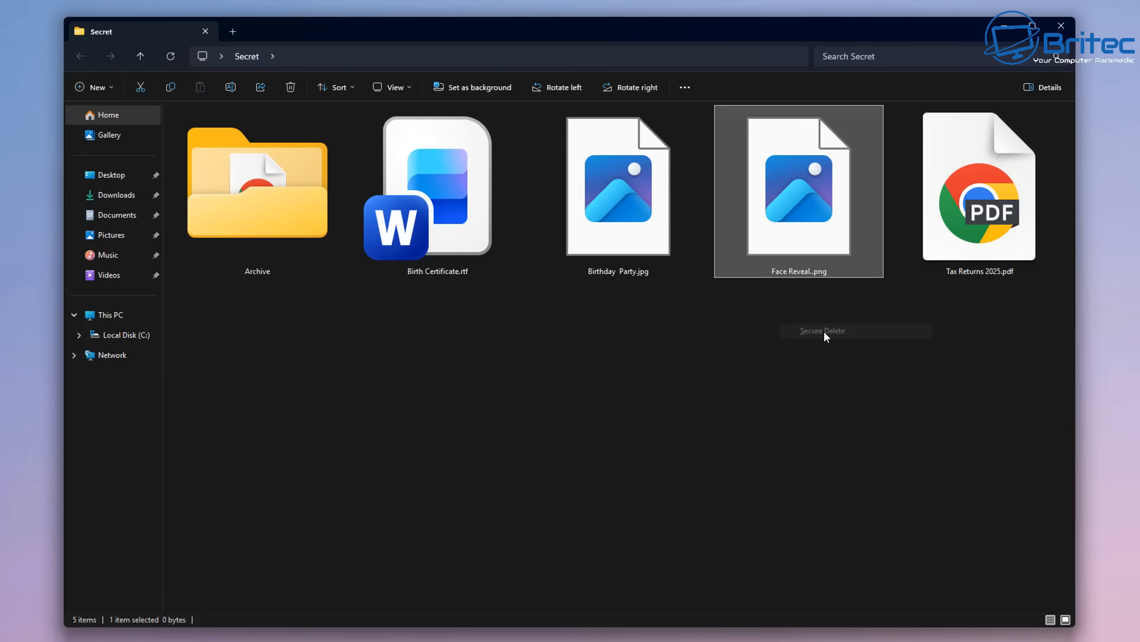
{"action": "left_click", "coordinate": [823, 330]}
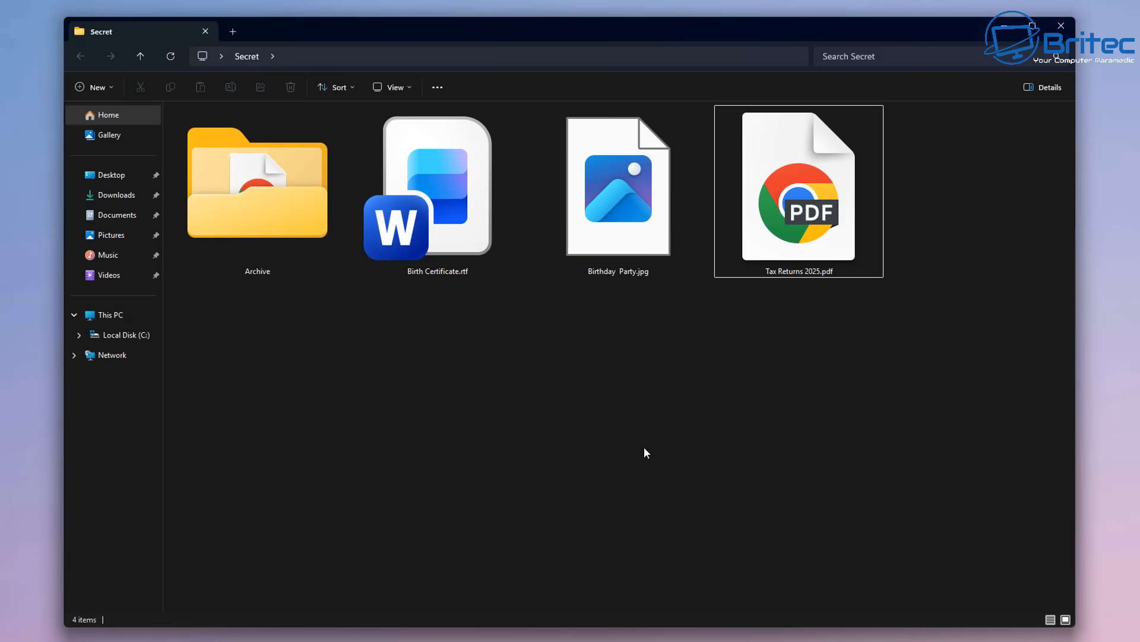
{"action": "mouse_move", "coordinate": [742, 354]}
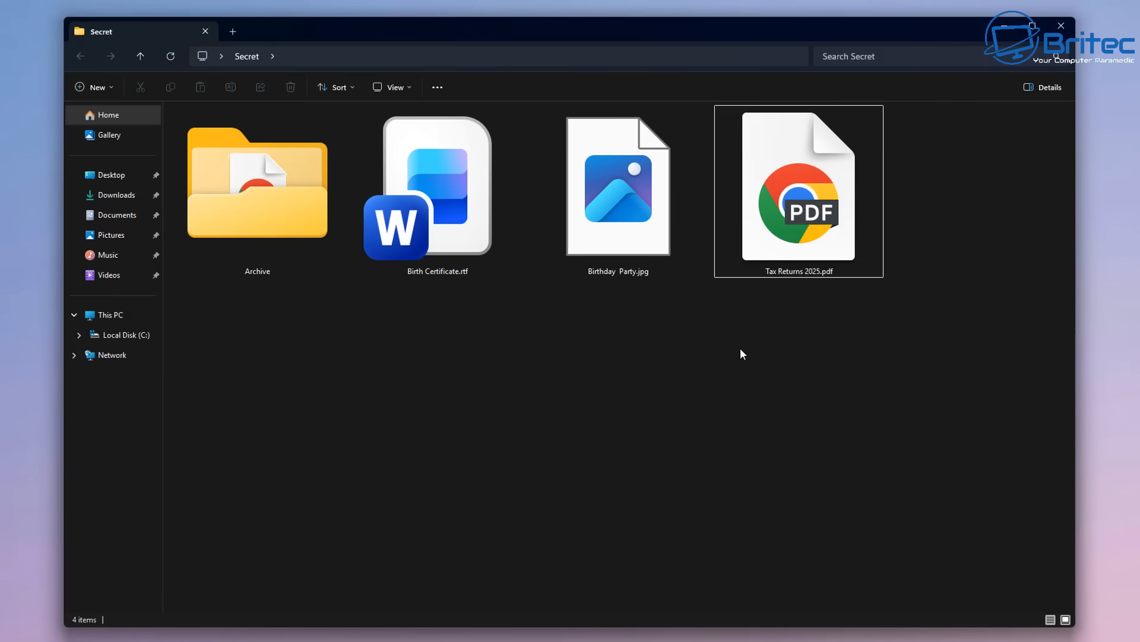
{"action": "right_click", "coordinate": [798, 191]}
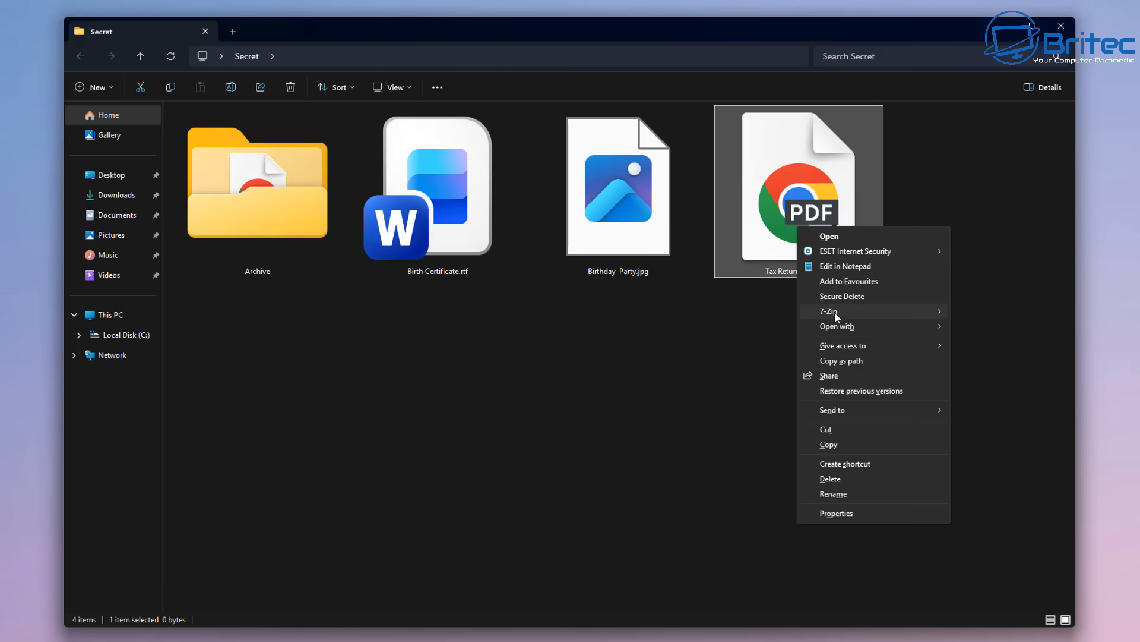
{"action": "left_click", "coordinate": [353, 301]}
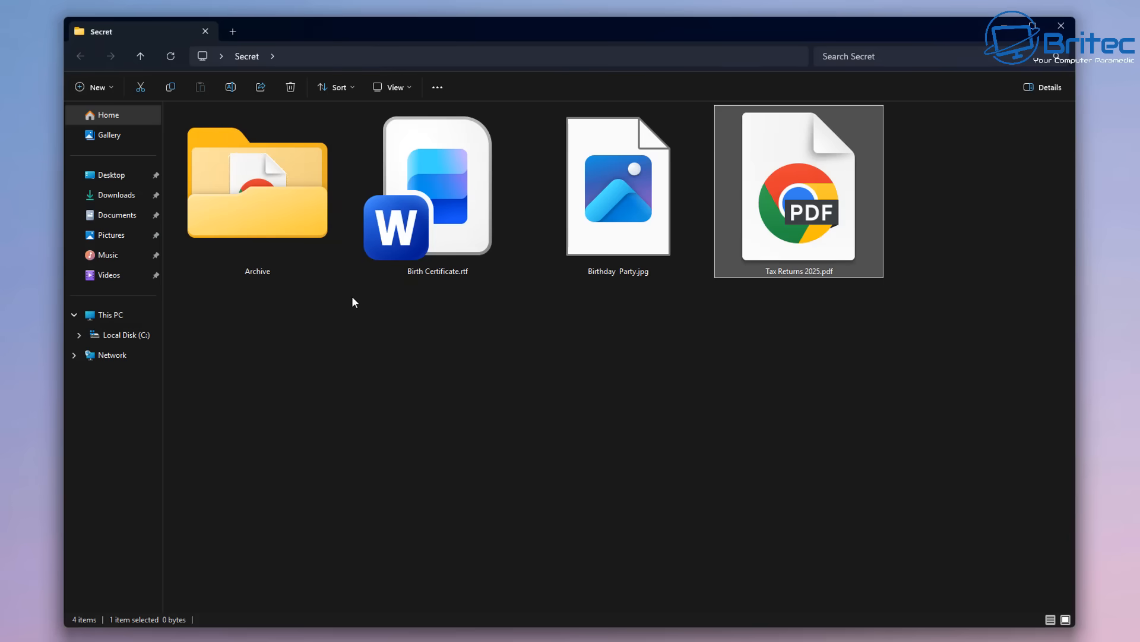
Securely delete Birthday Party.jpg and the Archive folder
{"action": "left_click", "coordinate": [289, 87]}
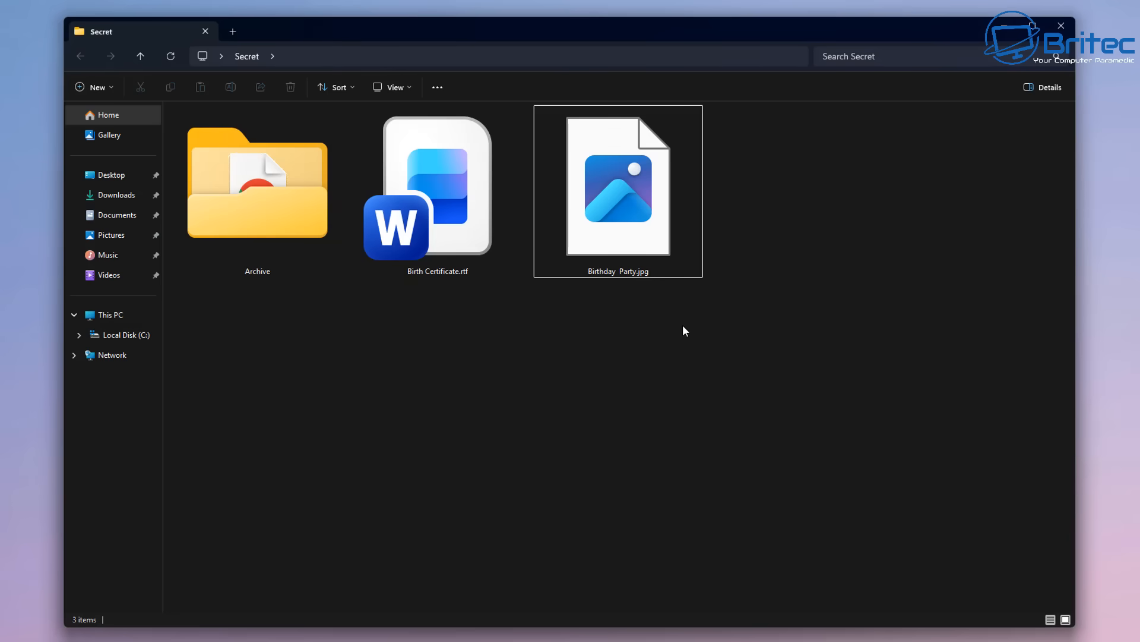
{"action": "right_click", "coordinate": [618, 186]}
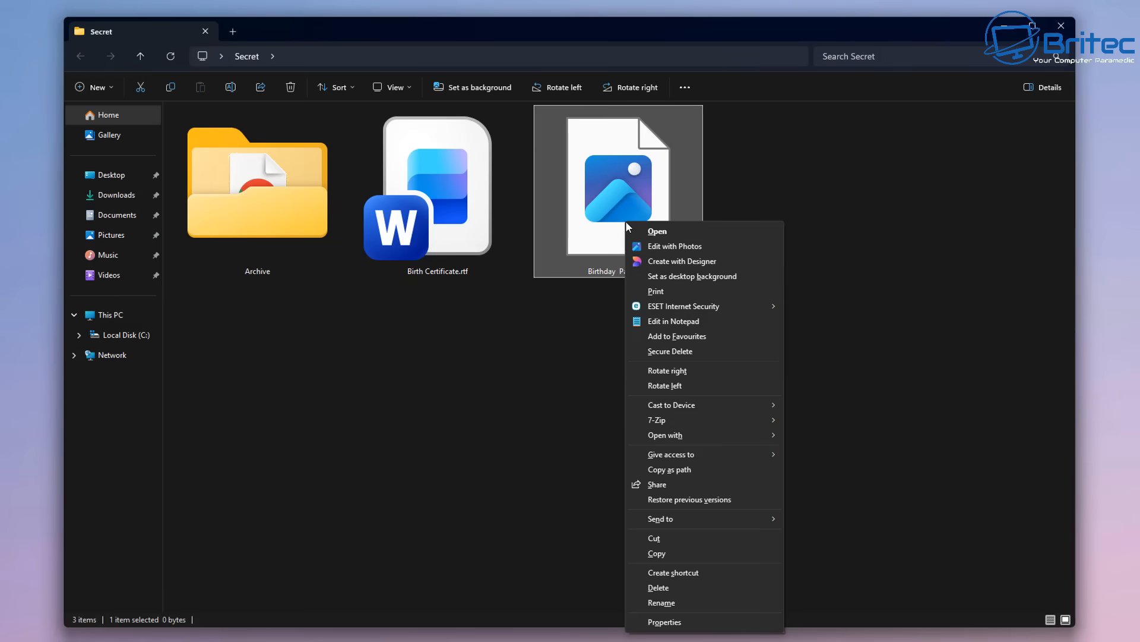
{"action": "mouse_move", "coordinate": [676, 351]}
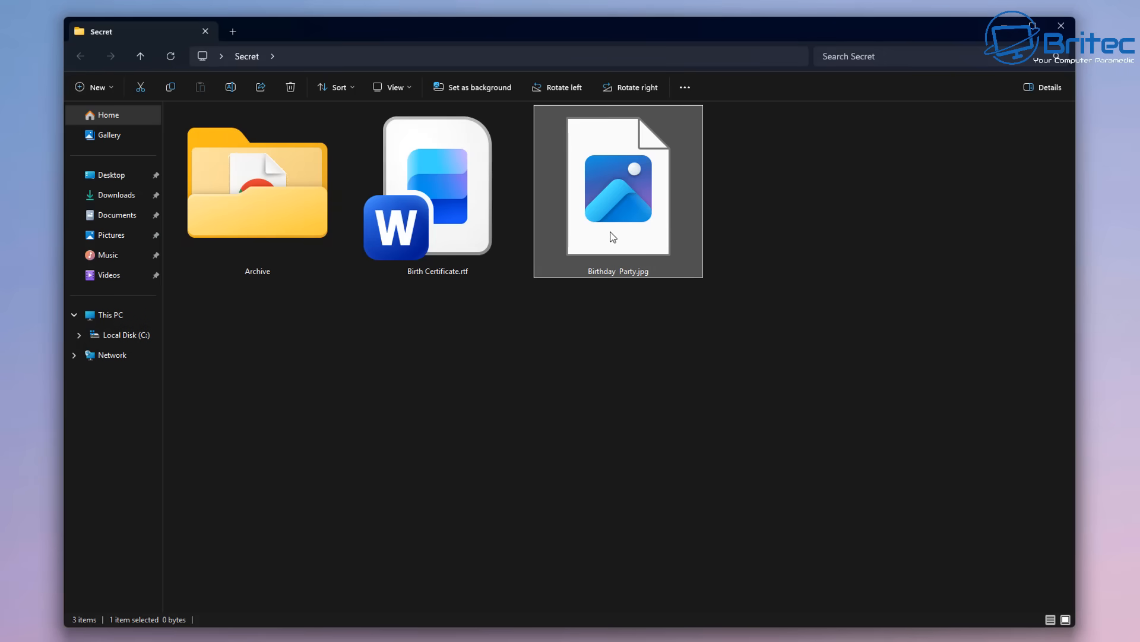
{"action": "right_click", "coordinate": [618, 185]}
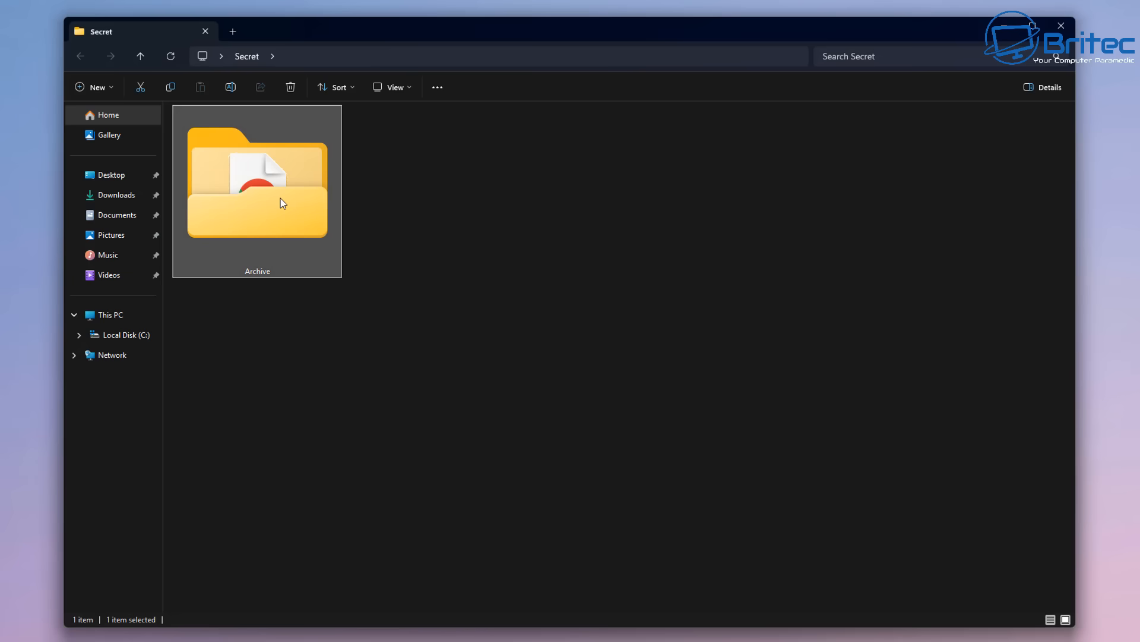
{"action": "right_click", "coordinate": [257, 182]}
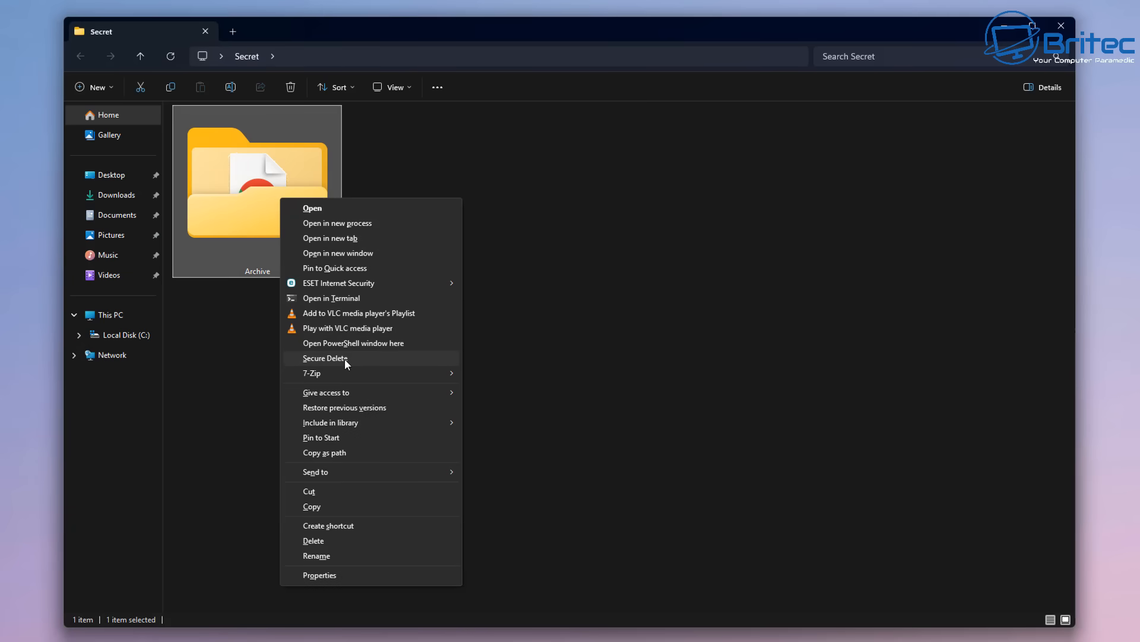
{"action": "left_click", "coordinate": [325, 358]}
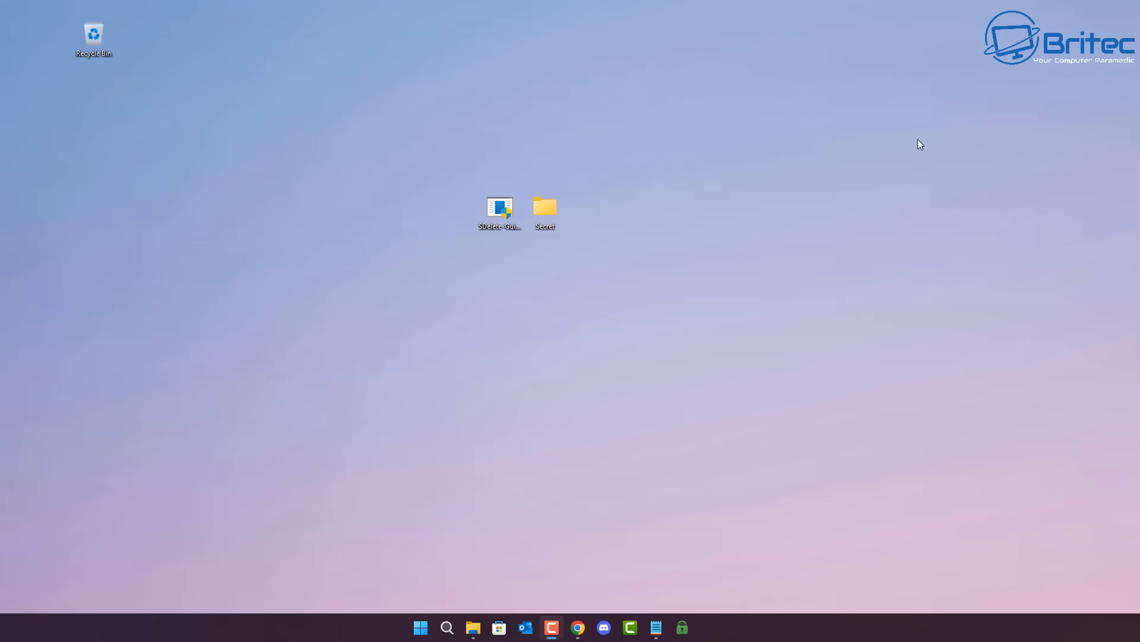
{"action": "mouse_move", "coordinate": [845, 243]}
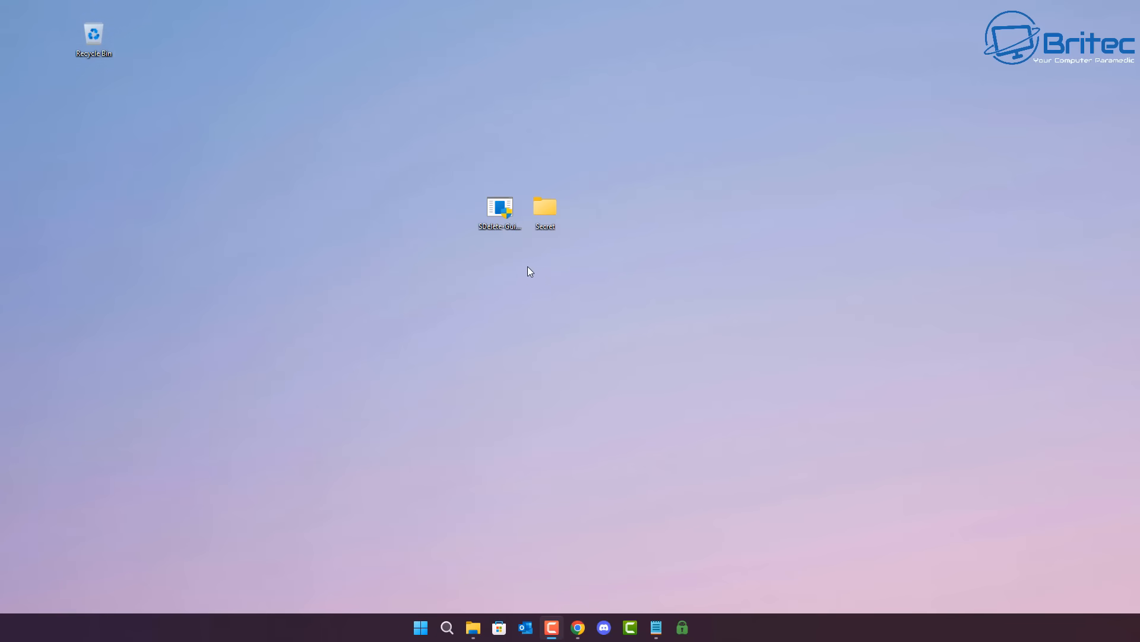
Disable SDelete GUI's secure delete integration so it reads Unconfigured, then close it
{"action": "double_click", "coordinate": [499, 211]}
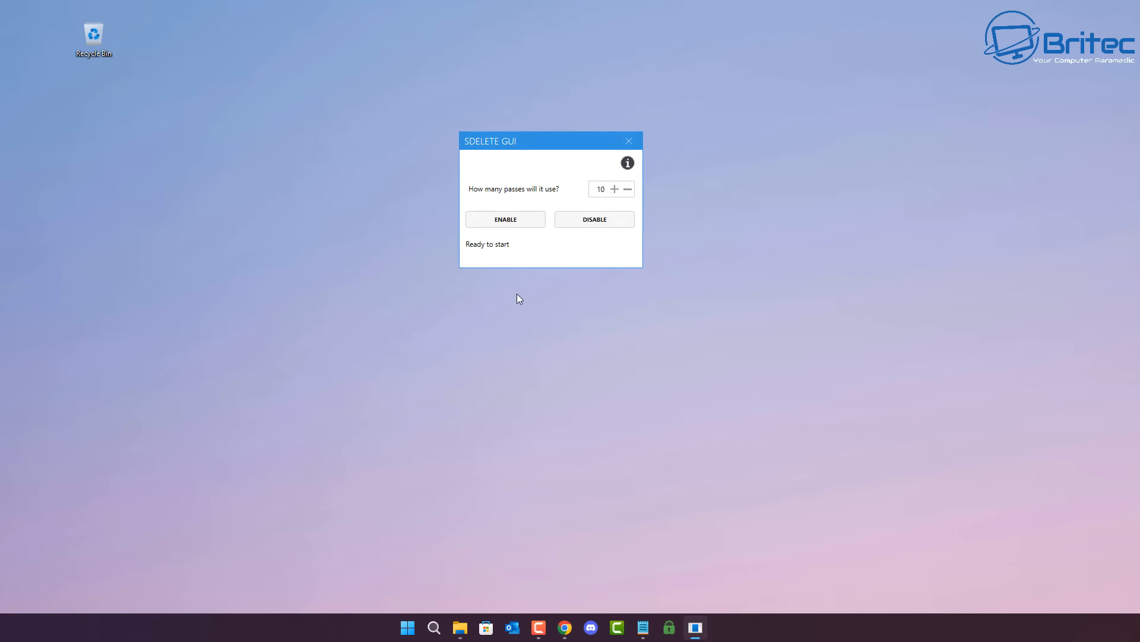
{"action": "left_click", "coordinate": [593, 220]}
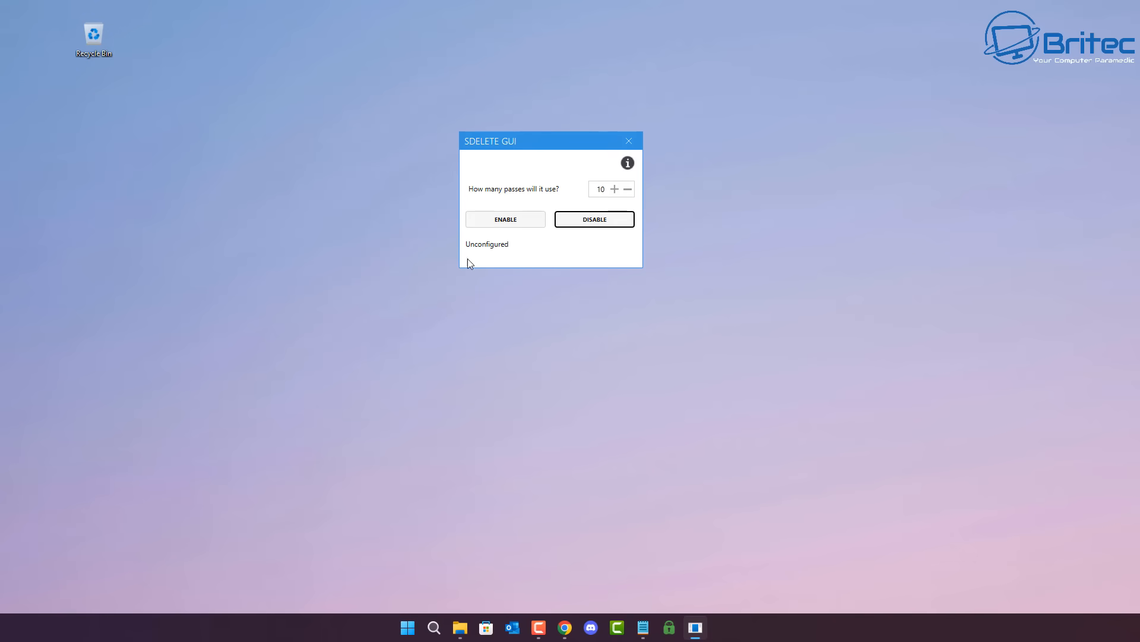
{"action": "mouse_move", "coordinate": [638, 139]}
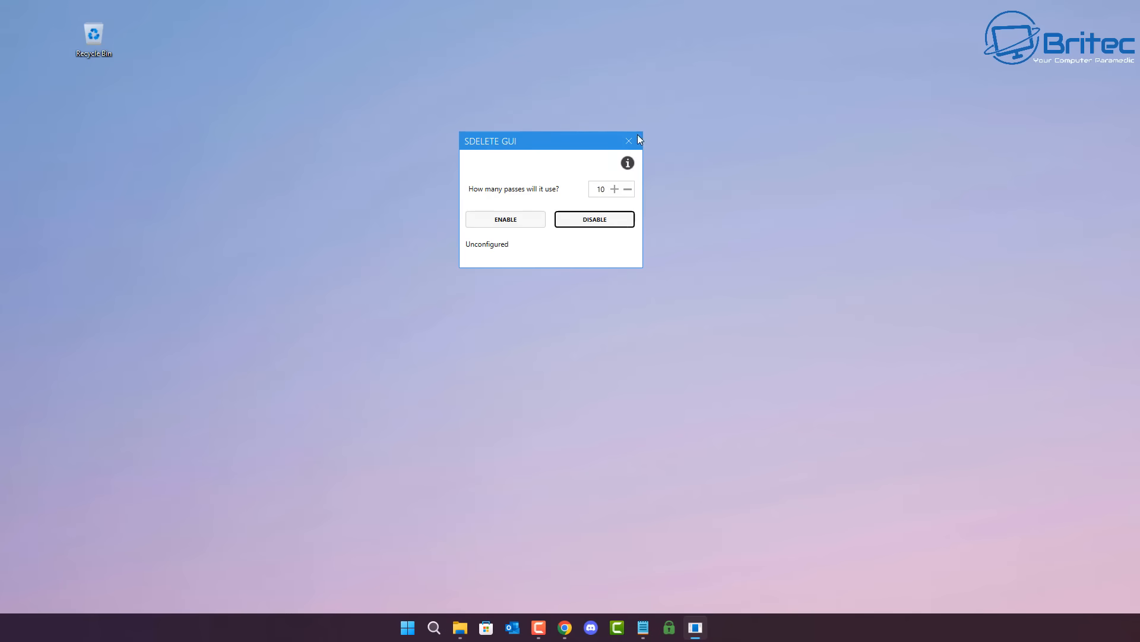
{"action": "left_click", "coordinate": [627, 140]}
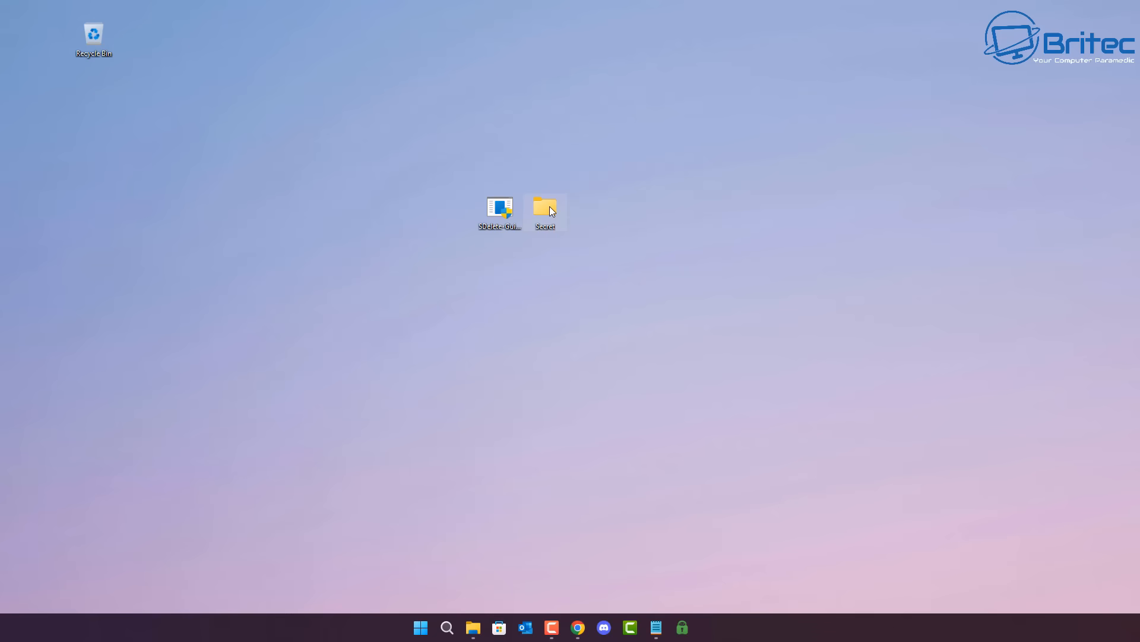
{"action": "right_click", "coordinate": [544, 208]}
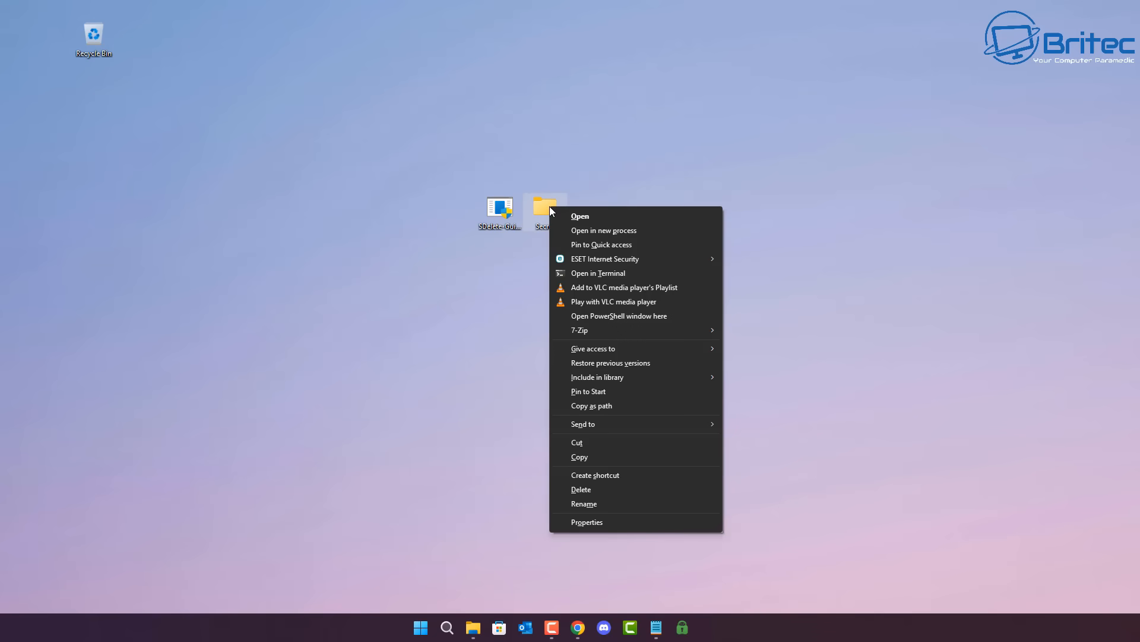
{"action": "mouse_move", "coordinate": [549, 391]}
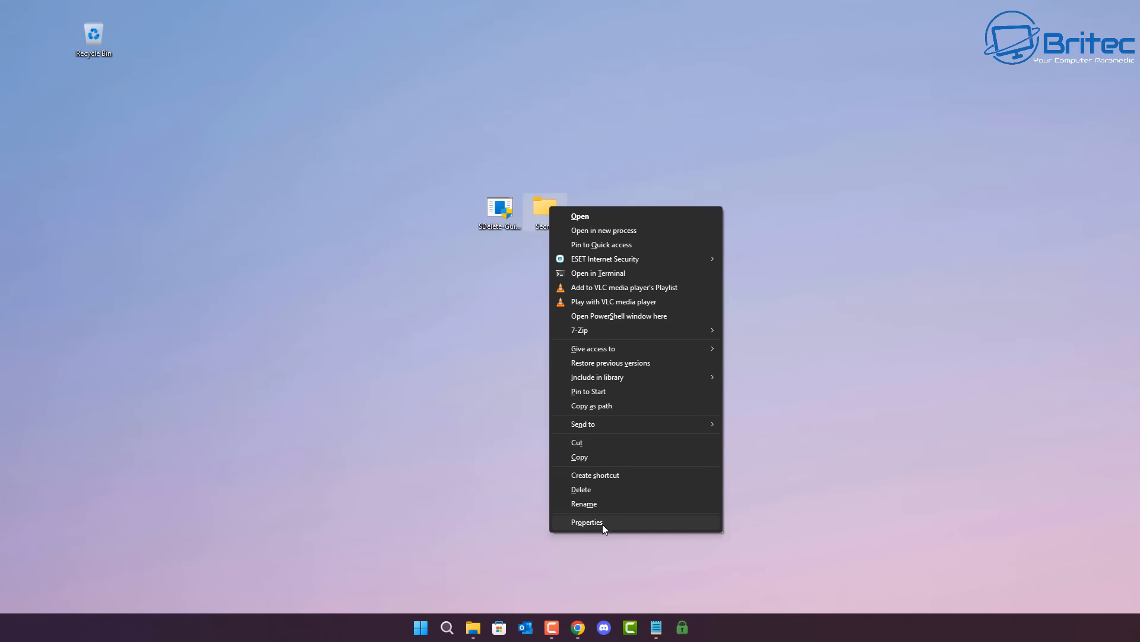
{"action": "mouse_move", "coordinate": [635, 413]}
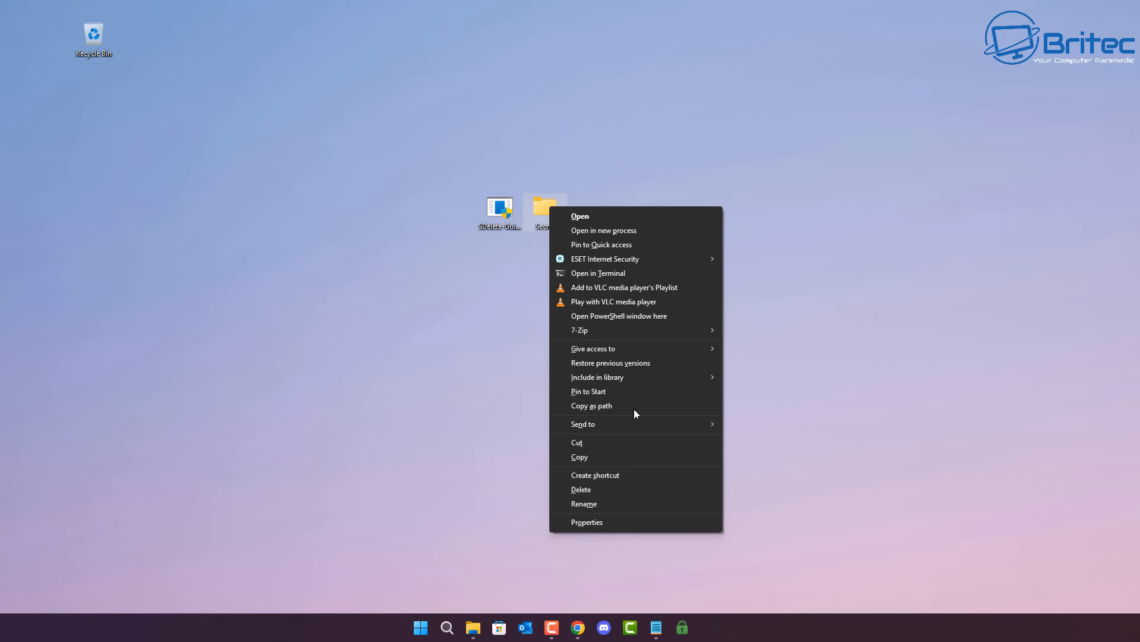
{"action": "left_click", "coordinate": [338, 455]}
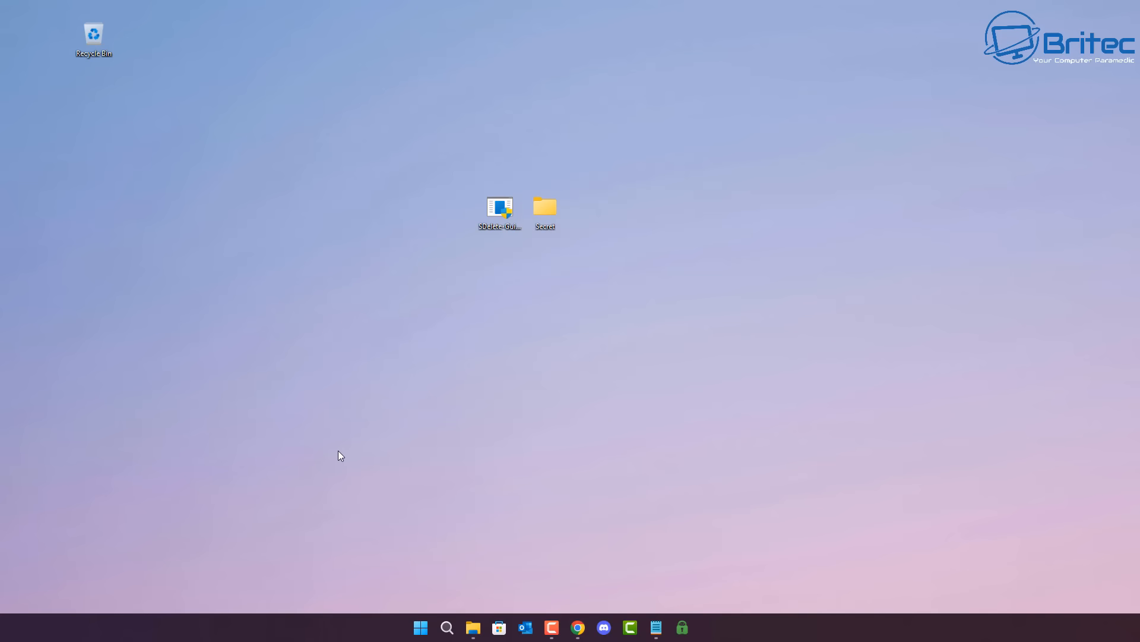
{"action": "mouse_move", "coordinate": [337, 447]}
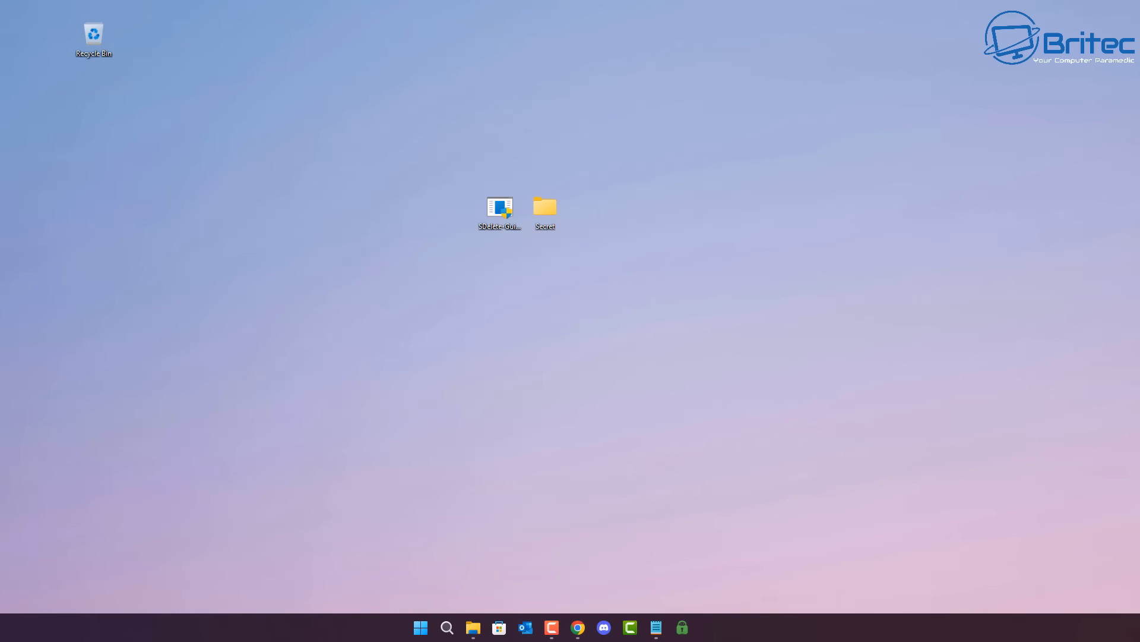
View SecureDelete-3Pass.bat in Notepad, then open the Secret folder with holiday.png and tax return 2025.pdf
{"action": "left_click", "coordinate": [550, 627]}
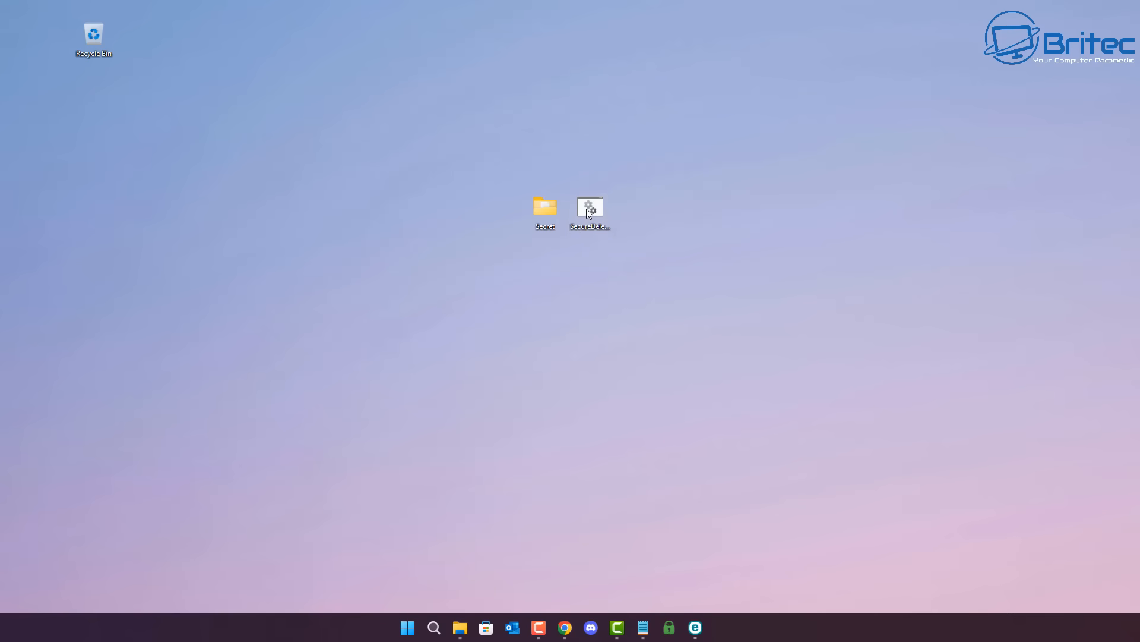
{"action": "right_click", "coordinate": [589, 206]}
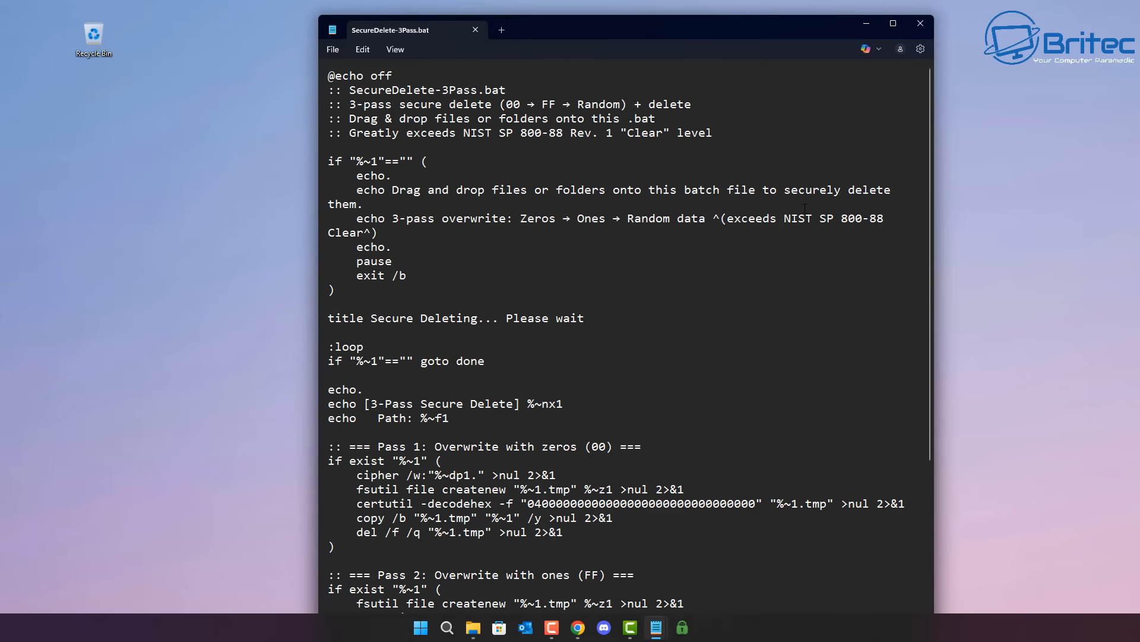
{"action": "double_click", "coordinate": [796, 218]}
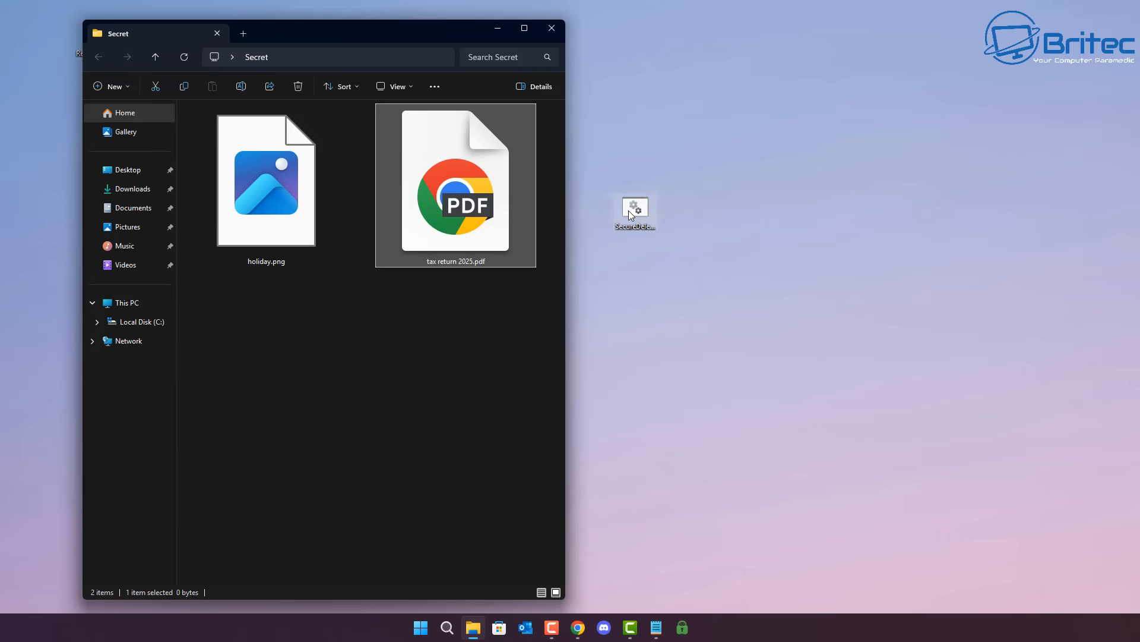
Run 3-pass wipes on tax return 2025.pdf, holiday.png and the Secret folder
{"action": "double_click", "coordinate": [633, 206]}
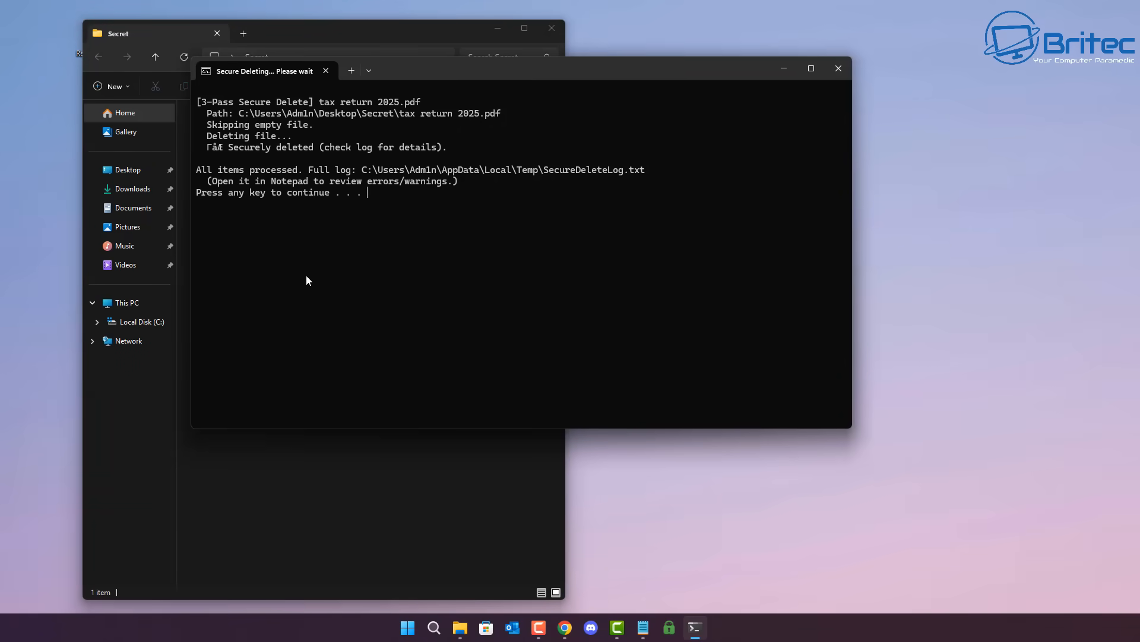
{"action": "mouse_move", "coordinate": [289, 284]}
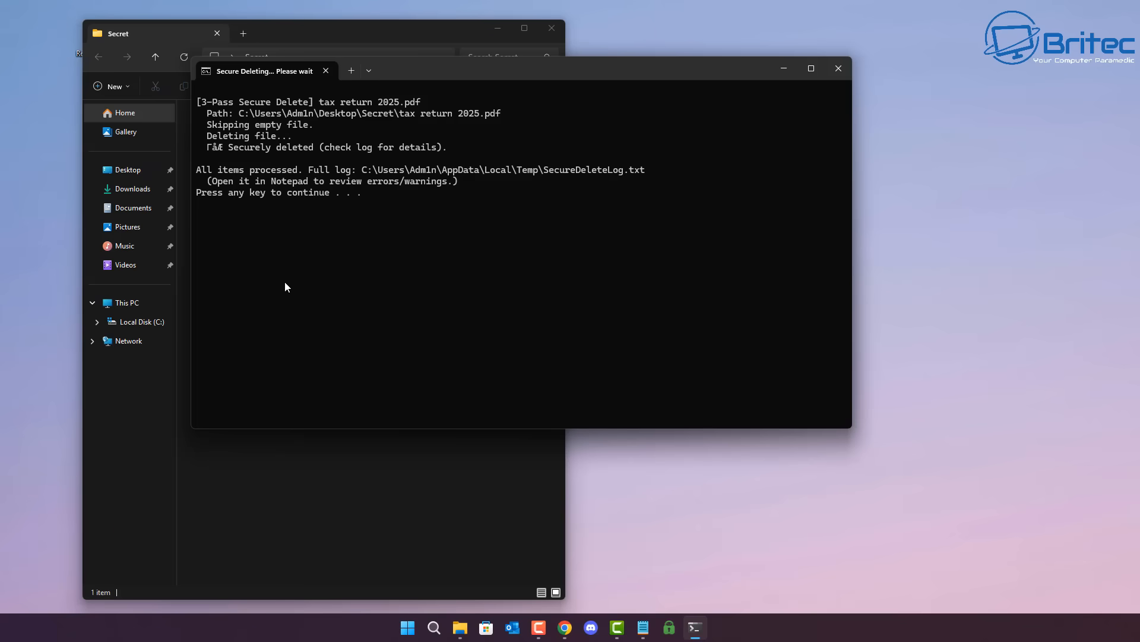
{"action": "mouse_move", "coordinate": [272, 296]}
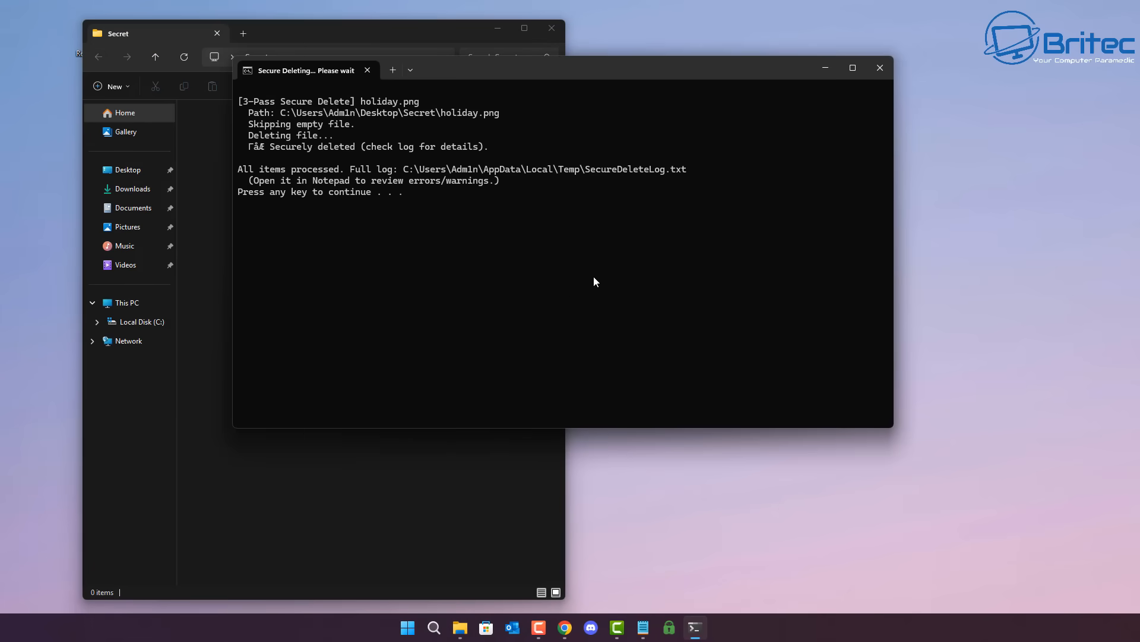
{"action": "mouse_move", "coordinate": [558, 305]}
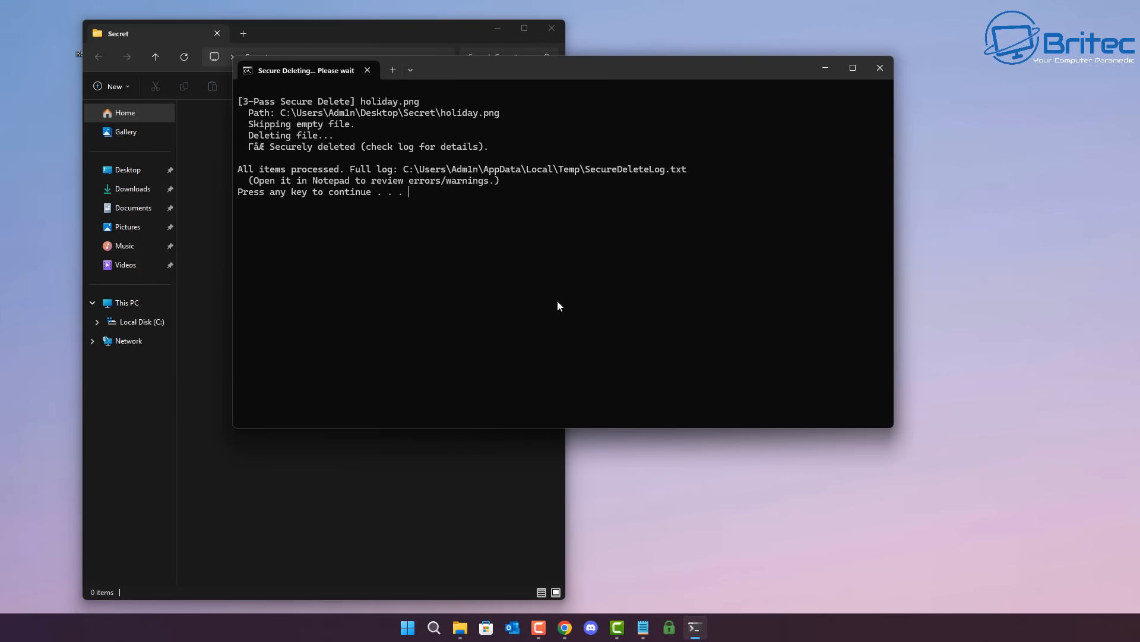
{"action": "key", "text": "enter"}
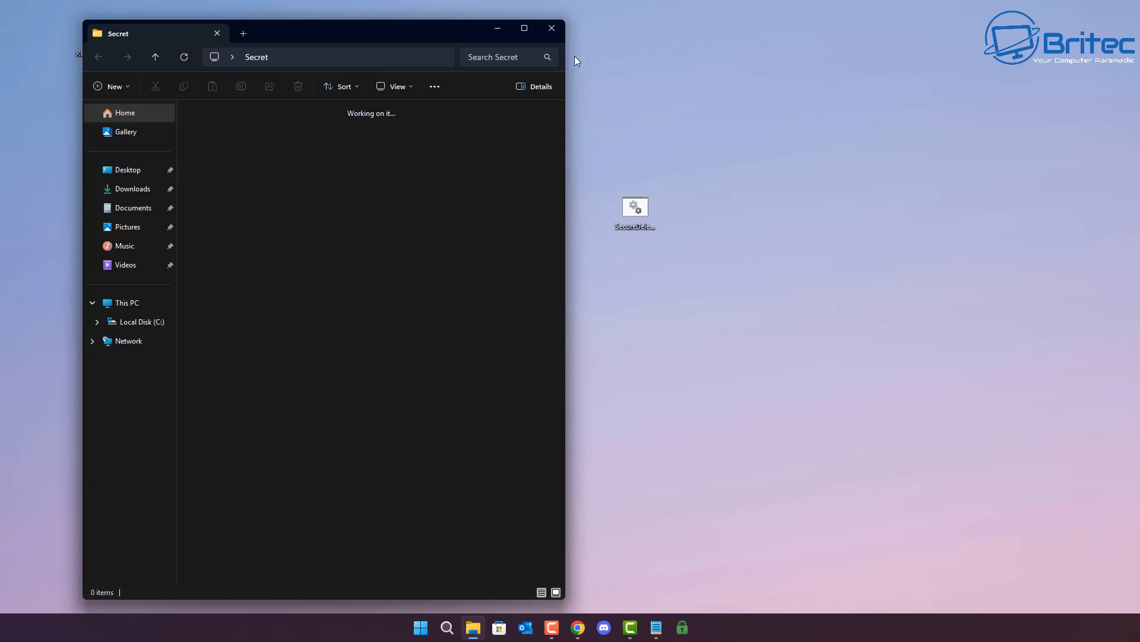
{"action": "left_click", "coordinate": [551, 28]}
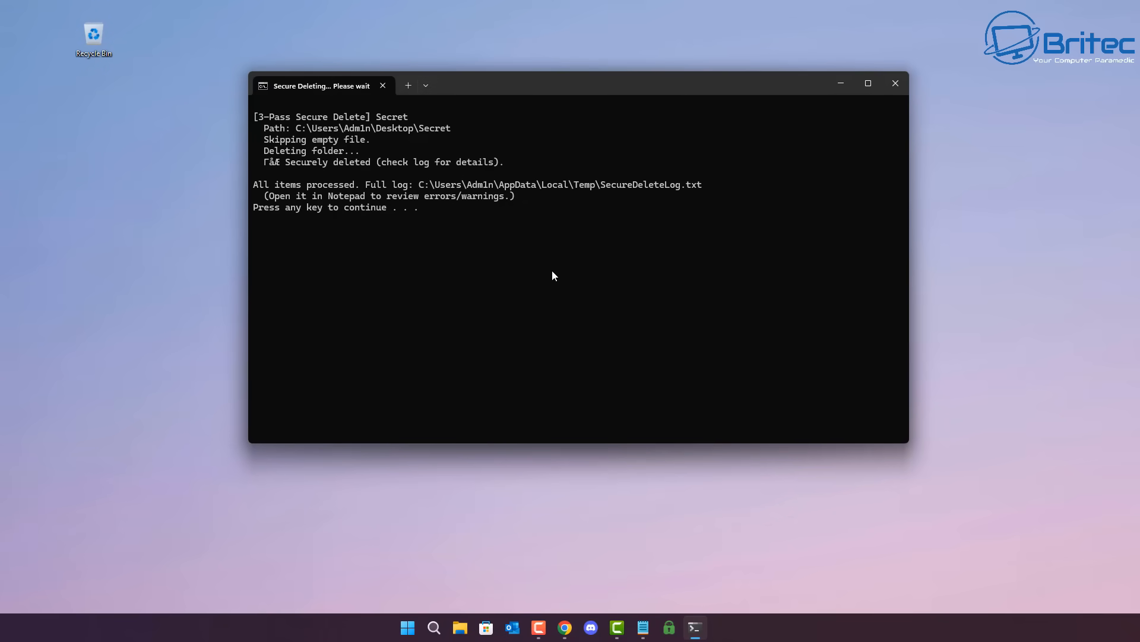
{"action": "key", "text": "enter"}
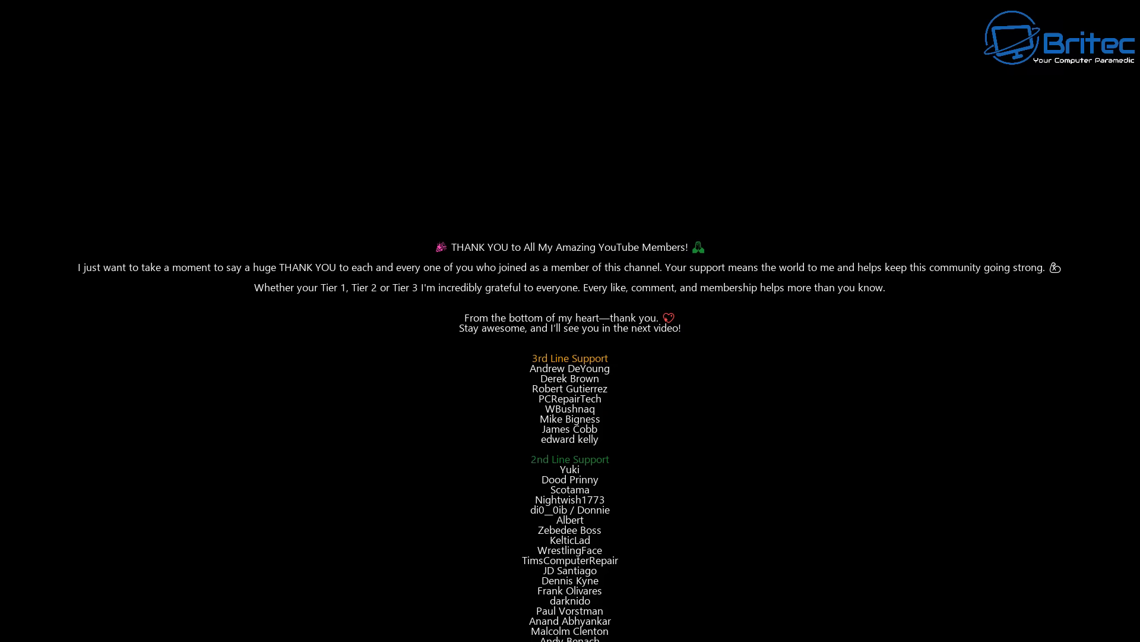
{"action": "scroll", "scroll_direction": "down", "scroll_amount": 3}
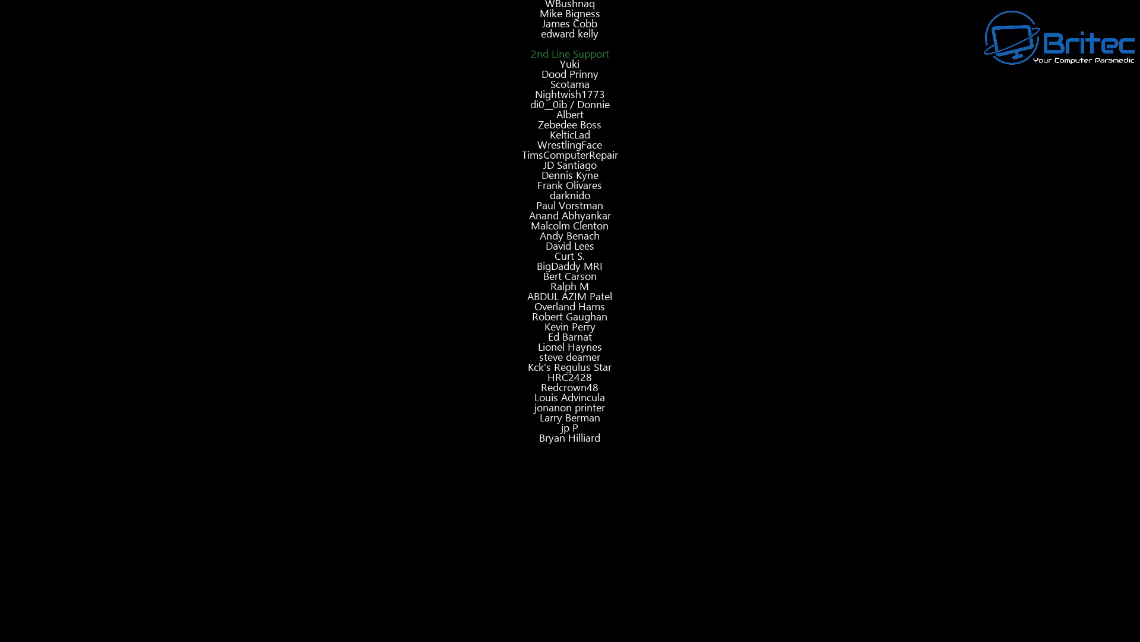